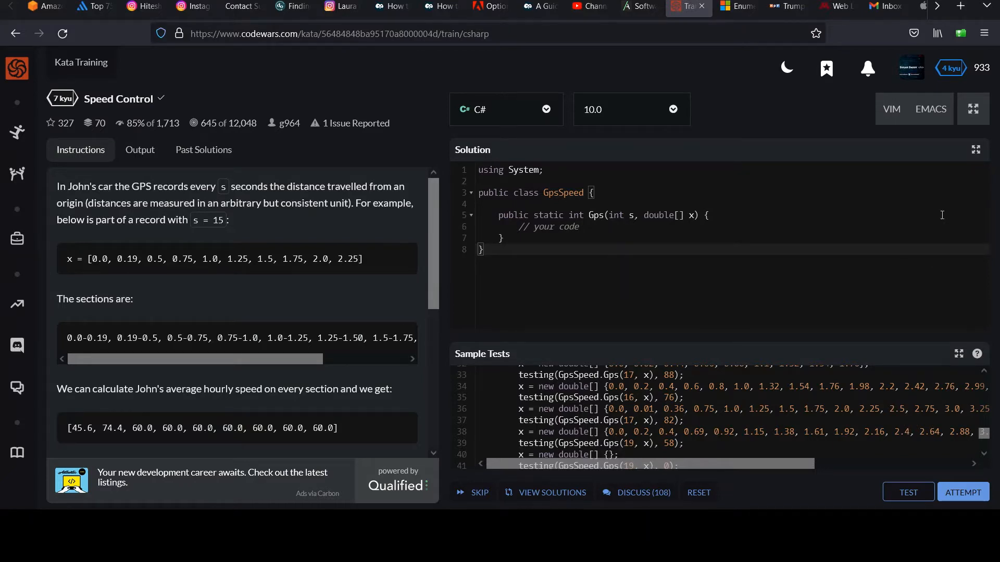
mouse_move(225, 229)
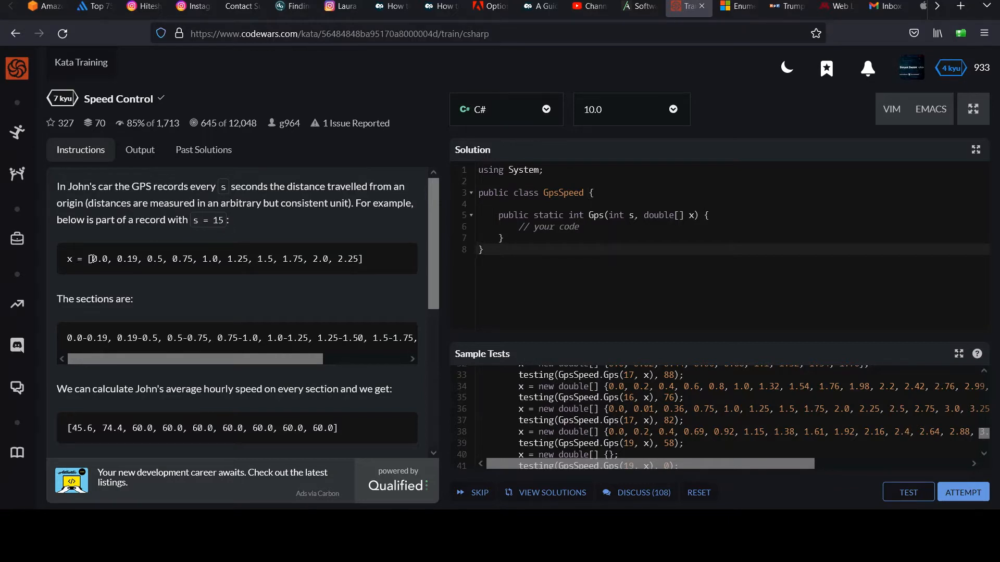
Reread the example distance record (0.0, 0.19, 1.0) and how distances are measured in the instructions.
double_click(97, 260)
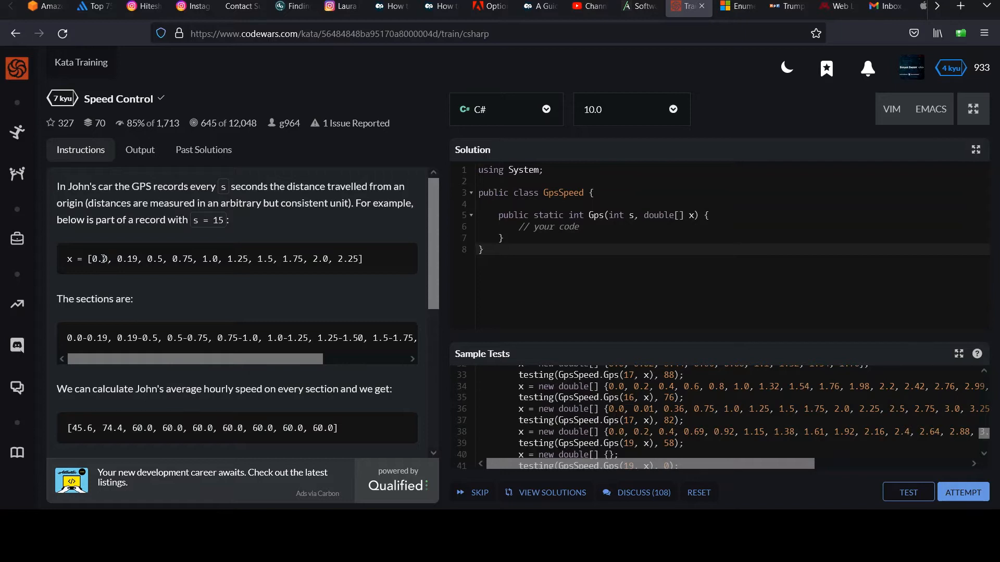
double_click(98, 260)
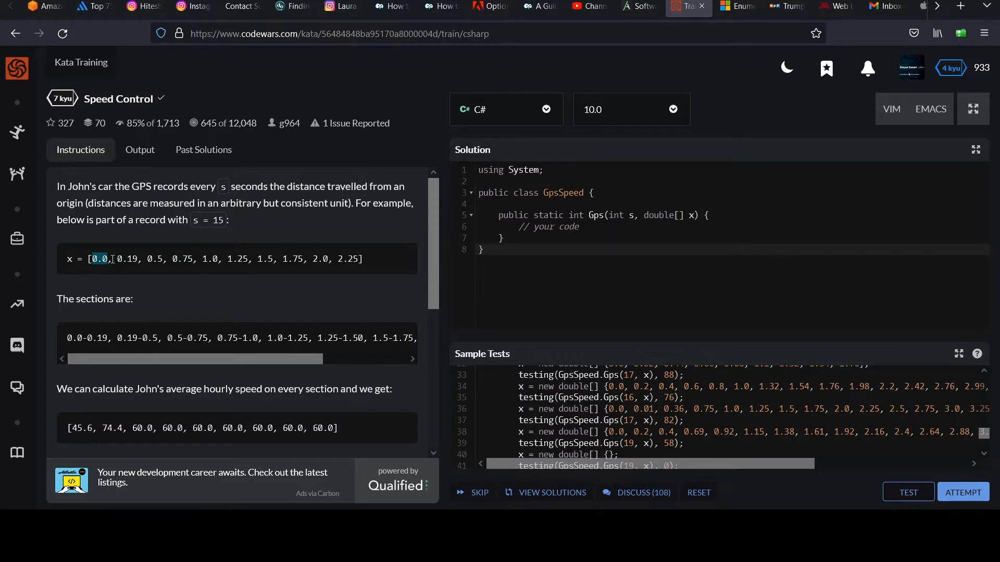
double_click(127, 259)
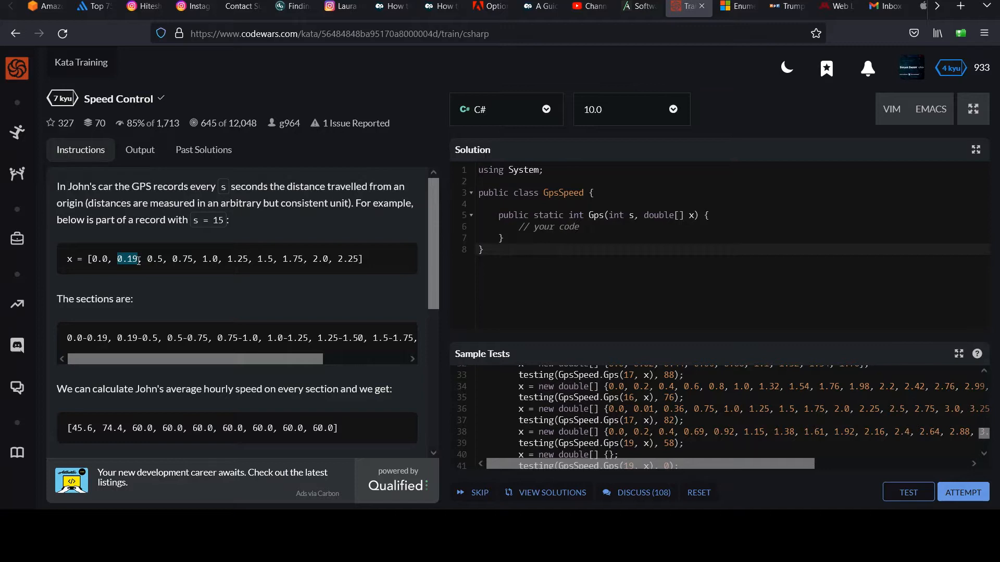
mouse_move(141, 213)
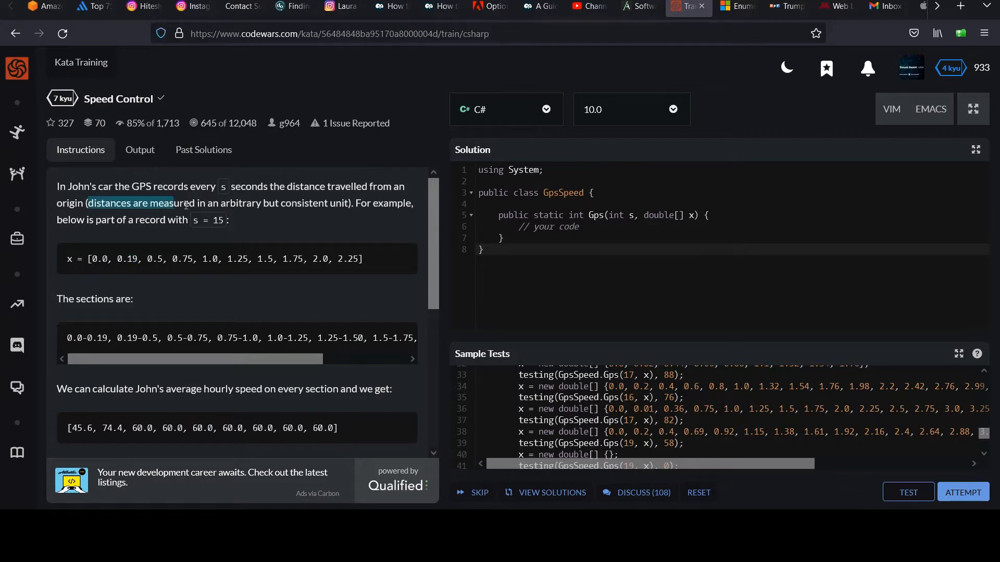
drag(186, 203, 345, 203)
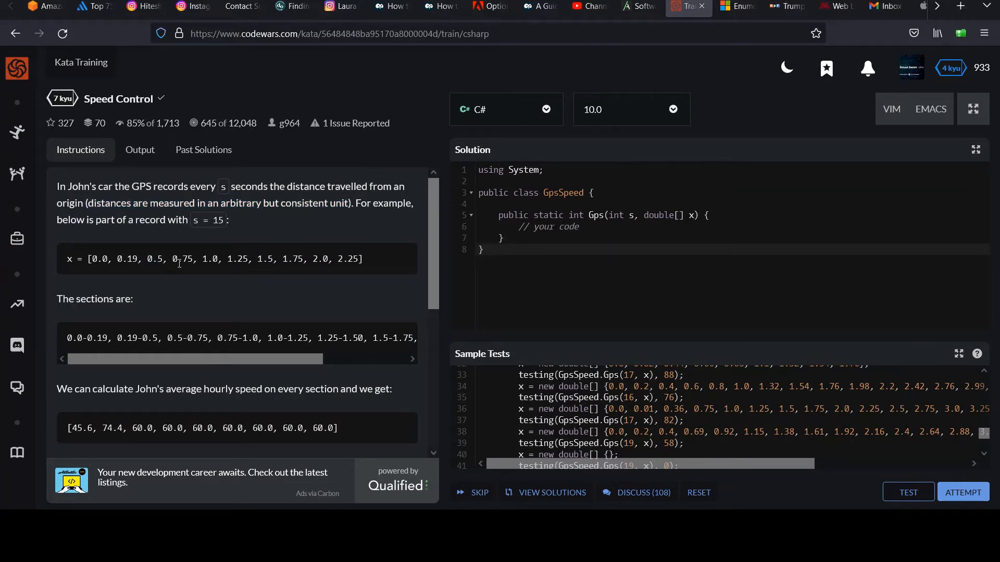
double_click(208, 259)
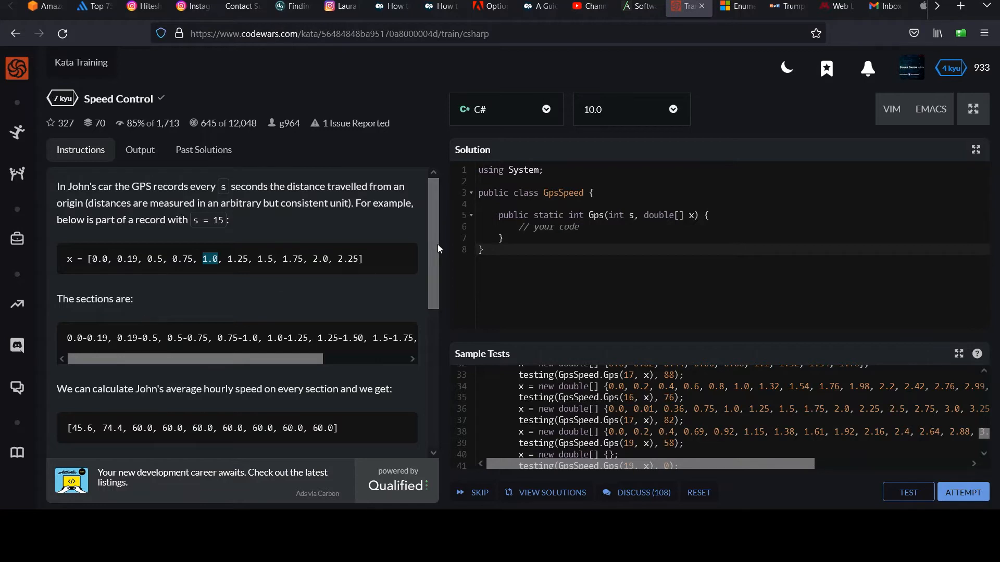
scroll(down, 3)
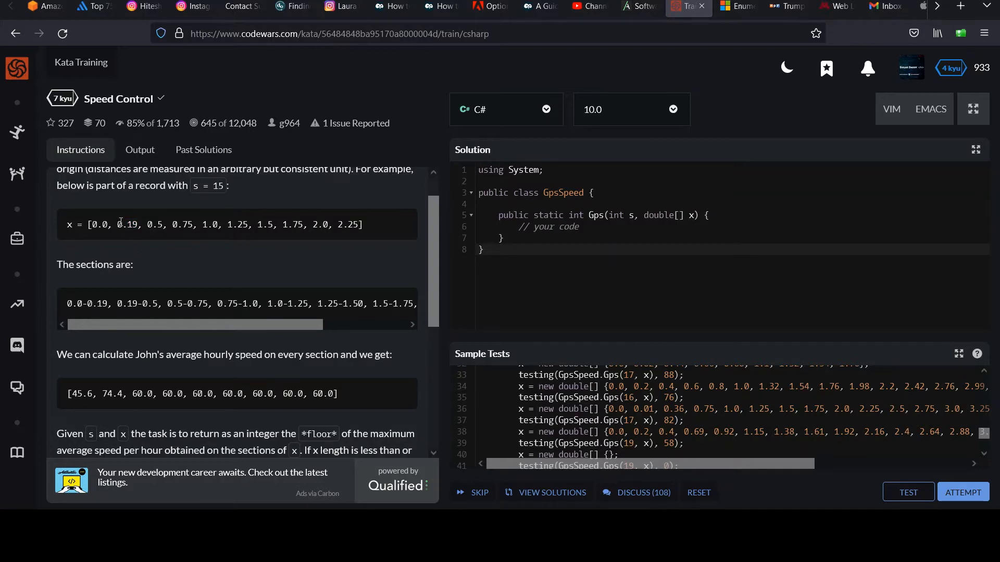
double_click(154, 225)
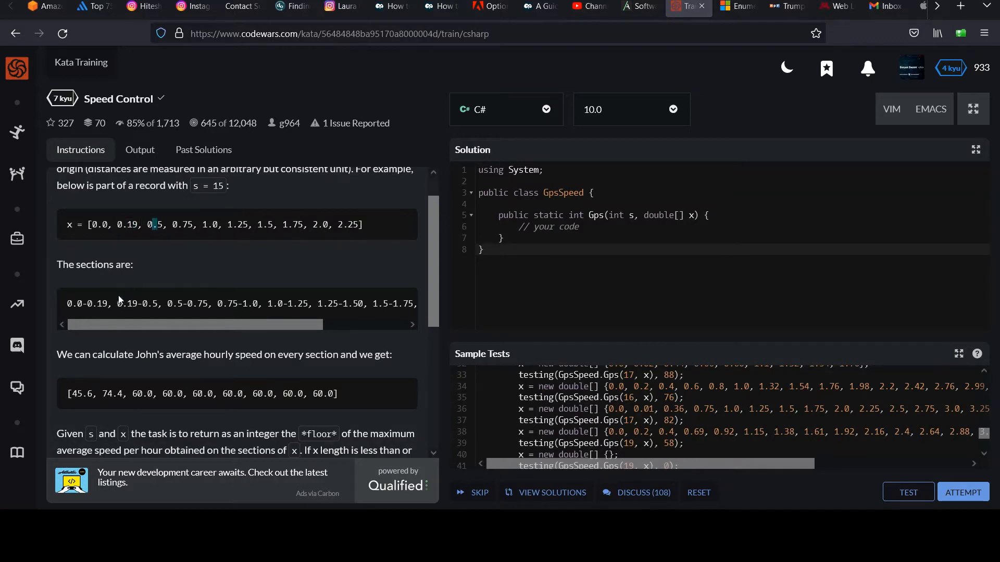
double_click(136, 303)
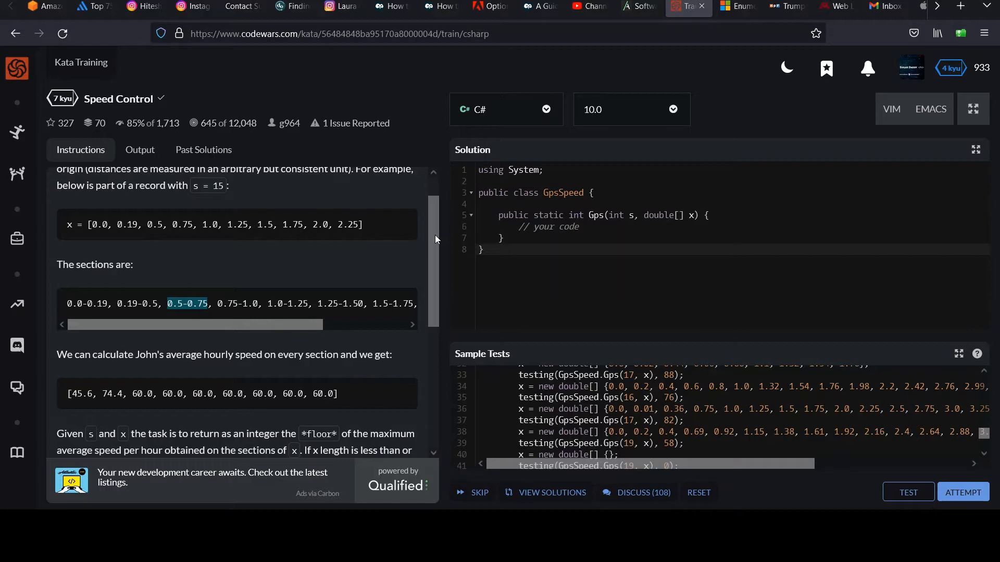
scroll(down, 3)
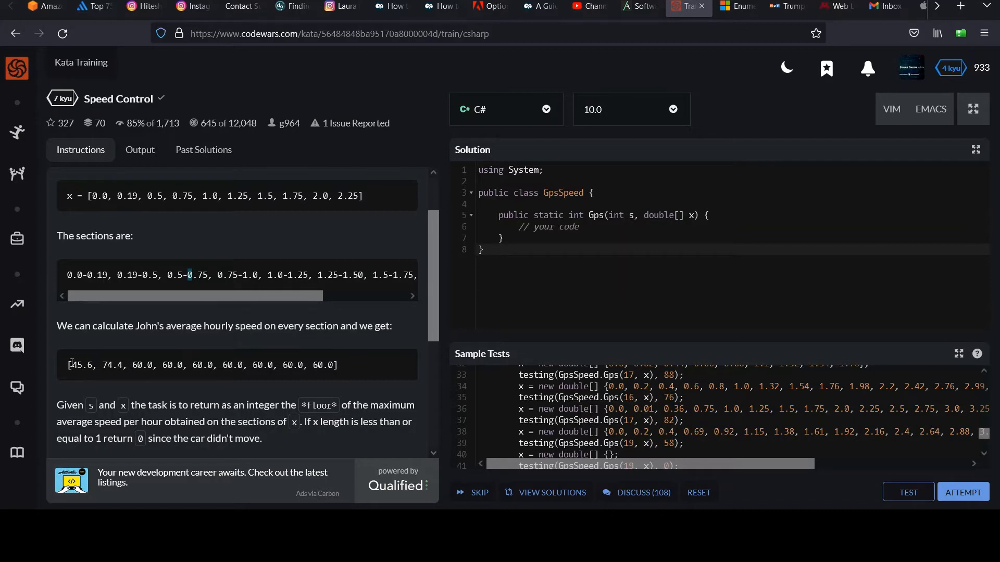
drag(69, 364, 216, 365)
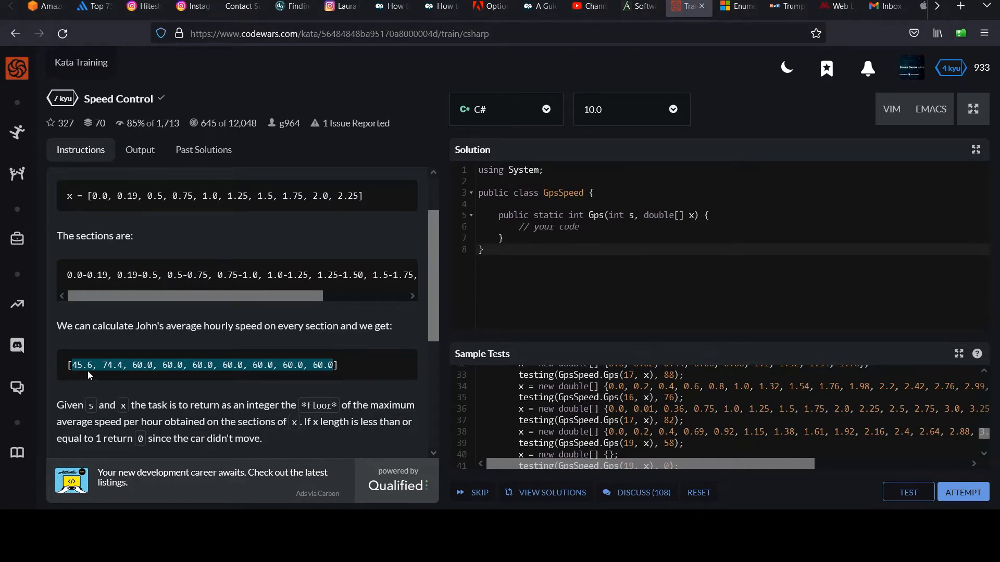
mouse_move(429, 295)
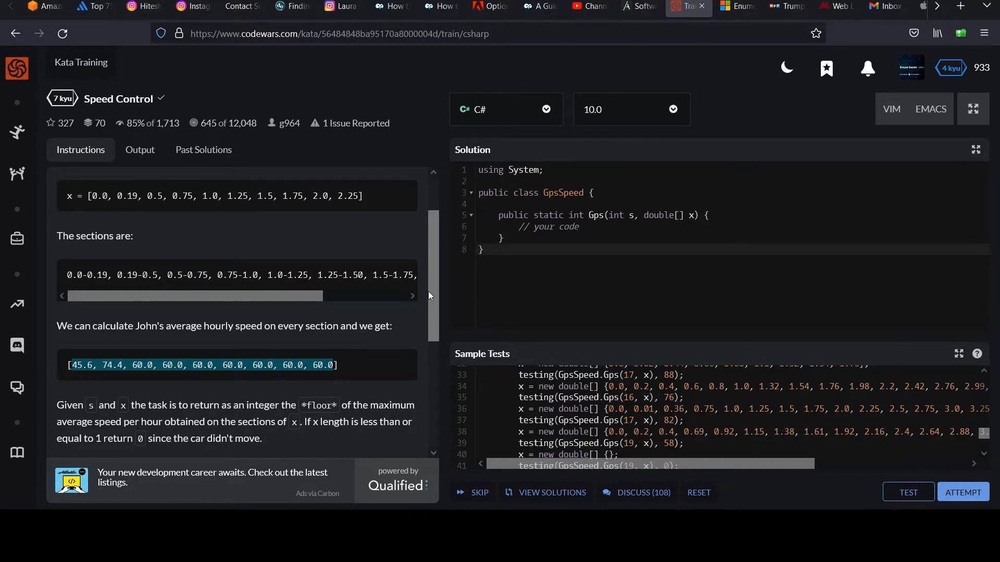
Review the average hourly speeds list, the 74.4 maximum, and the Gps method's int return type.
scroll(down, 3)
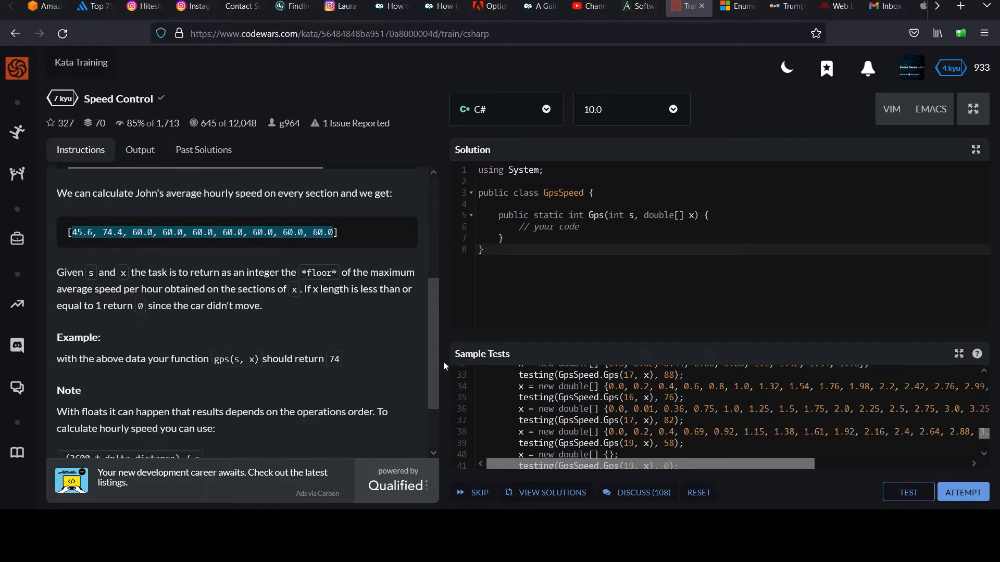
scroll(down, 3)
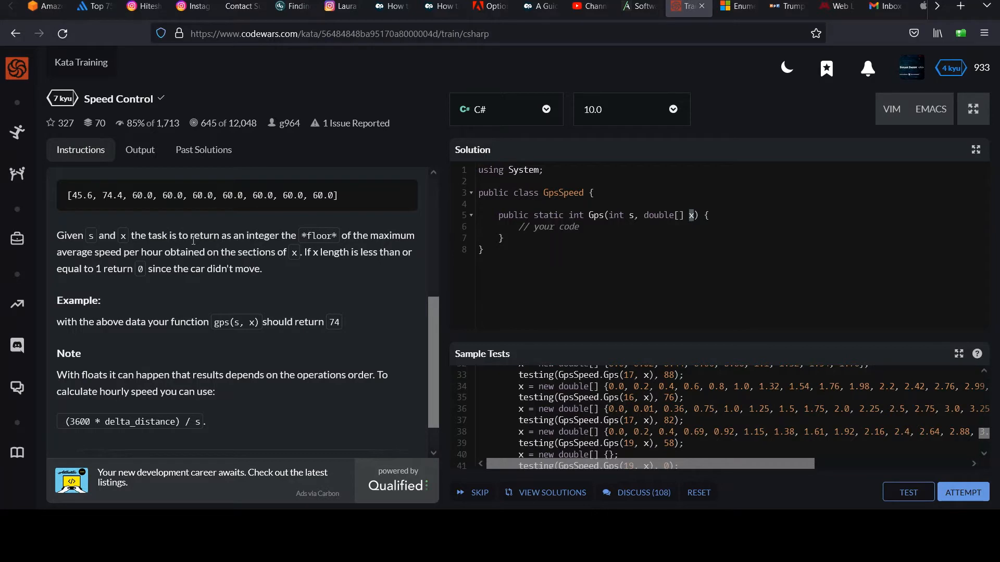
mouse_move(163, 248)
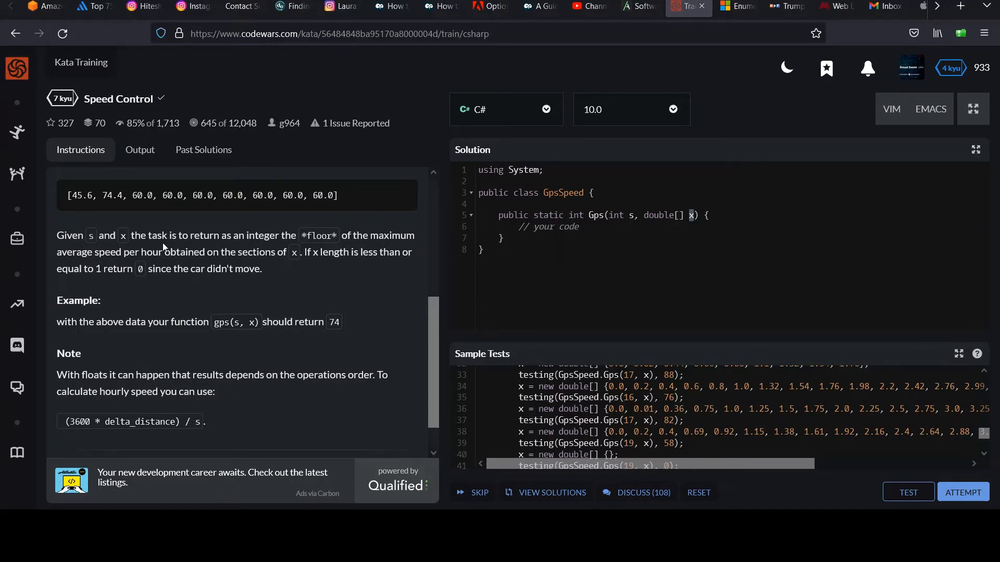
mouse_move(249, 248)
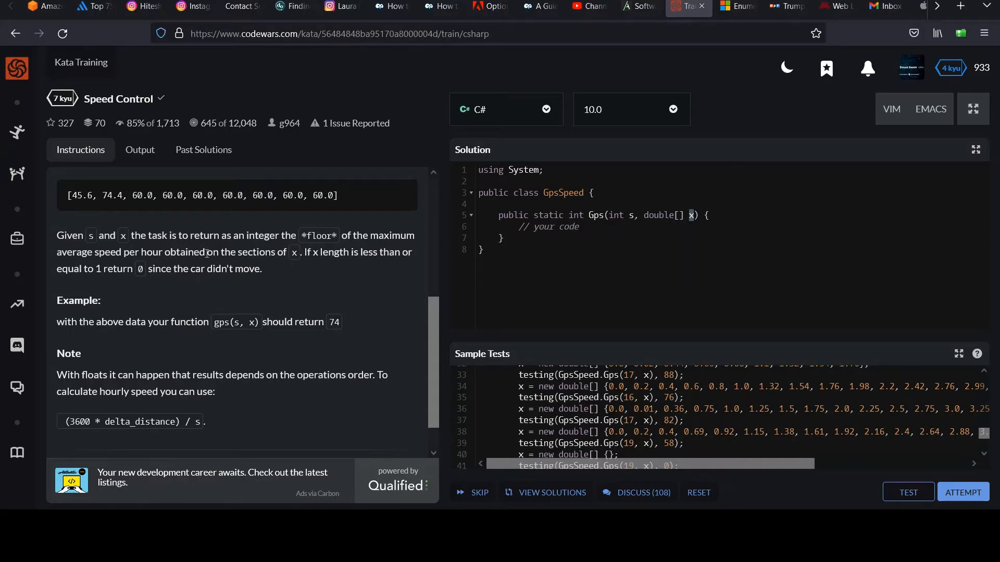
mouse_move(294, 256)
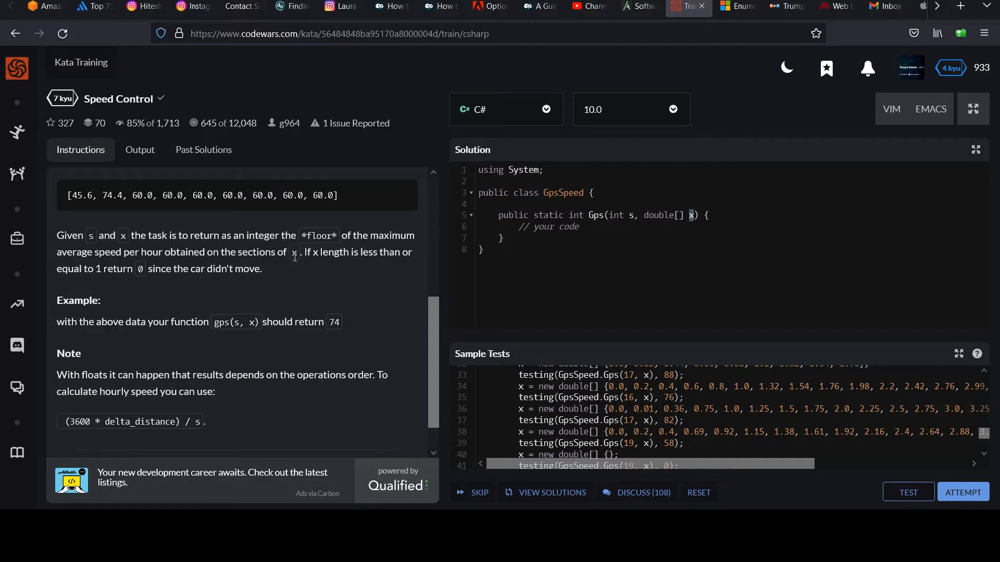
mouse_move(164, 194)
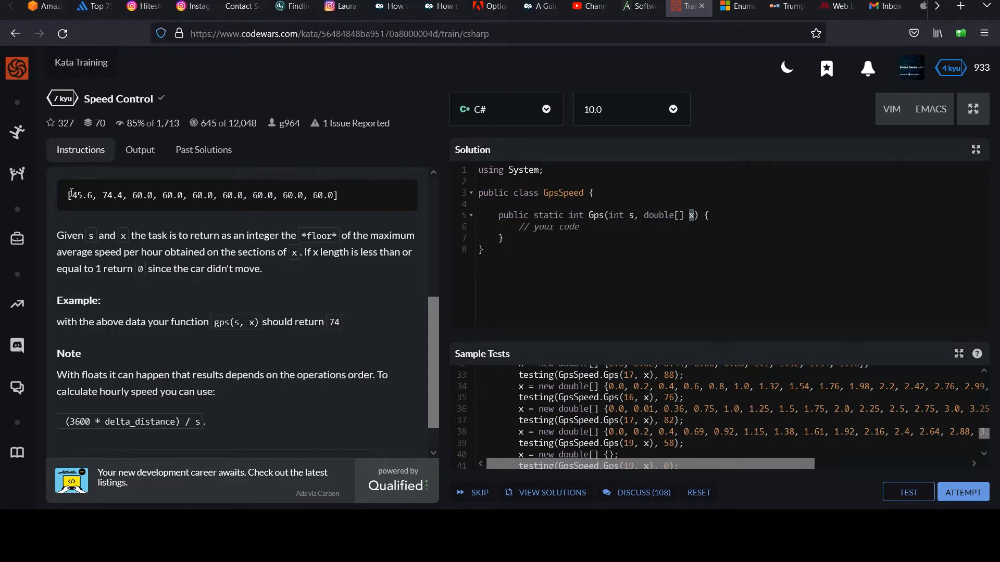
triple_click(191, 195)
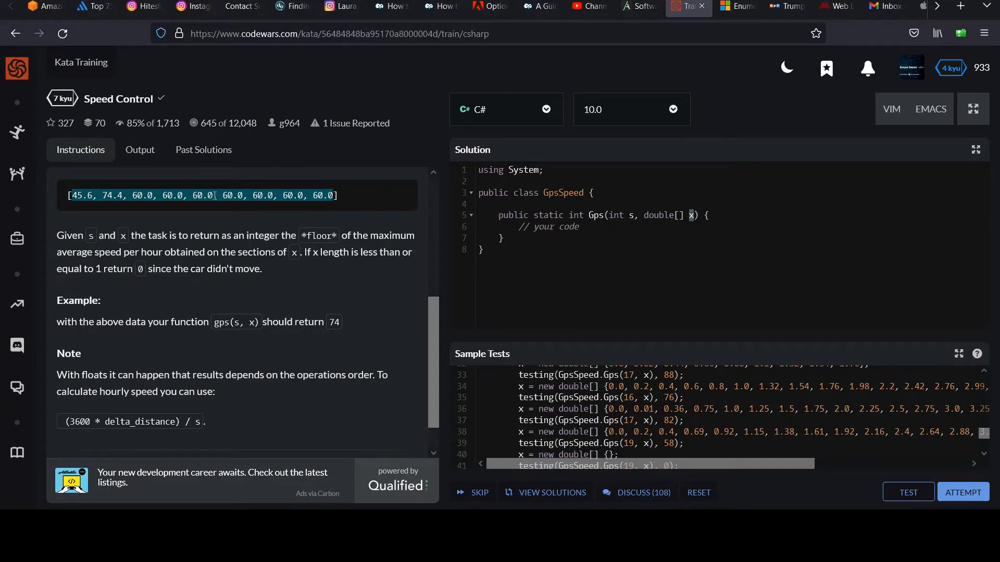
mouse_move(303, 267)
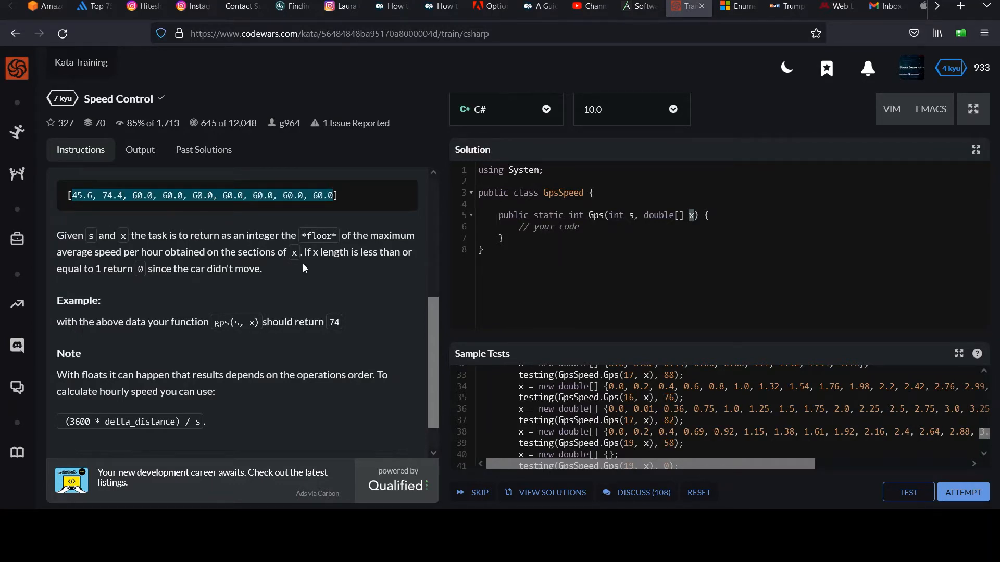
mouse_move(337, 264)
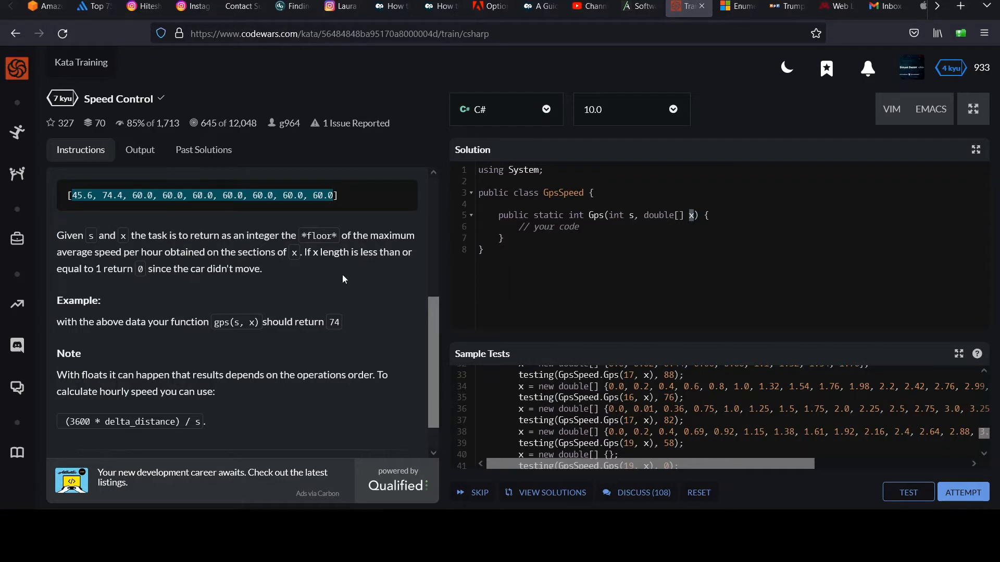
scroll(down, 3)
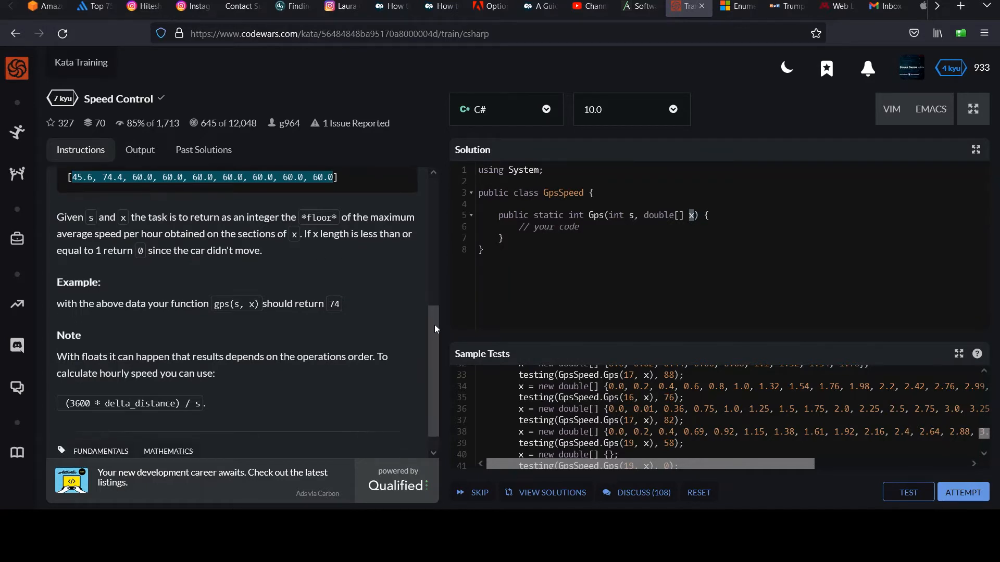
scroll(down, 3)
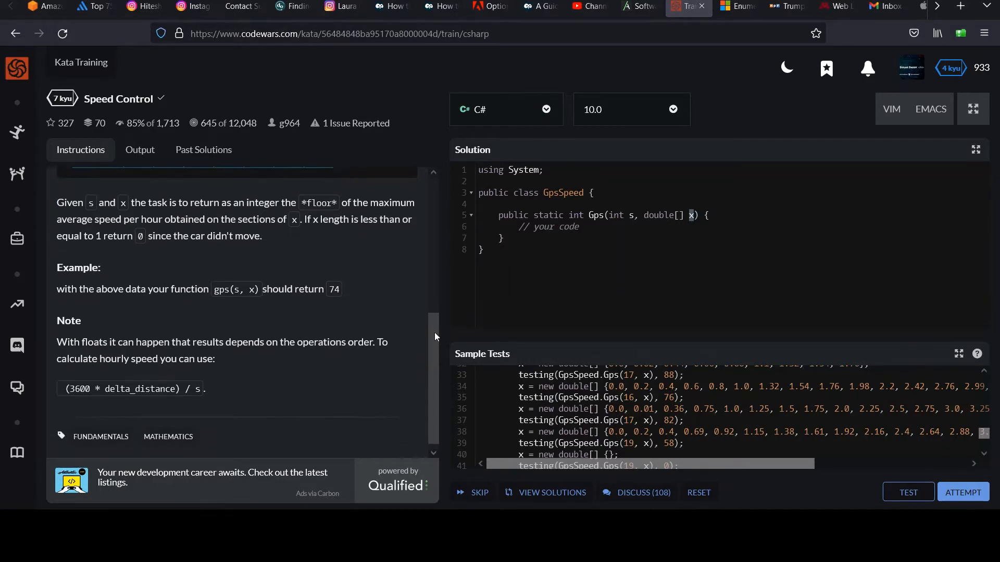
scroll(down, 3)
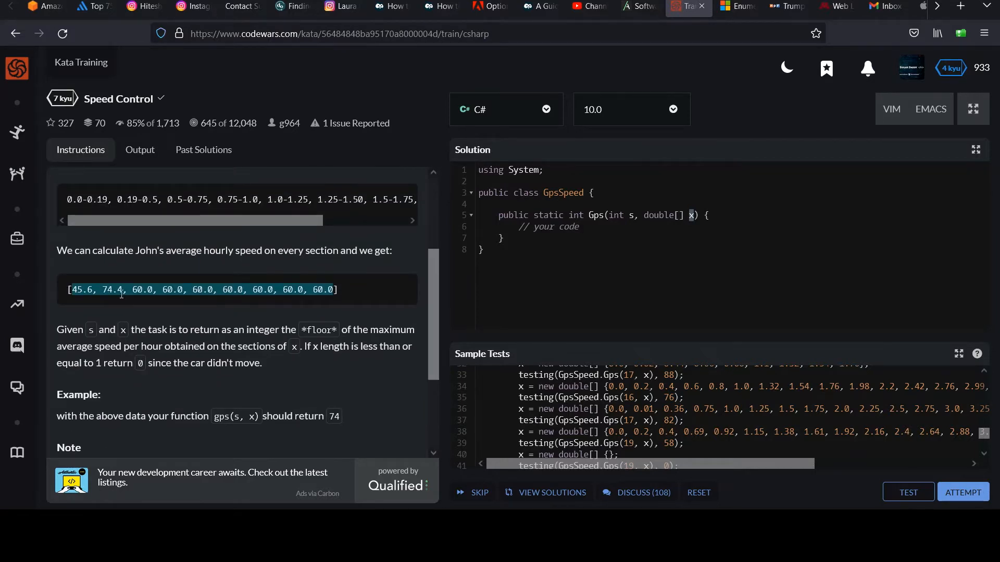
double_click(113, 290)
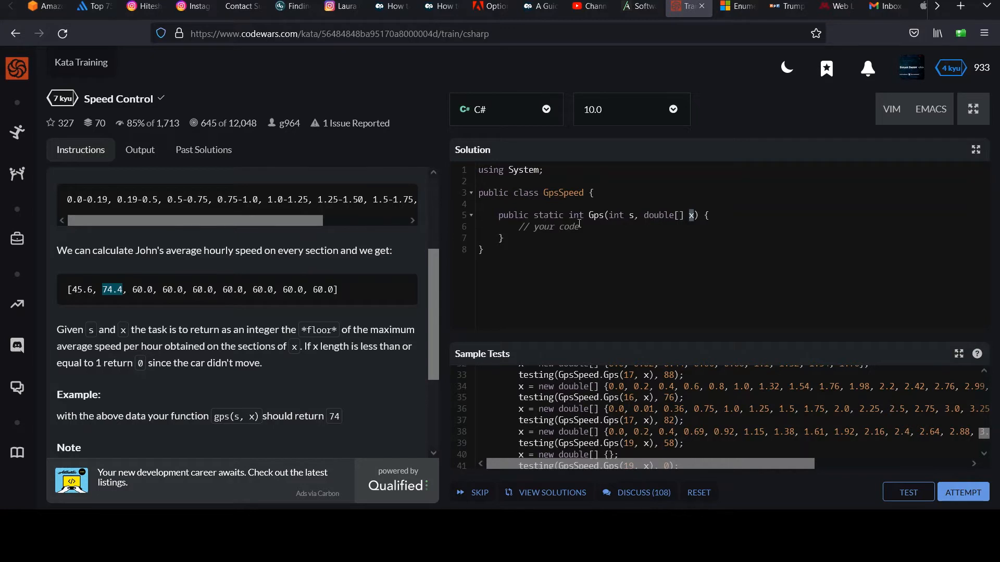
double_click(572, 214)
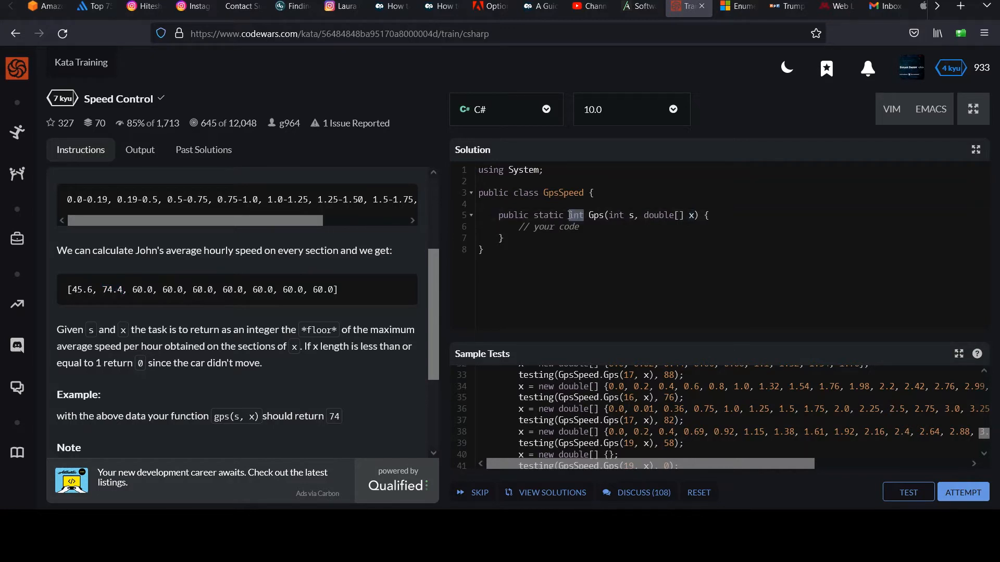
mouse_move(497, 266)
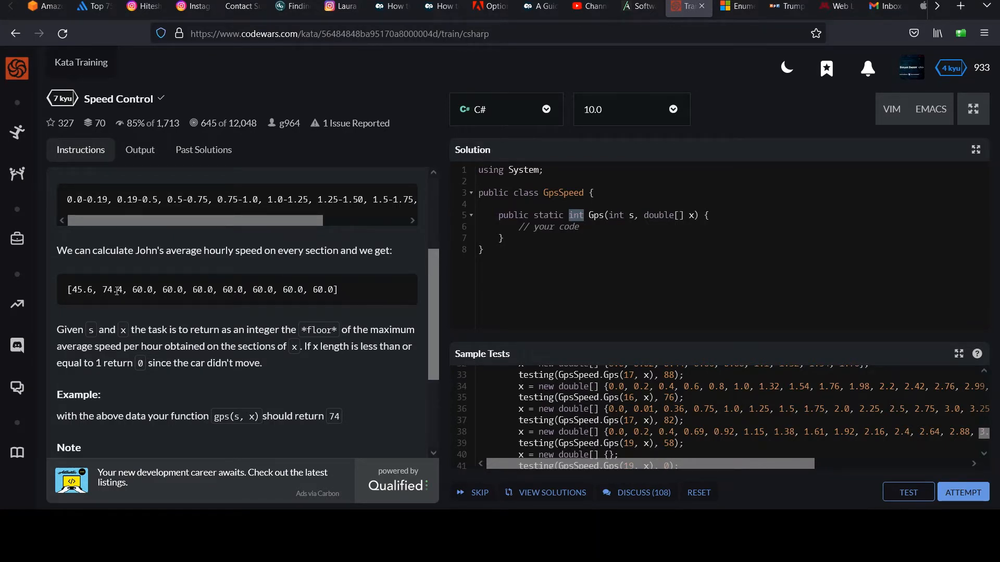
double_click(110, 290)
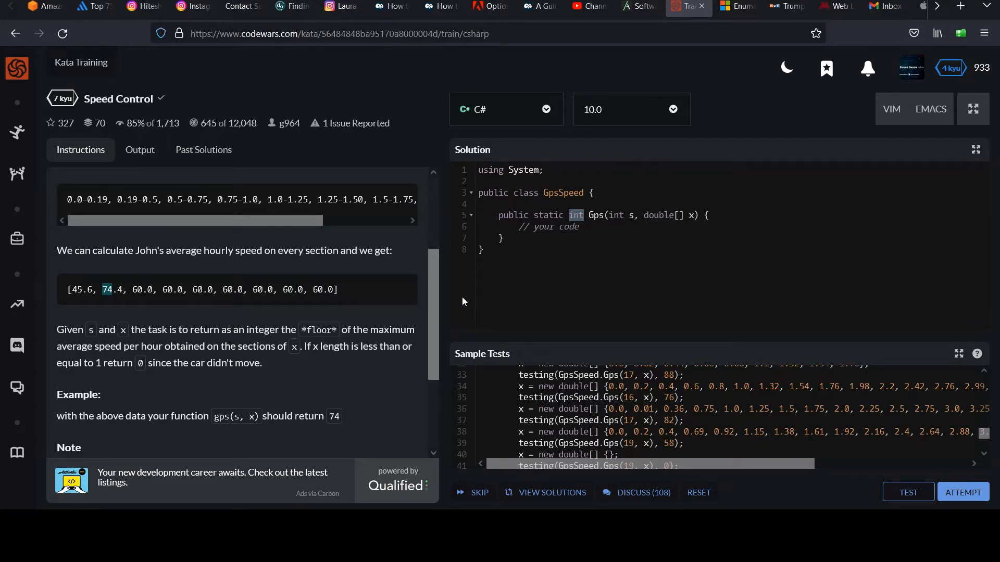
scroll(down, 3)
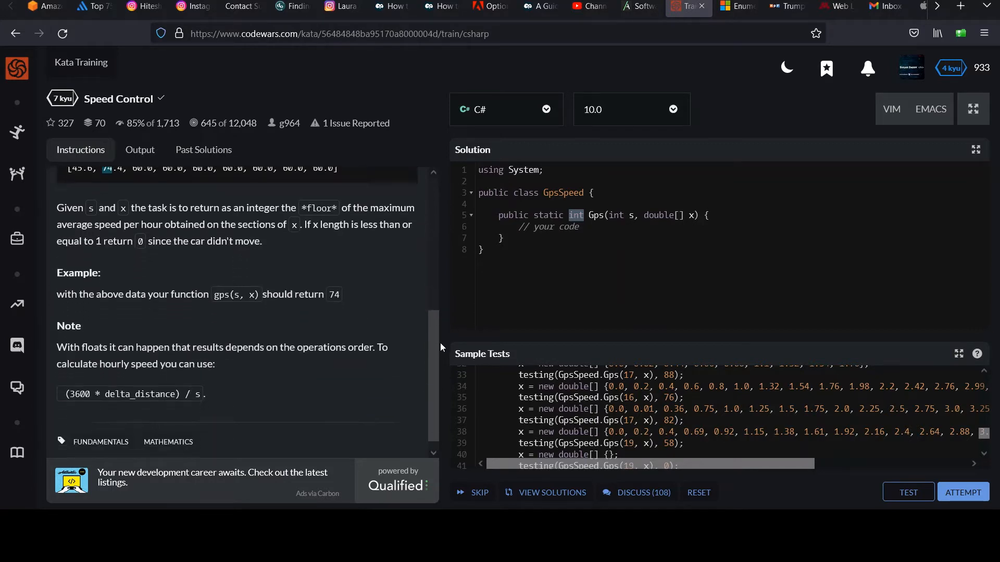
scroll(down, 3)
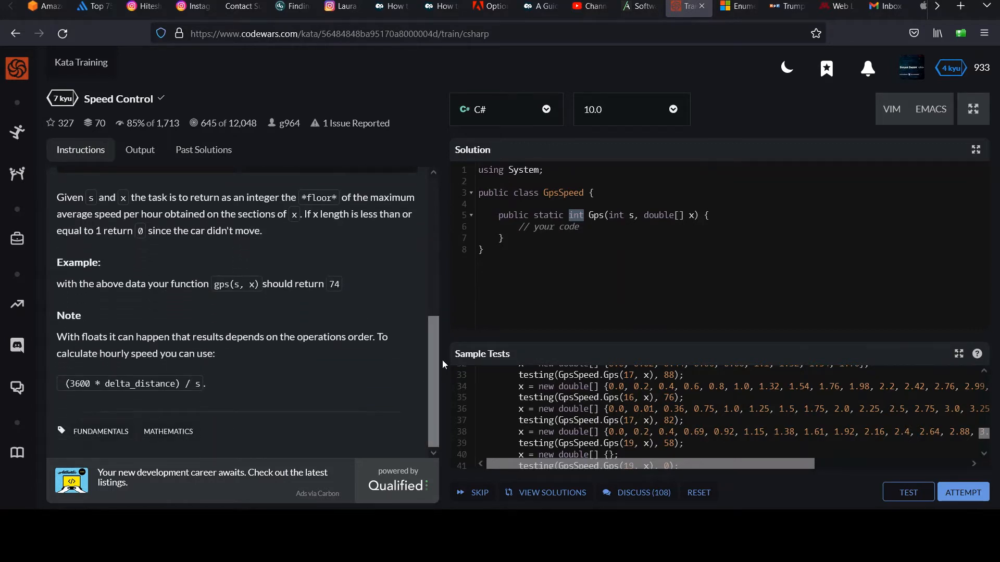
mouse_move(268, 351)
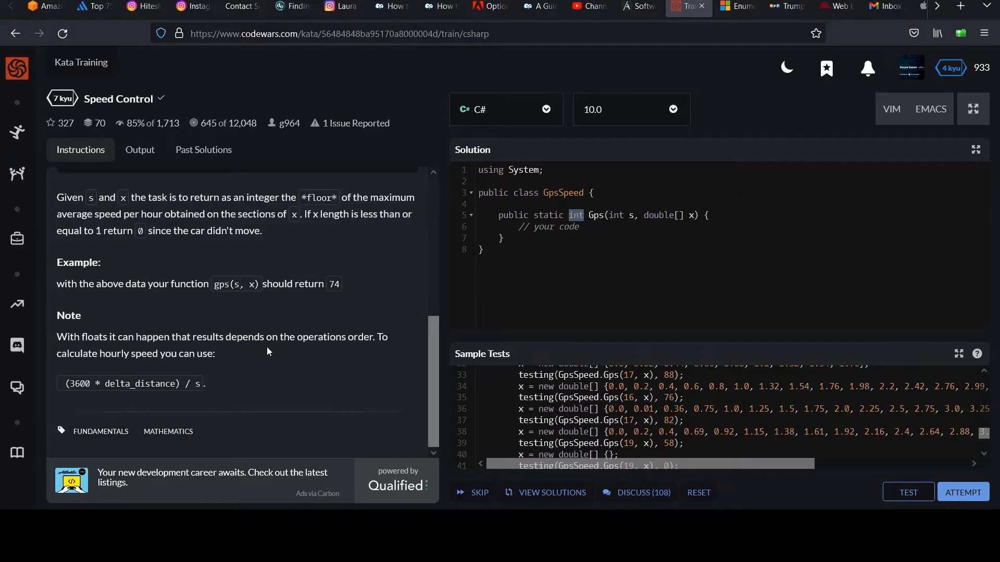
mouse_move(136, 354)
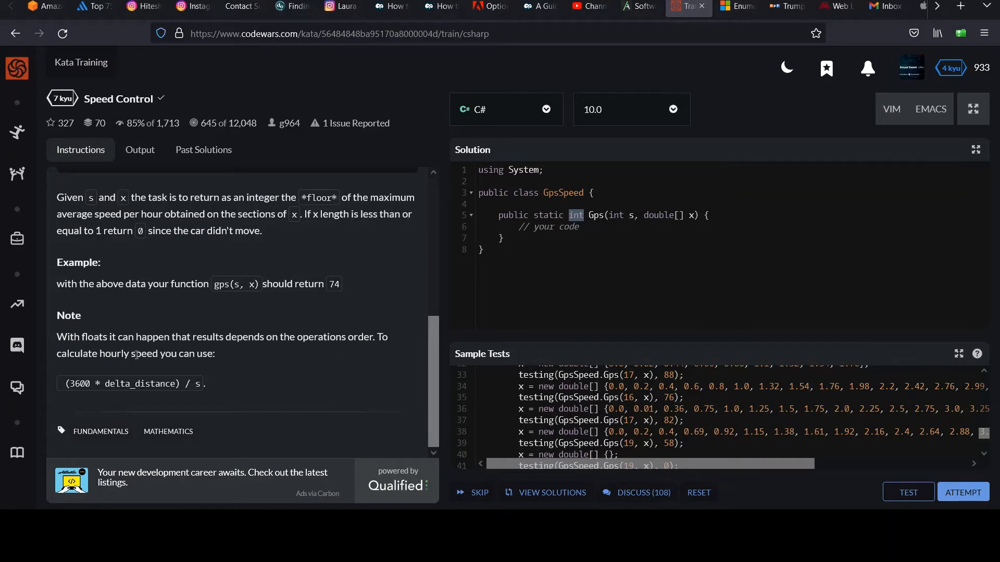
mouse_move(163, 354)
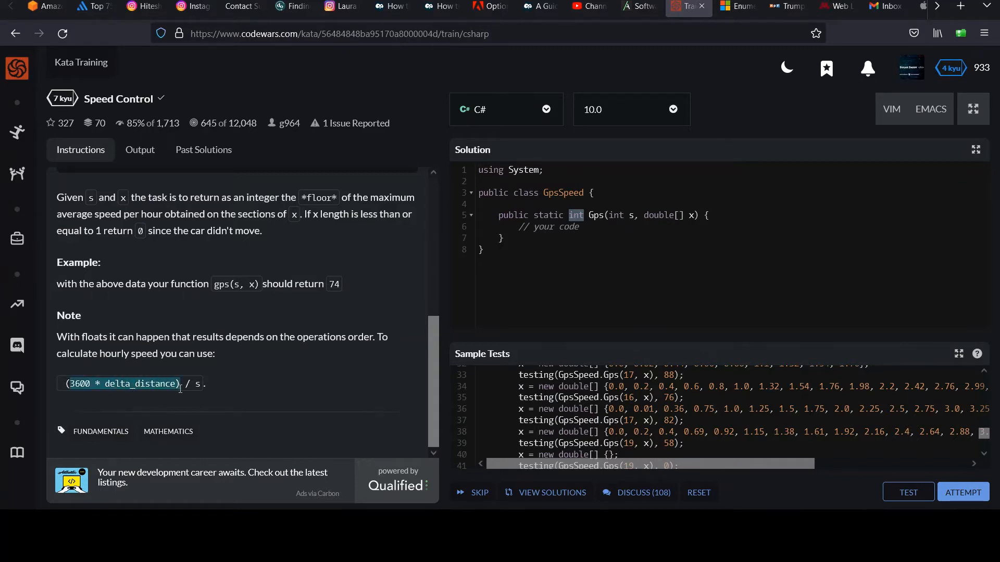
Overwrite the // your code placeholder with a scratch note of the 3600-based speed formula.
drag(61, 383, 203, 383)
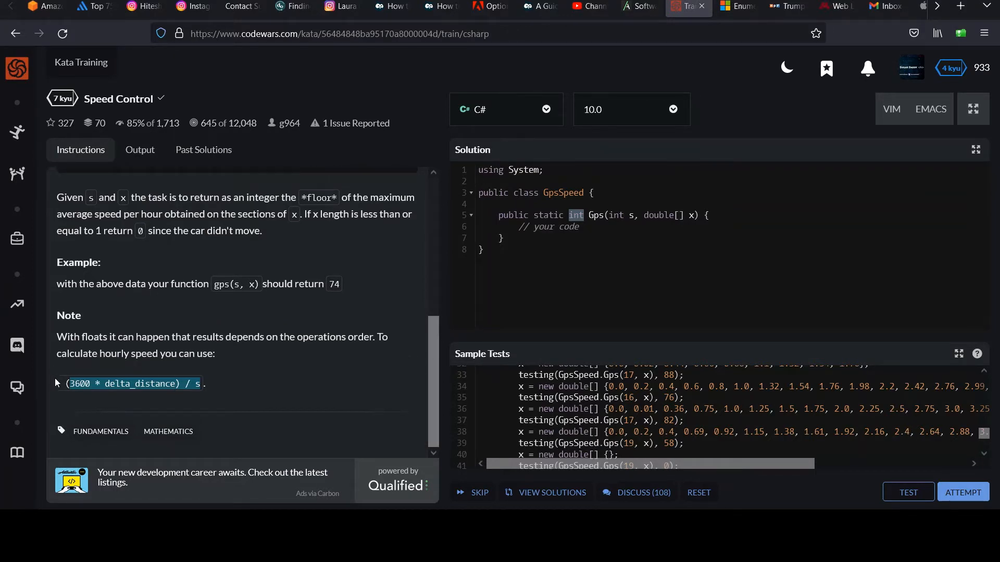
double_click(81, 385)
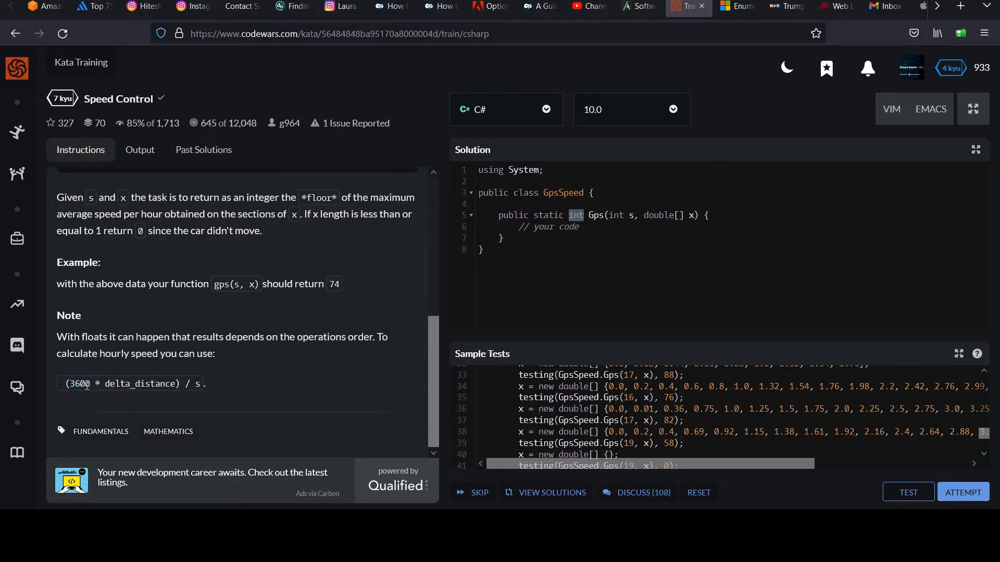
double_click(78, 384)
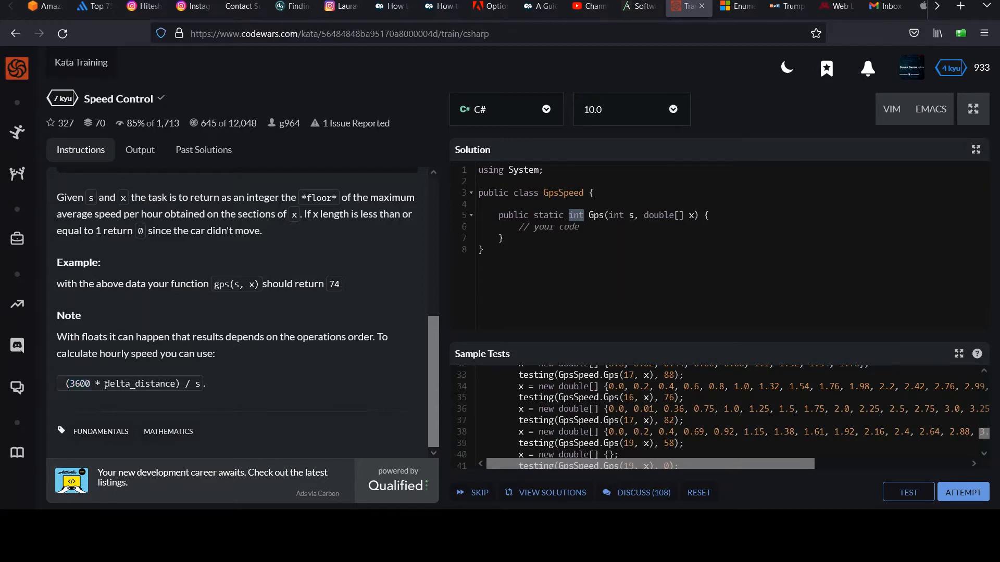
double_click(137, 384)
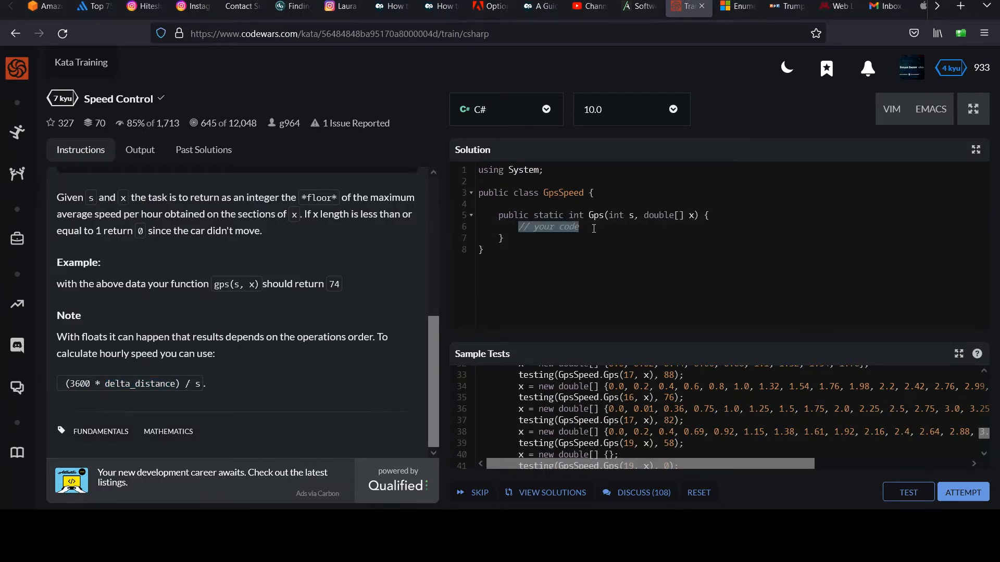
text(3600 h)
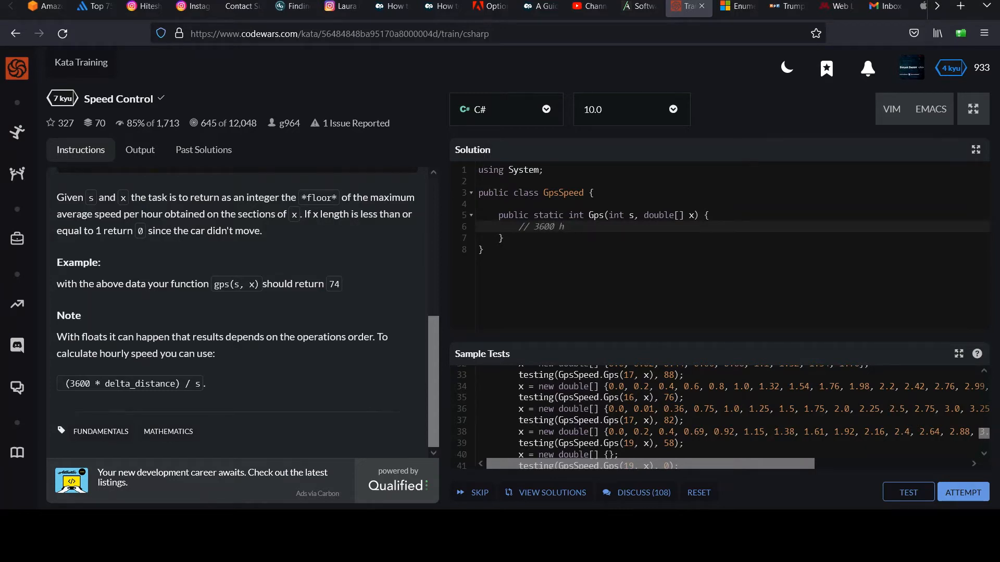
text(s/)
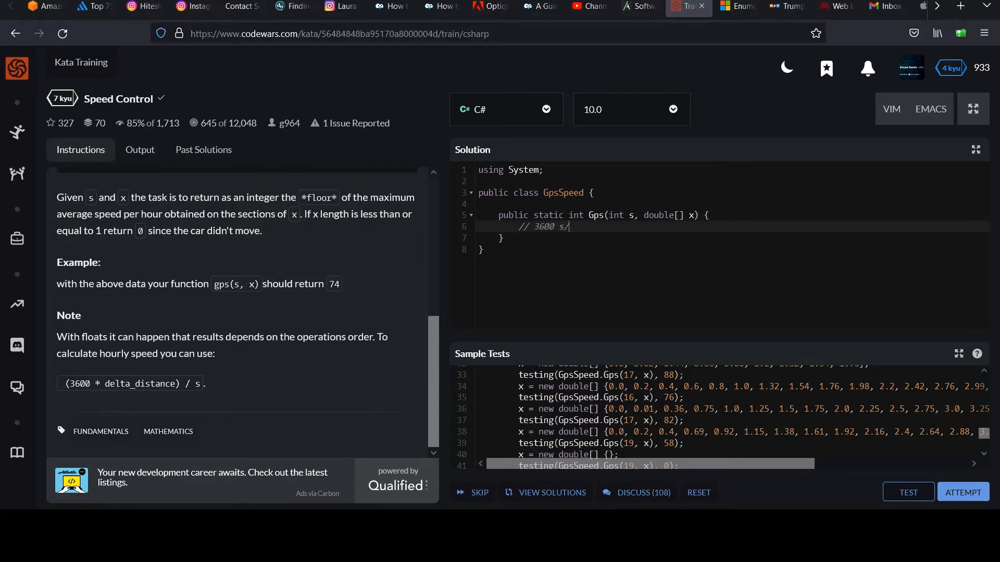
text(h)
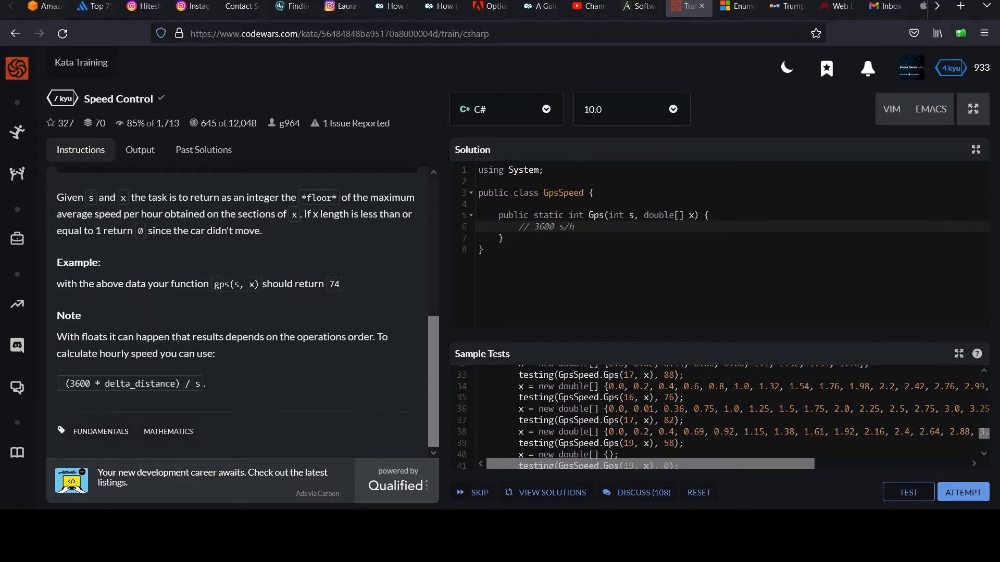
text(* distance / s)
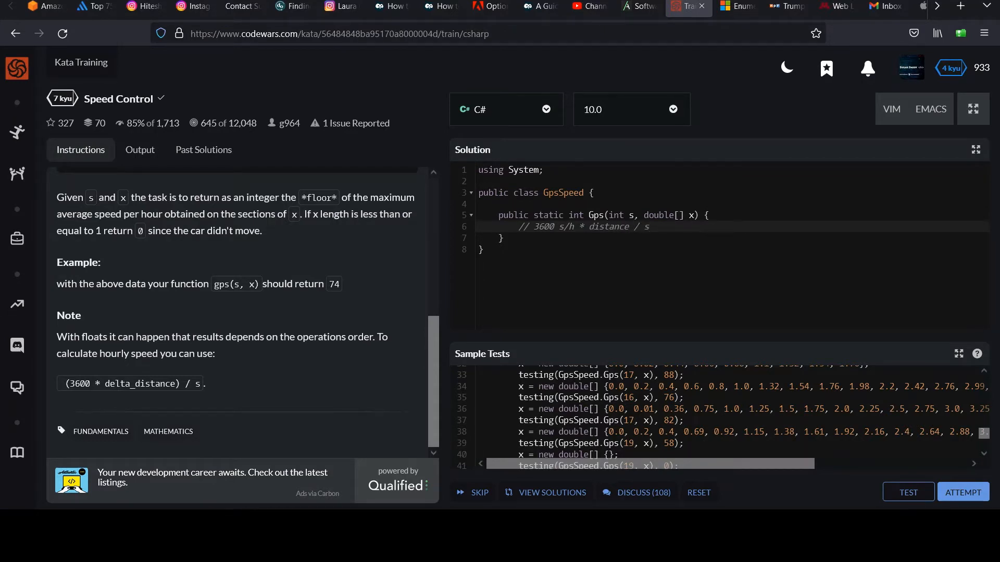
Rewrite part of the scratch comment, then delete the whole line leaving the Gps body empty.
double_click(646, 227)
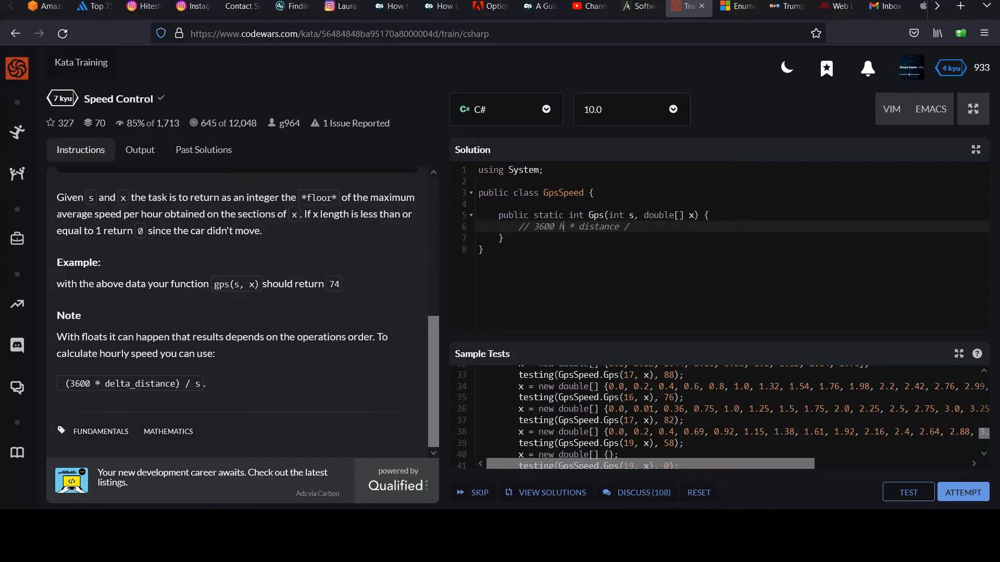
text(s/)
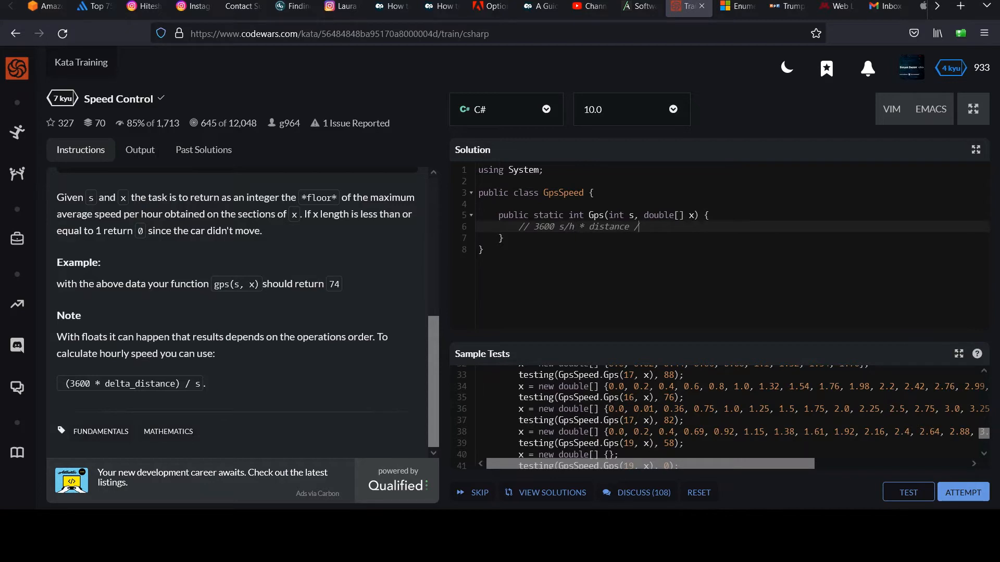
text(s)
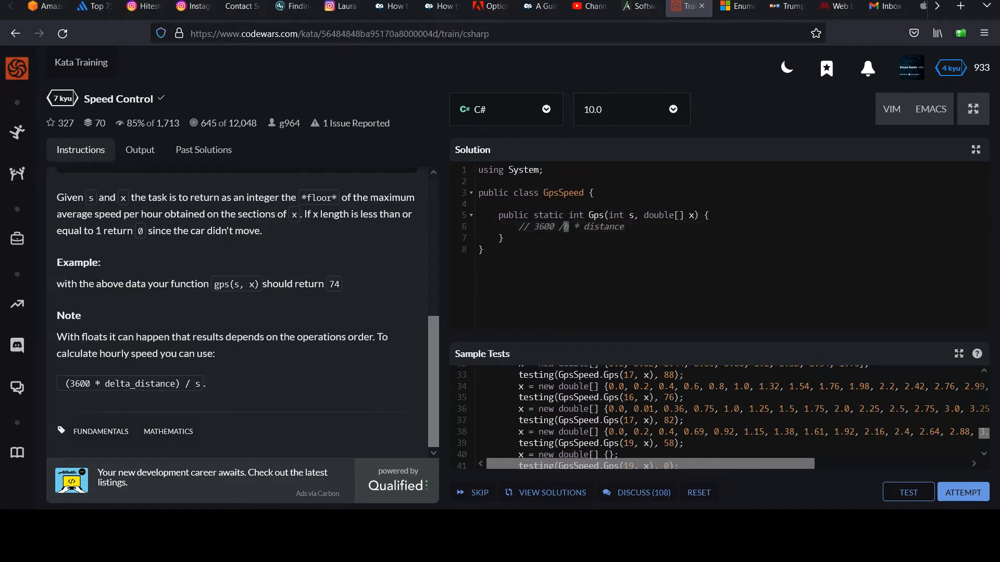
double_click(603, 227)
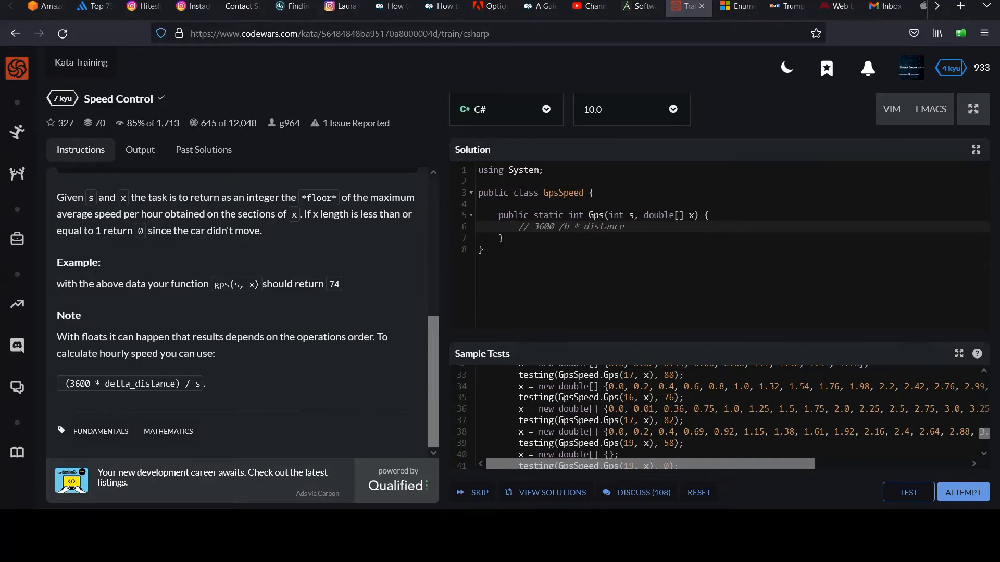
click(628, 226)
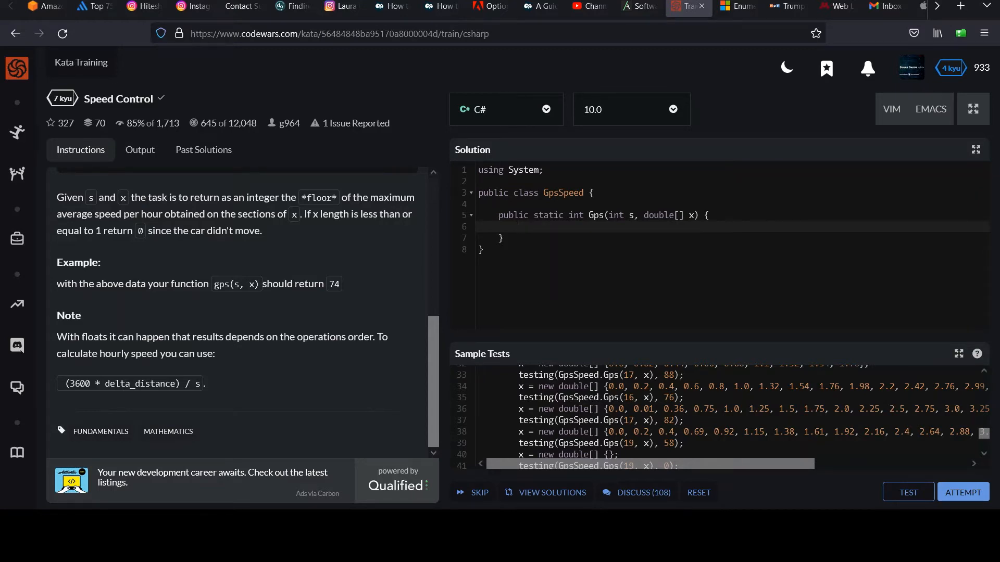
click(520, 227)
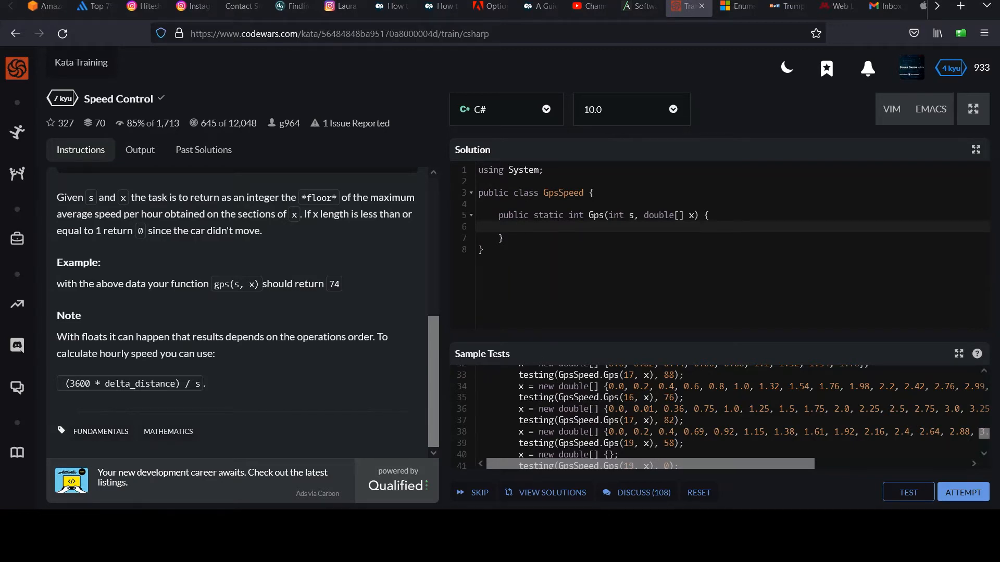
Add using System.Linq; and rename the array parameter x to distances.
click(658, 200)
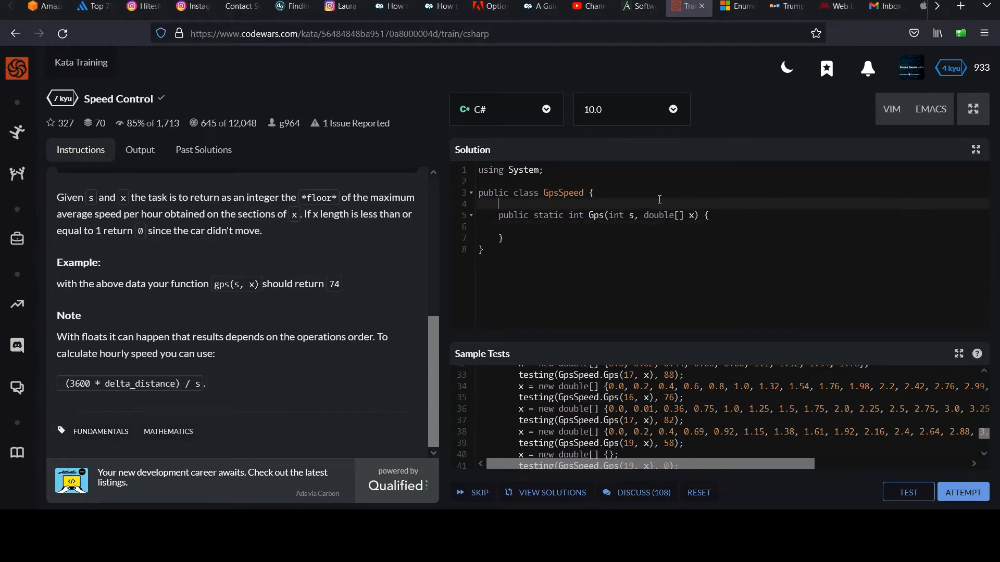
text(u)
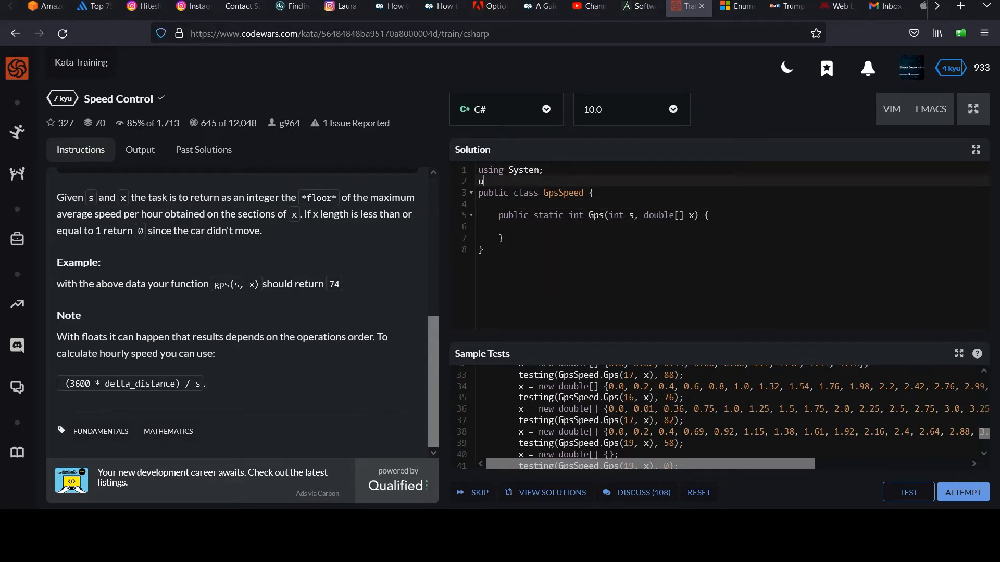
text(sing System.Linq;)
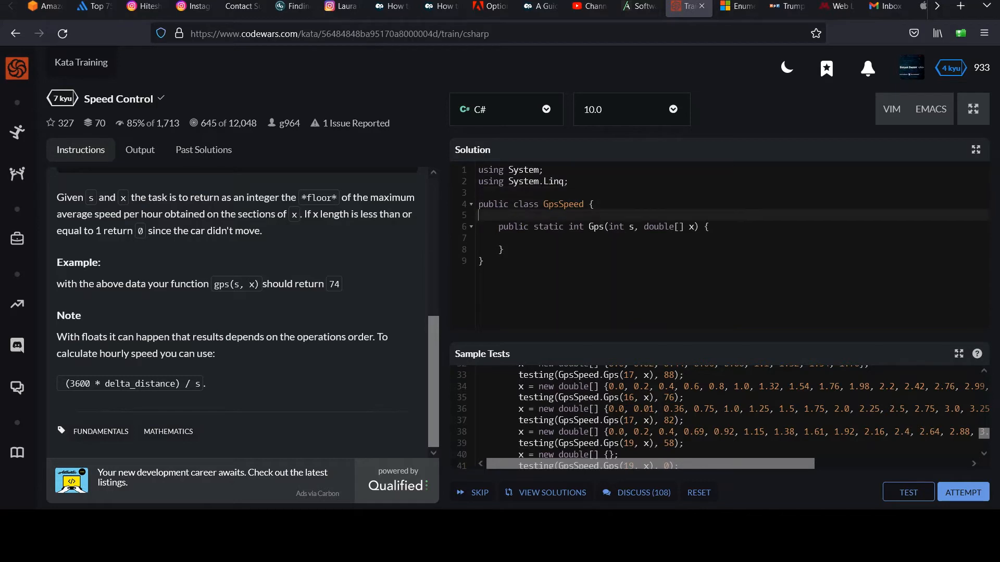
click(705, 226)
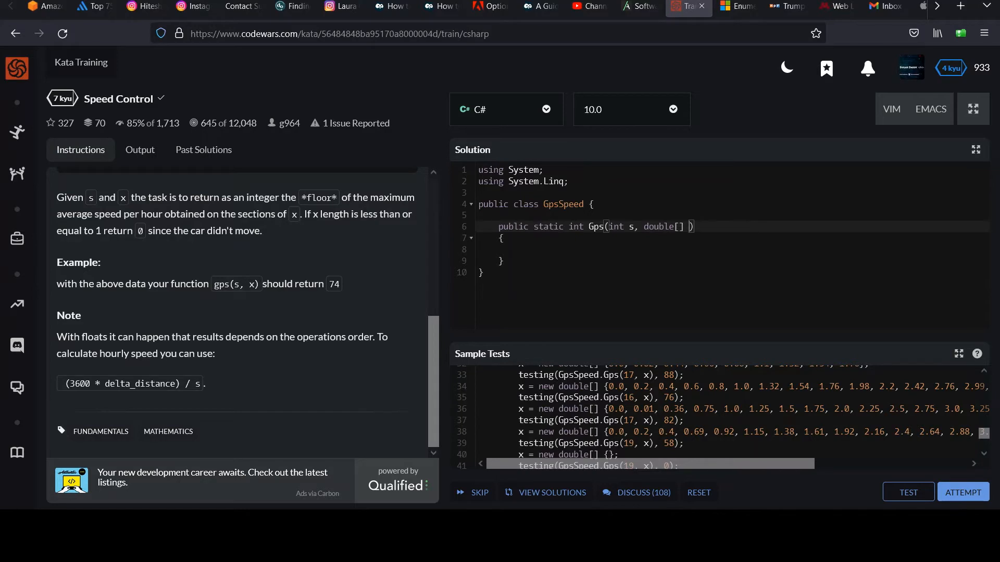
text(distances)
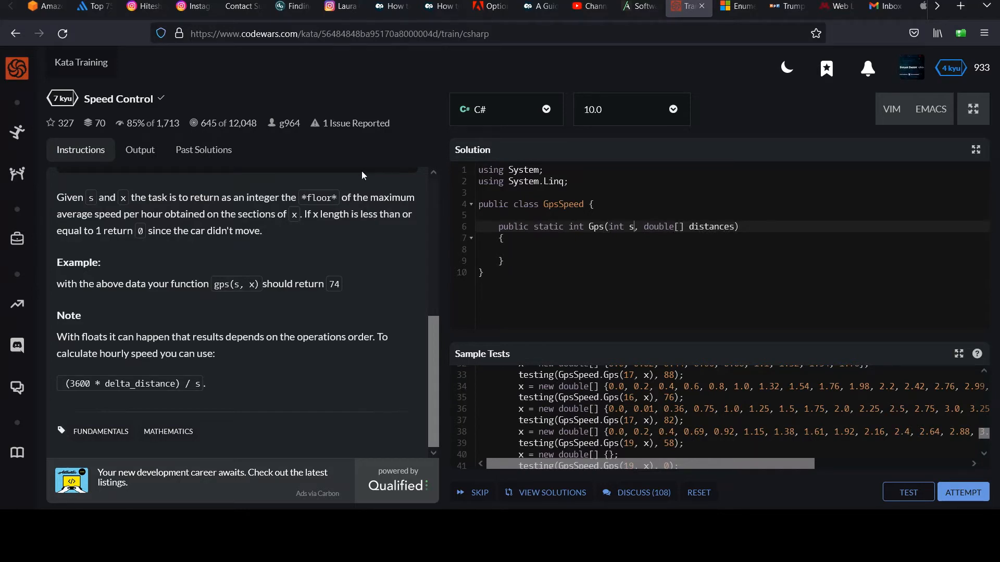
mouse_move(212, 209)
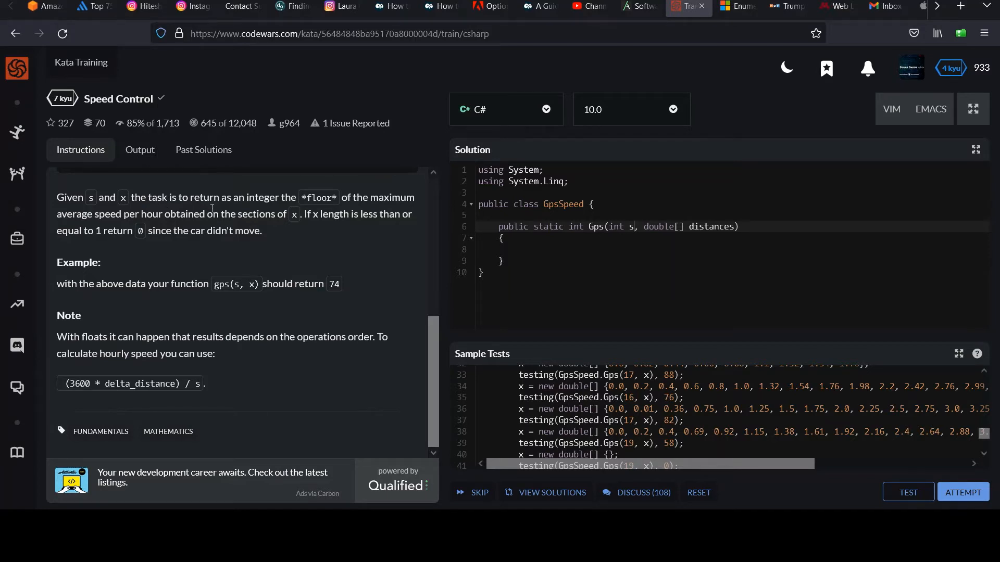
mouse_move(286, 212)
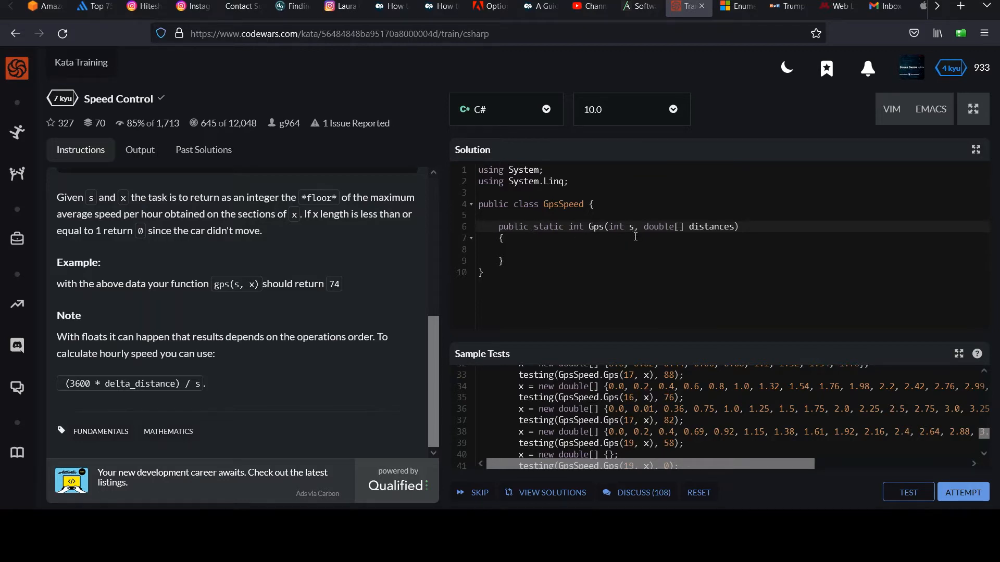
Add the guard if (distances.Length == 0) return 0; in the Gps body.
click(519, 249)
text(if ()
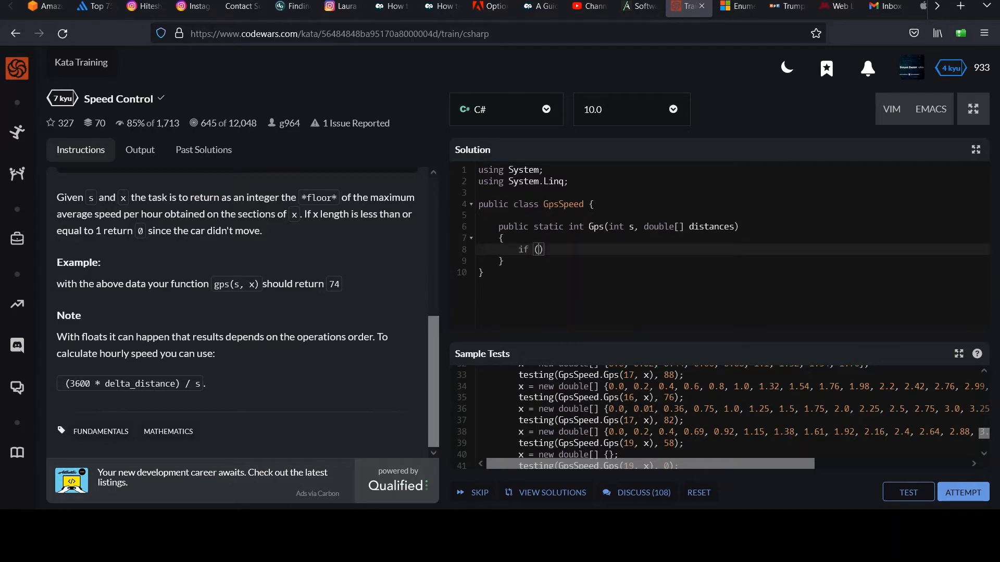
text(distances.Length ==)
text(return)
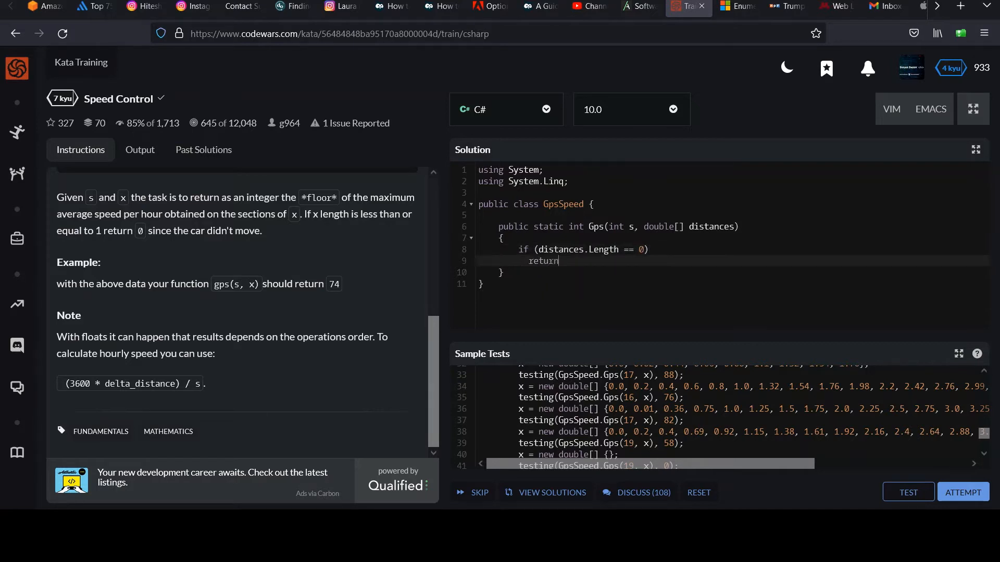
text(0;)
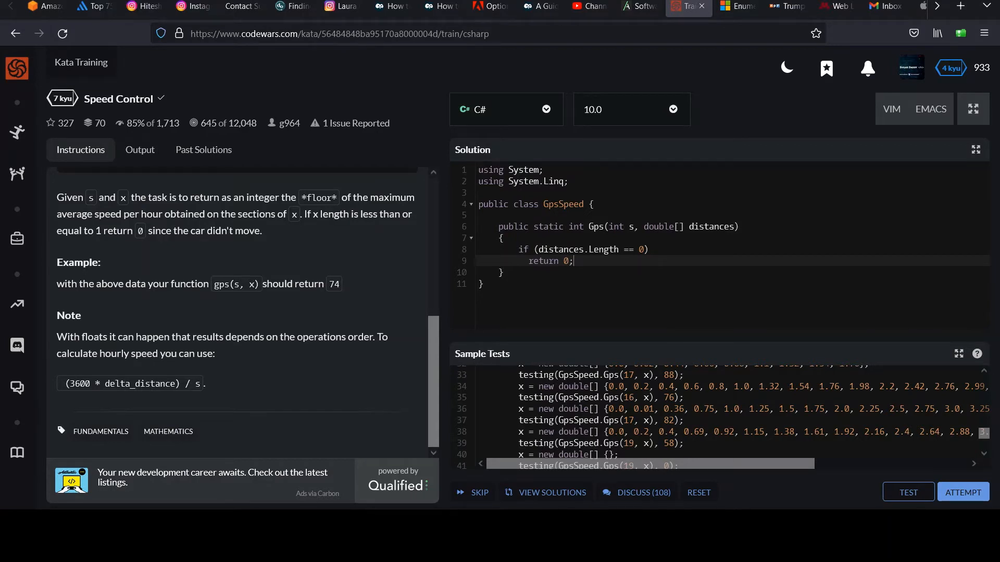
mouse_move(662, 231)
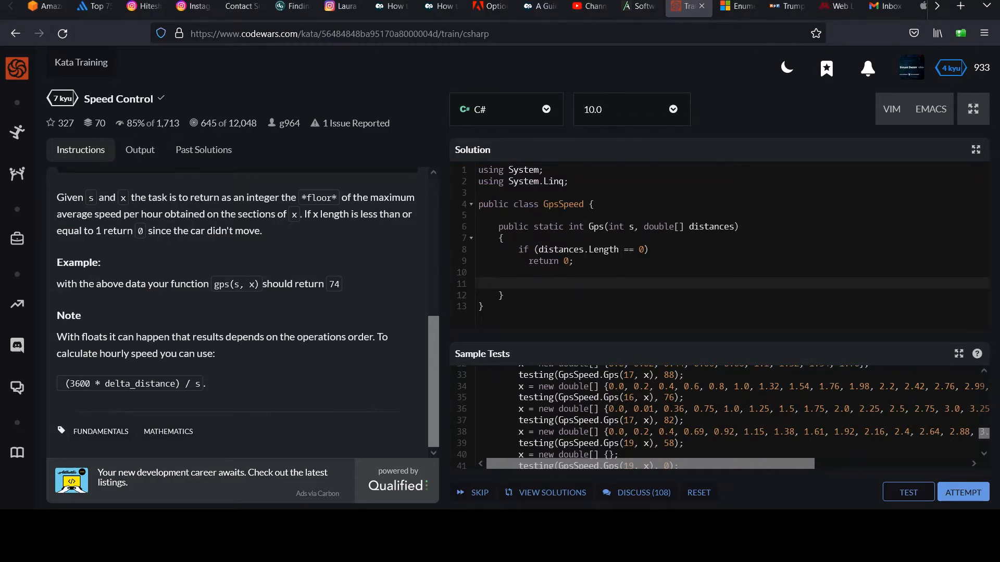
Start a distances.Select() call on line 11 of the Gps method.
text(distances.Se)
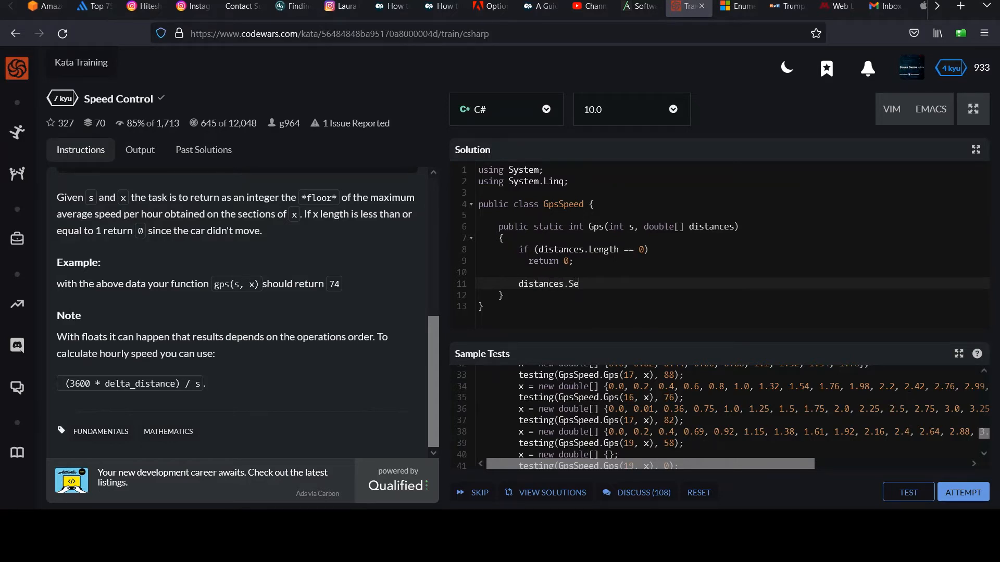
text(lect)
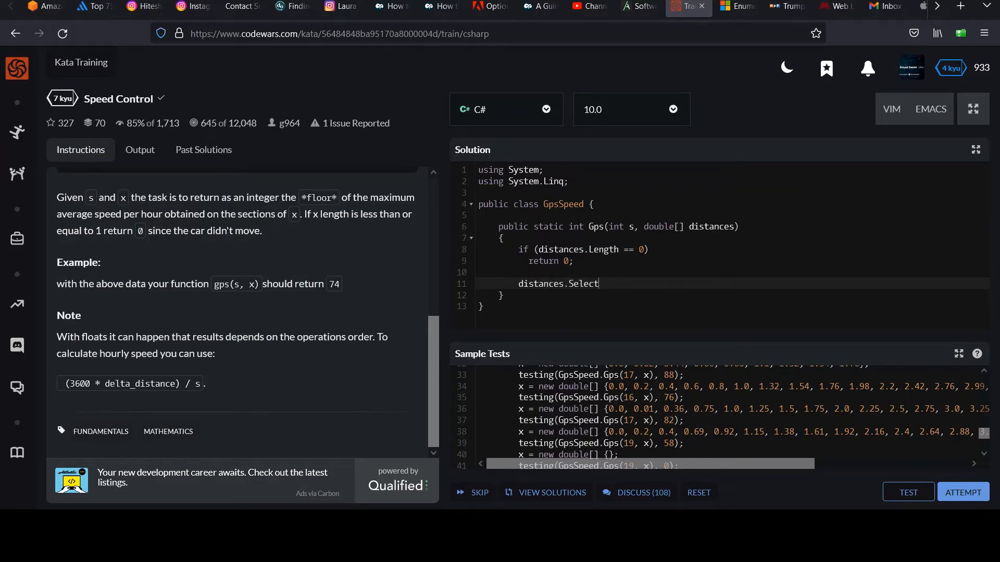
text(())
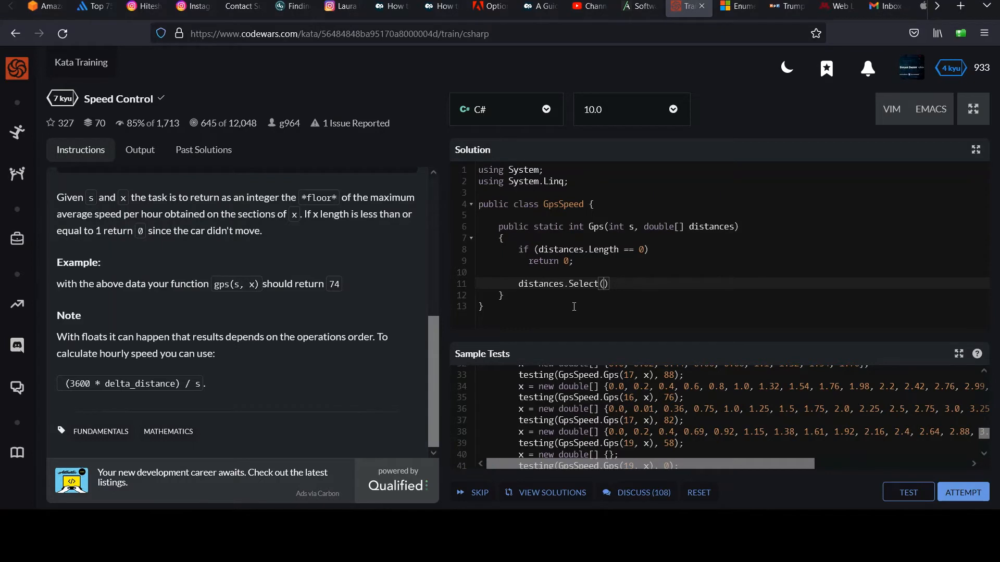
double_click(582, 283)
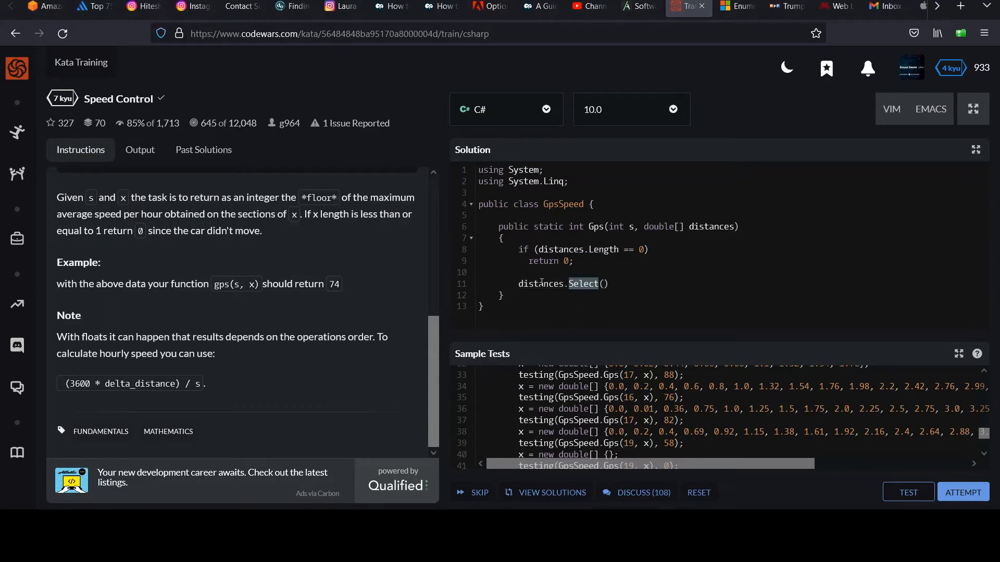
double_click(539, 283)
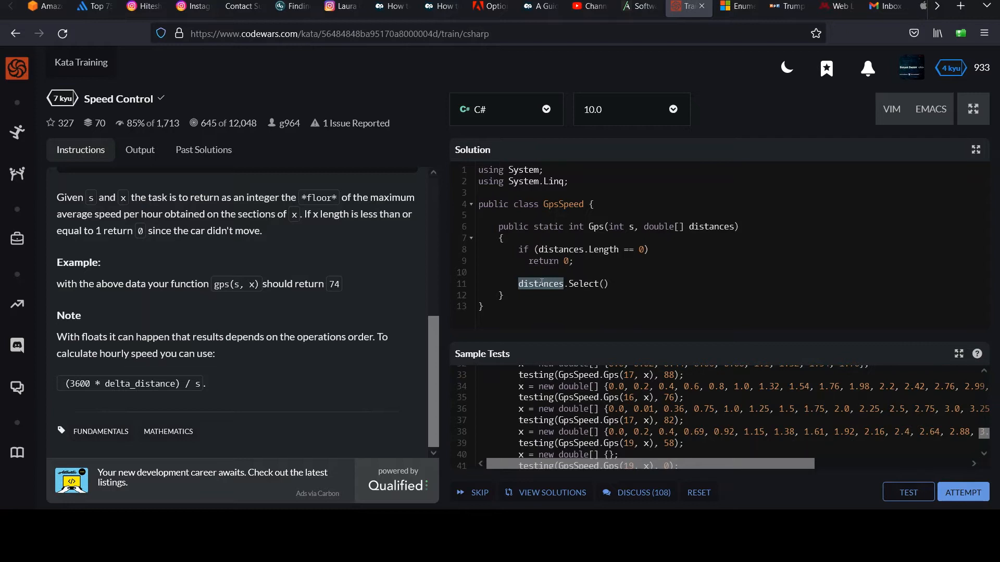
click(563, 284)
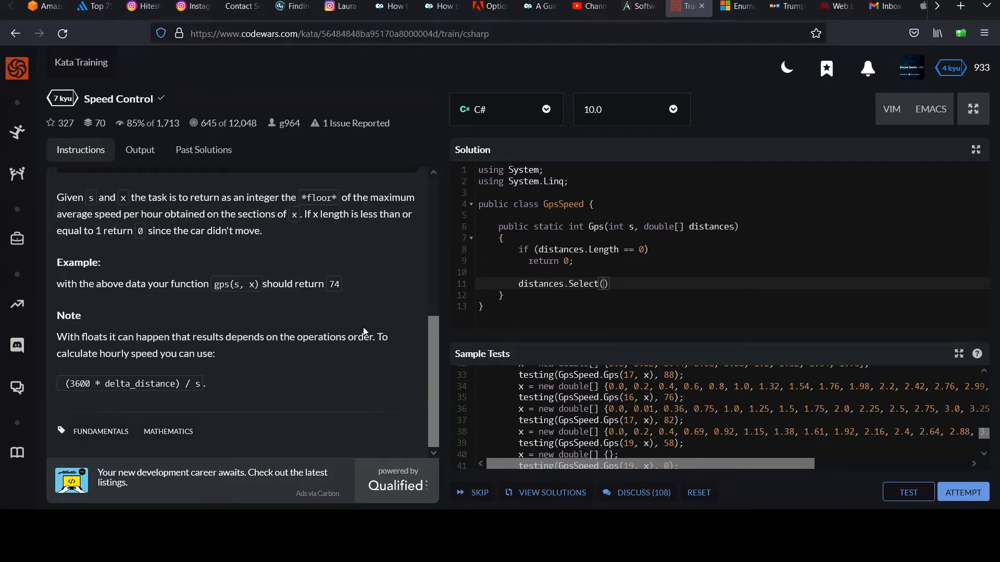
Give Select a (distance, index) => { } lambda with an empty block body.
text(())
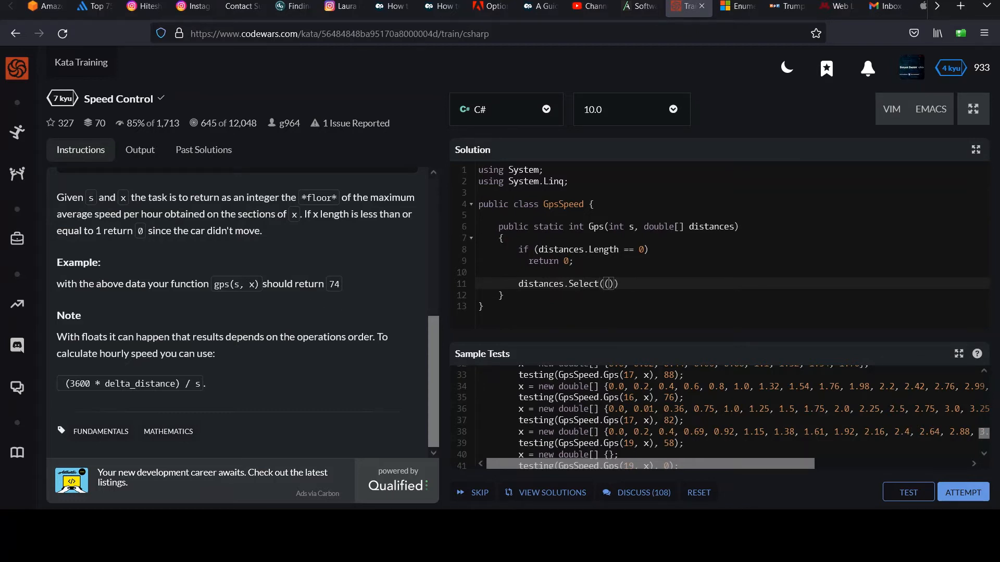
text(distance)
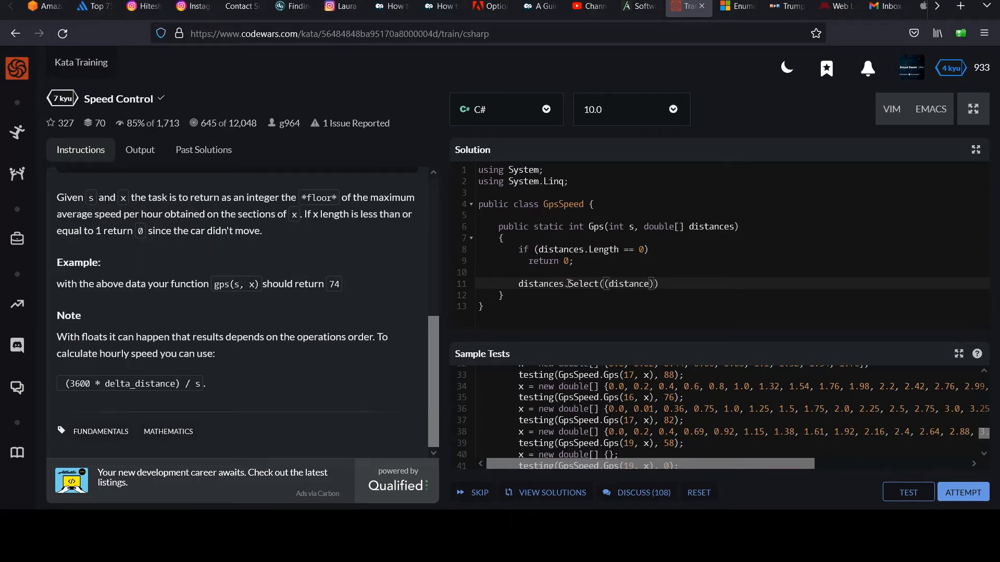
double_click(540, 284)
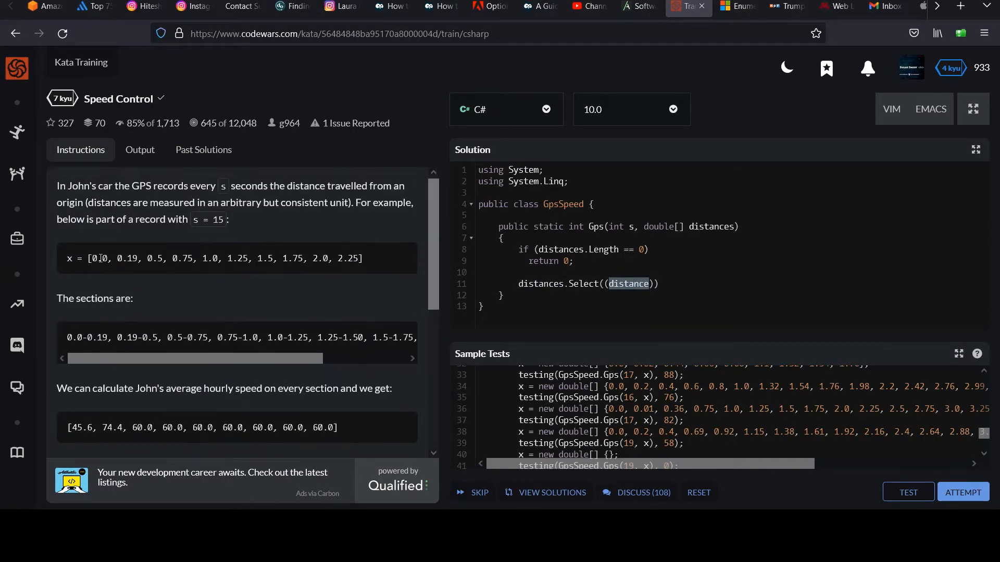
double_click(96, 258)
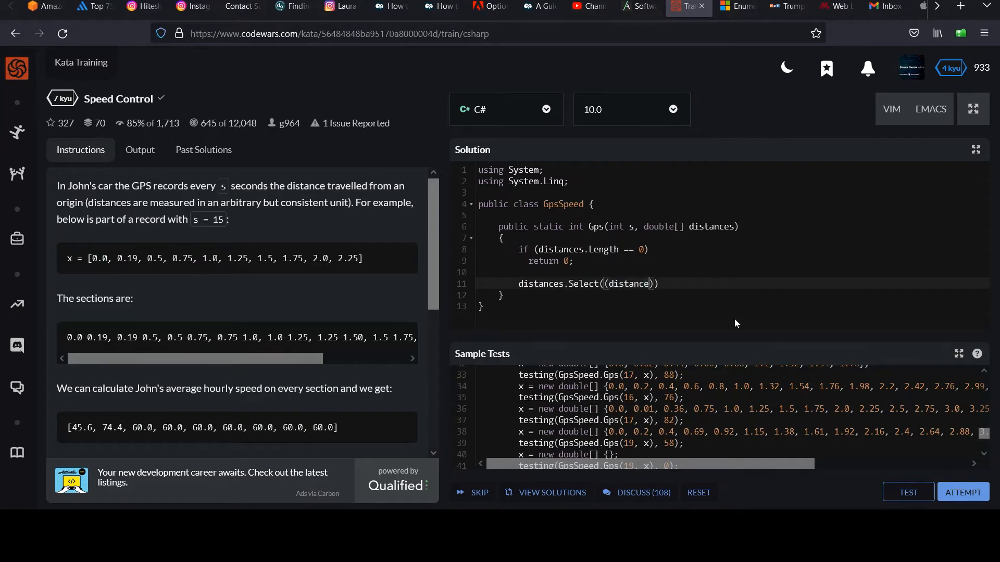
text(, index)
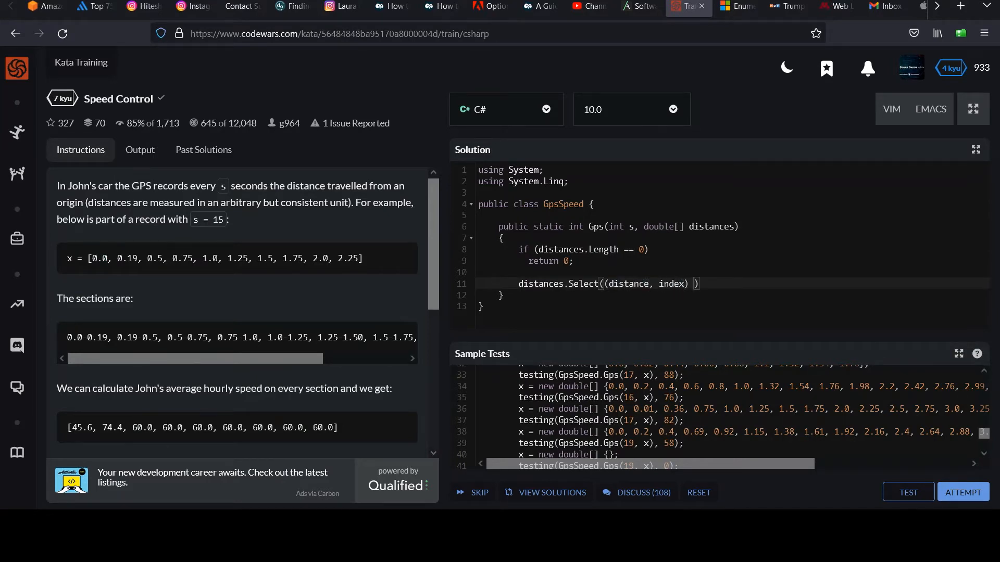
text(=>)
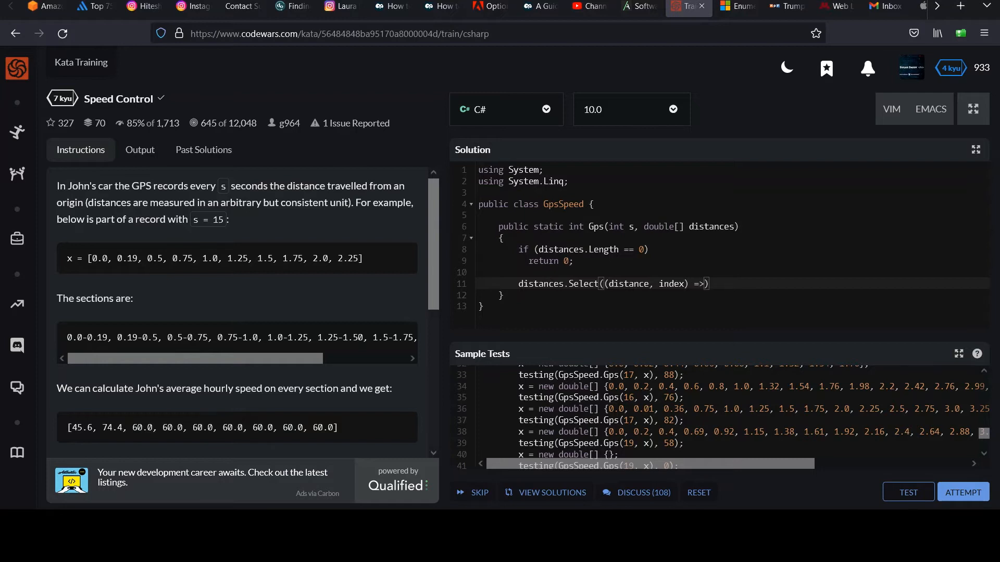
double_click(648, 283)
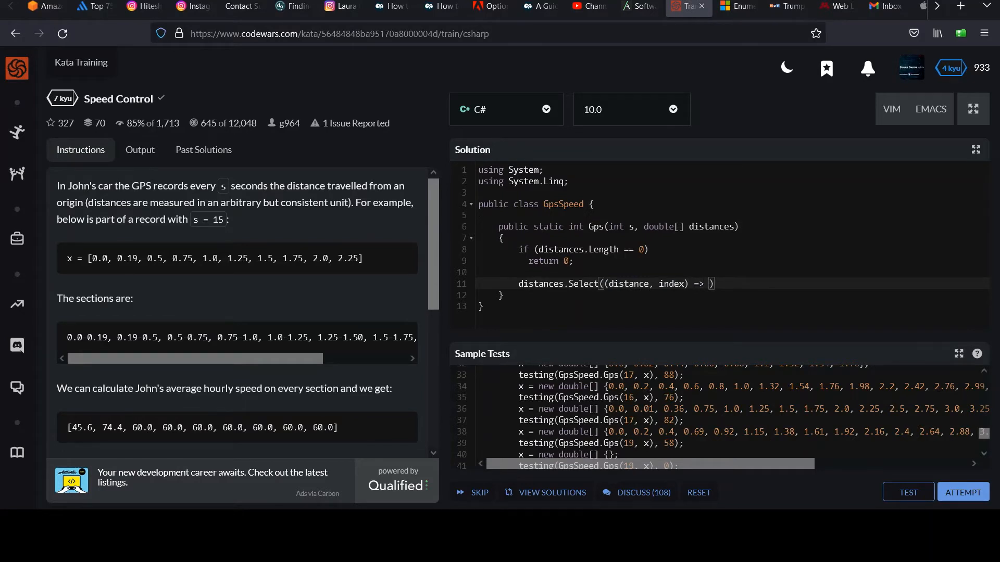
mouse_move(735, 323)
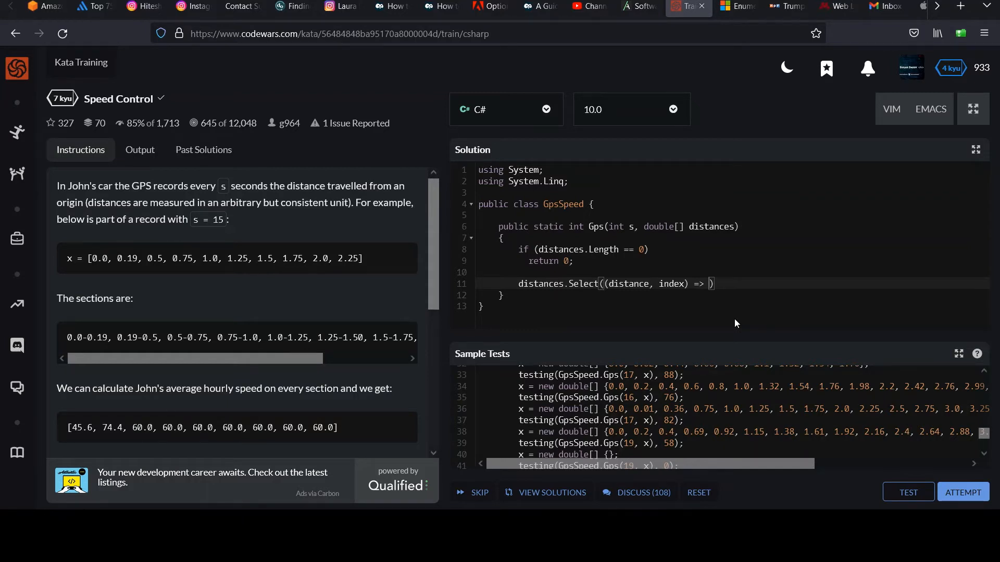
text(alsjd;lfkjal;kj})
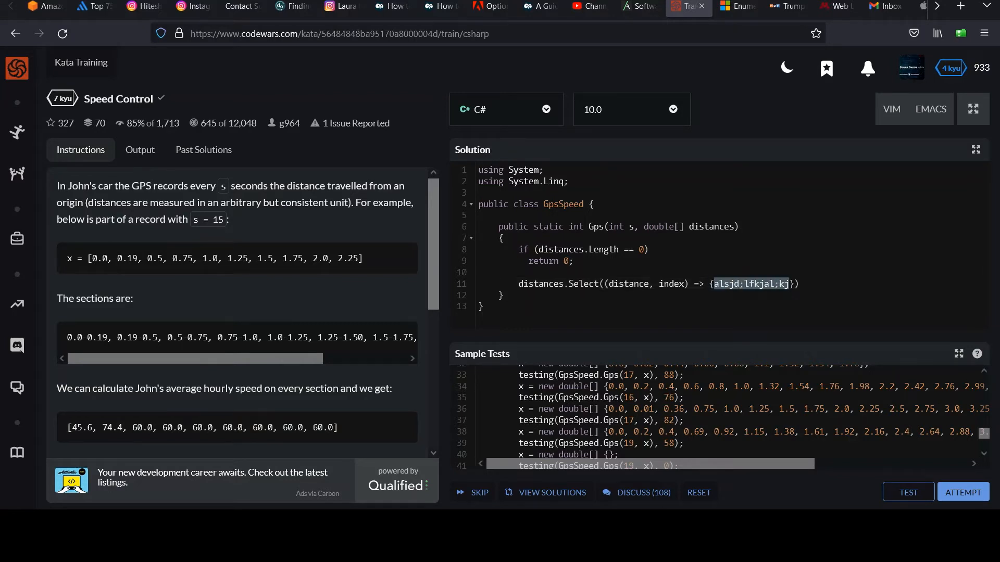
text({)
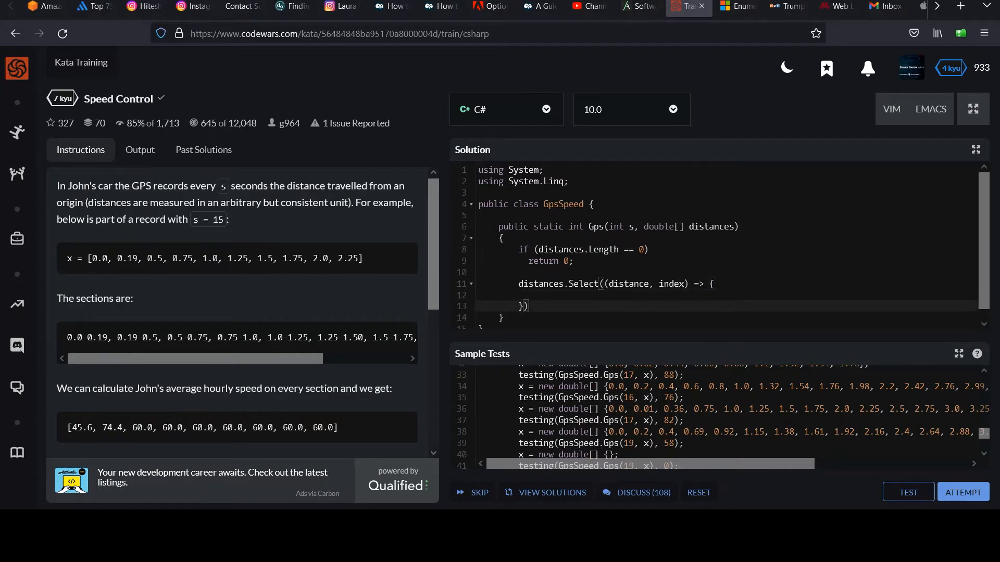
text(;)
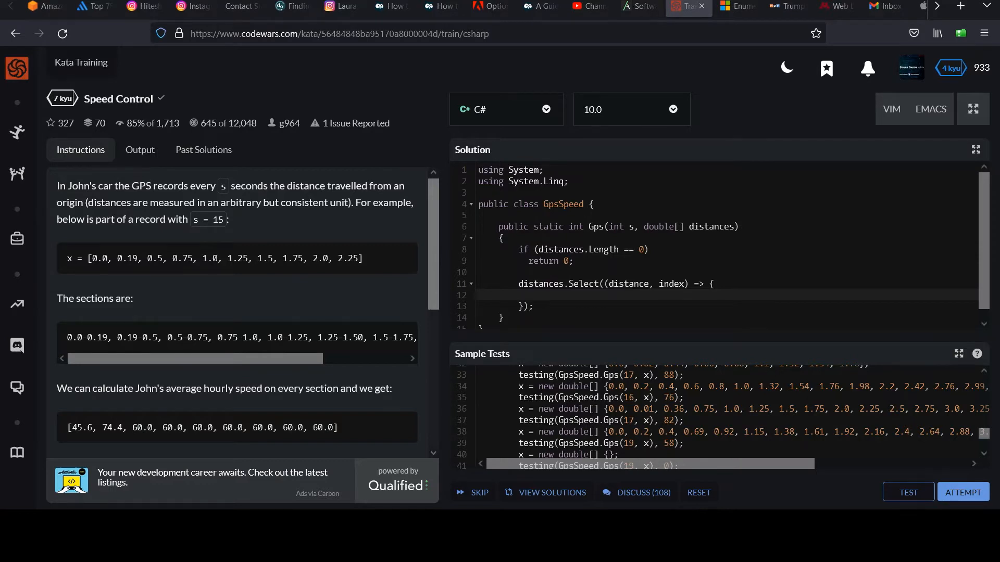
Declare double deltaX = distance; inside the lambda body.
click(529, 295)
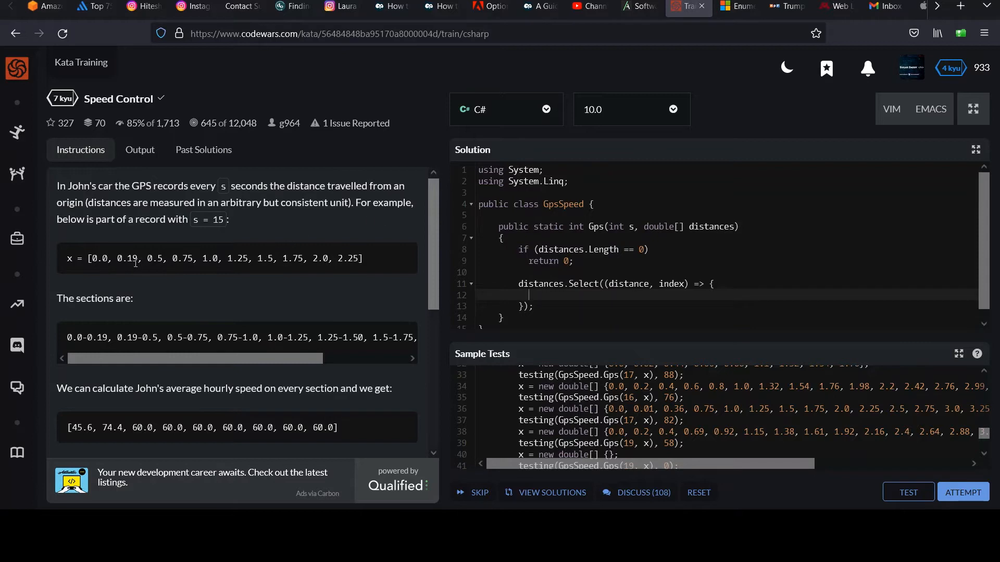
double_click(100, 258)
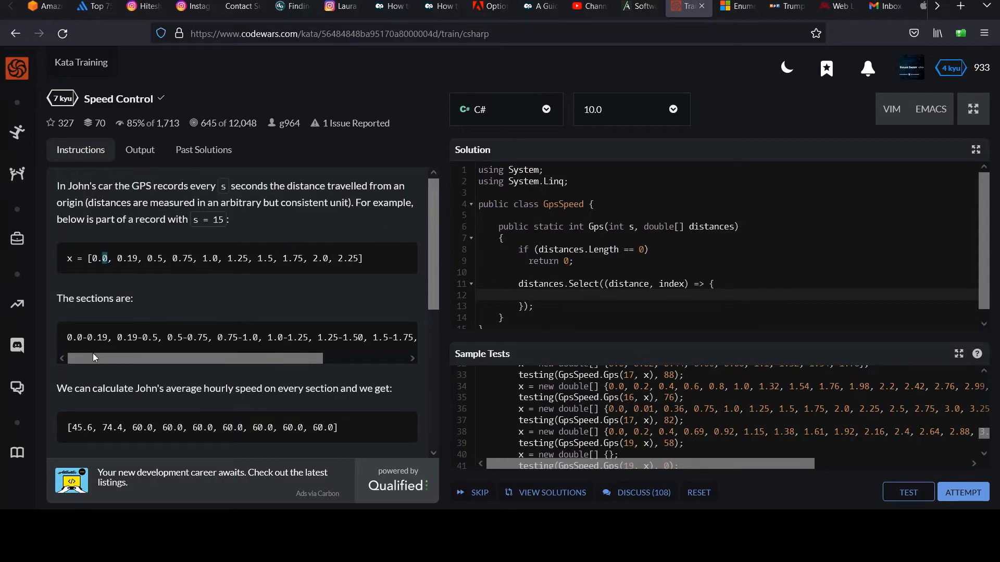
double_click(86, 338)
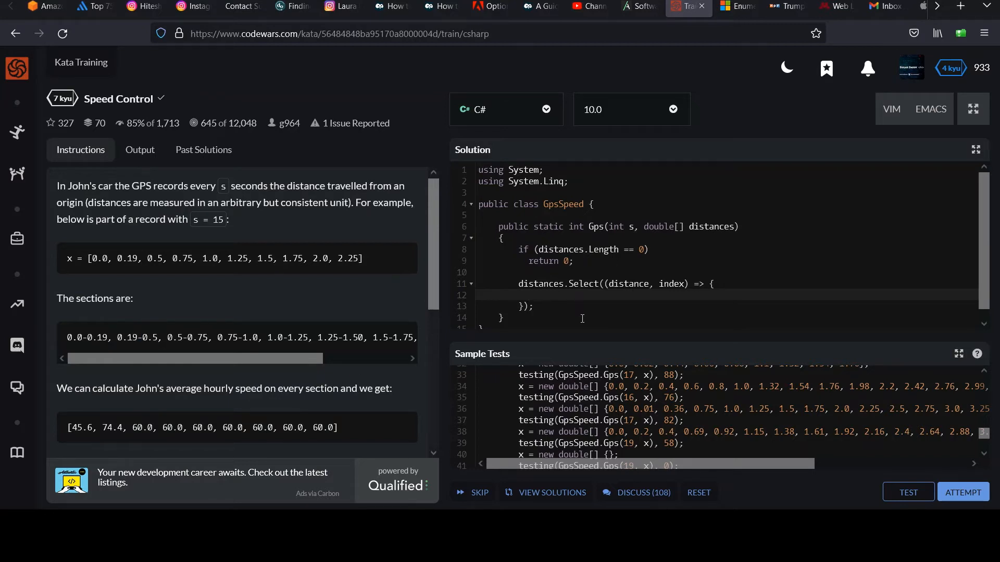
text(double)
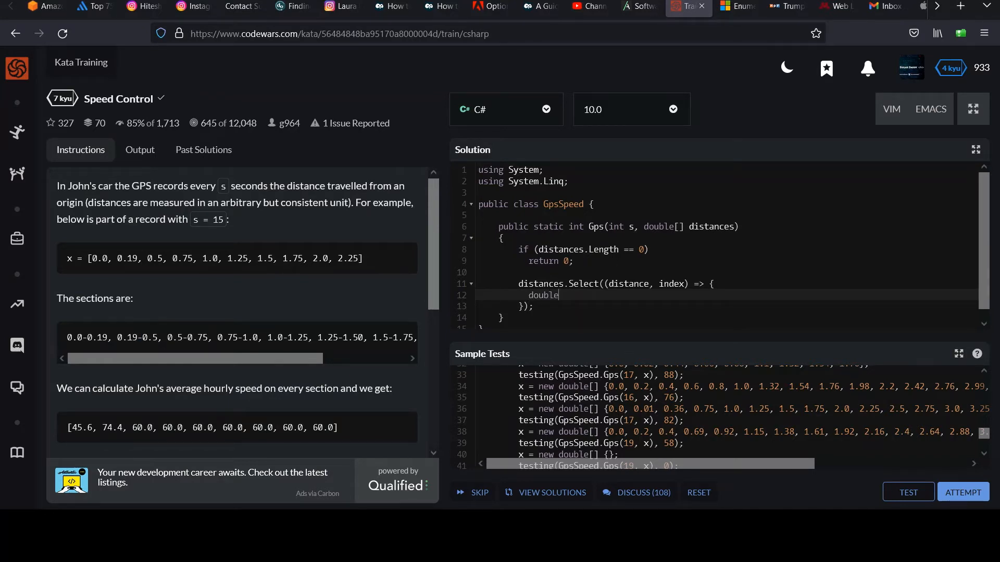
text(delta)
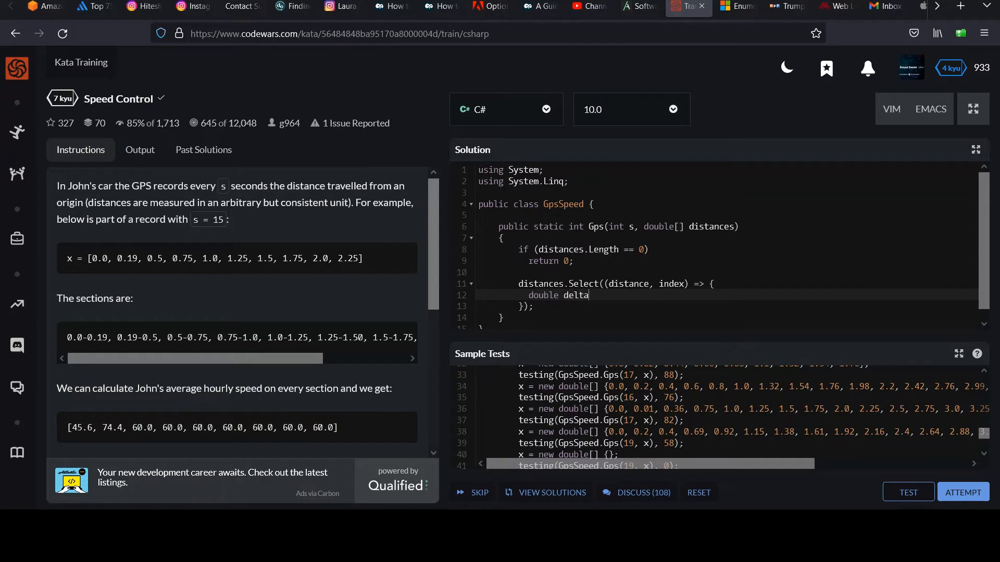
text(X)
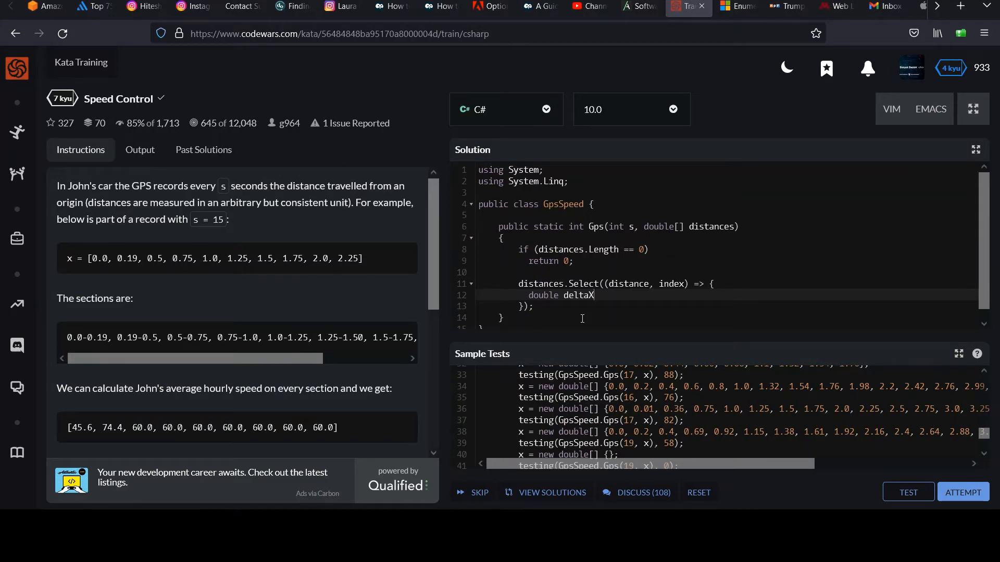
text(=)
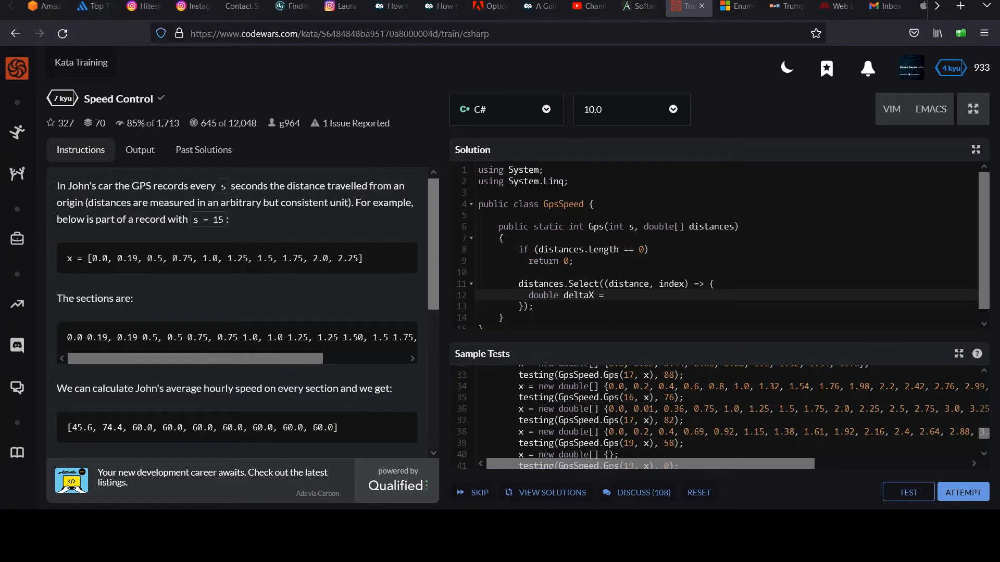
text(du)
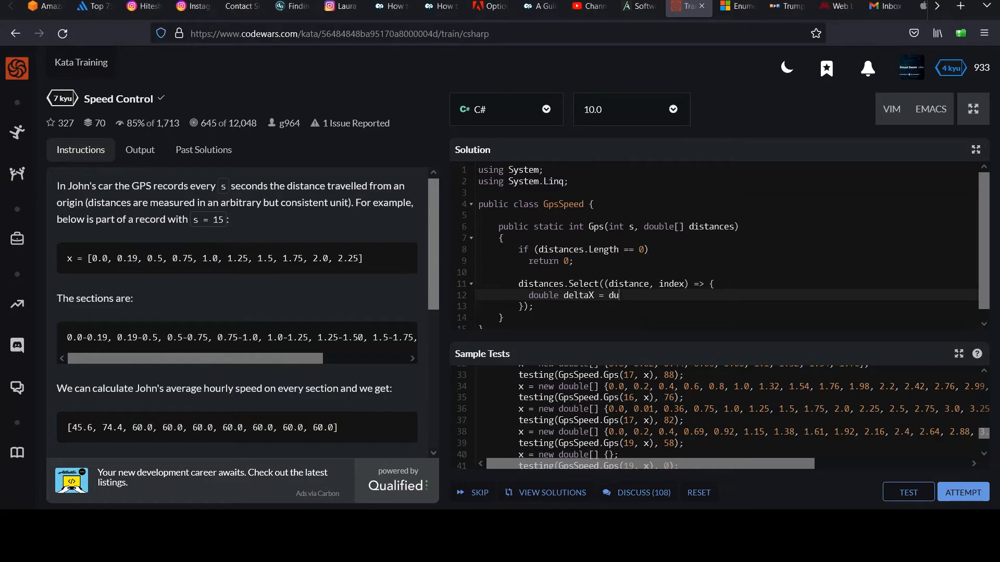
text(istance;)
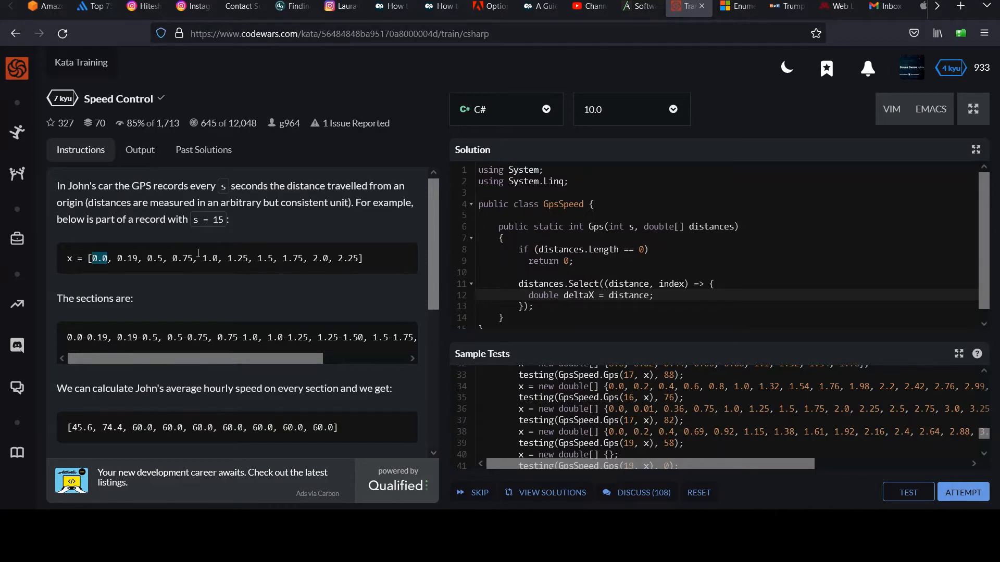
mouse_move(189, 271)
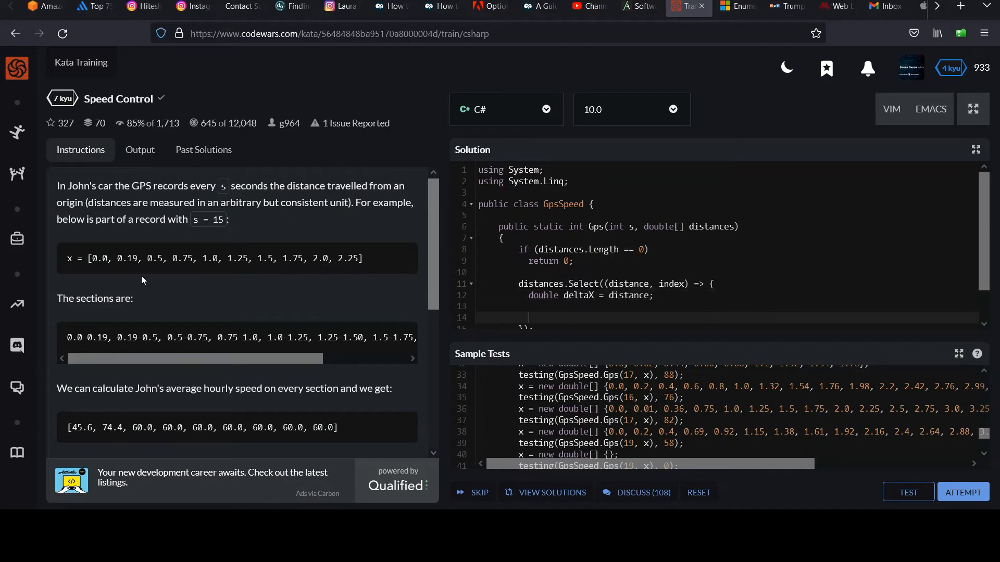
mouse_move(482, 284)
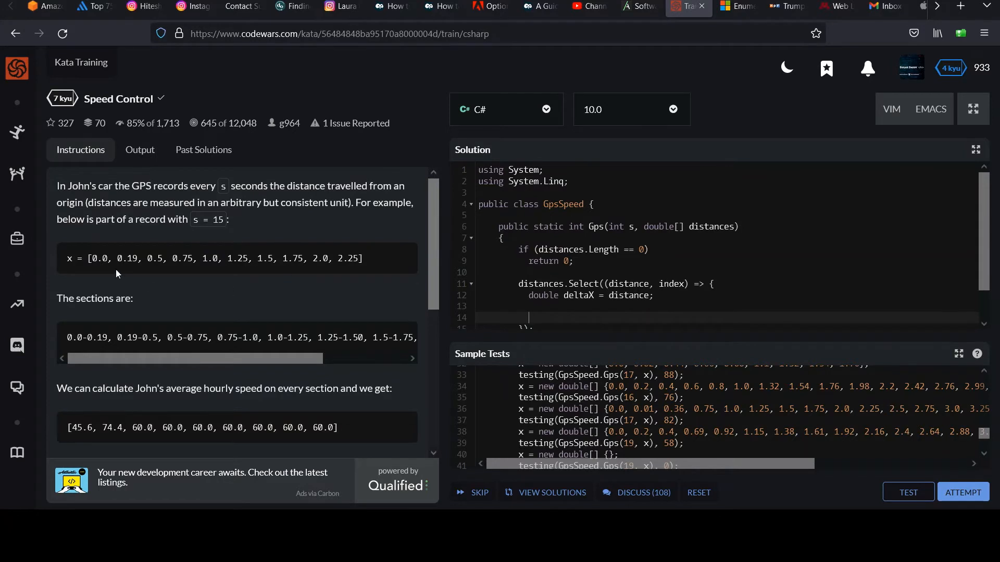
Add if (index > 0) deltaX -= distances[index - 1]; below the declaration.
double_click(98, 259)
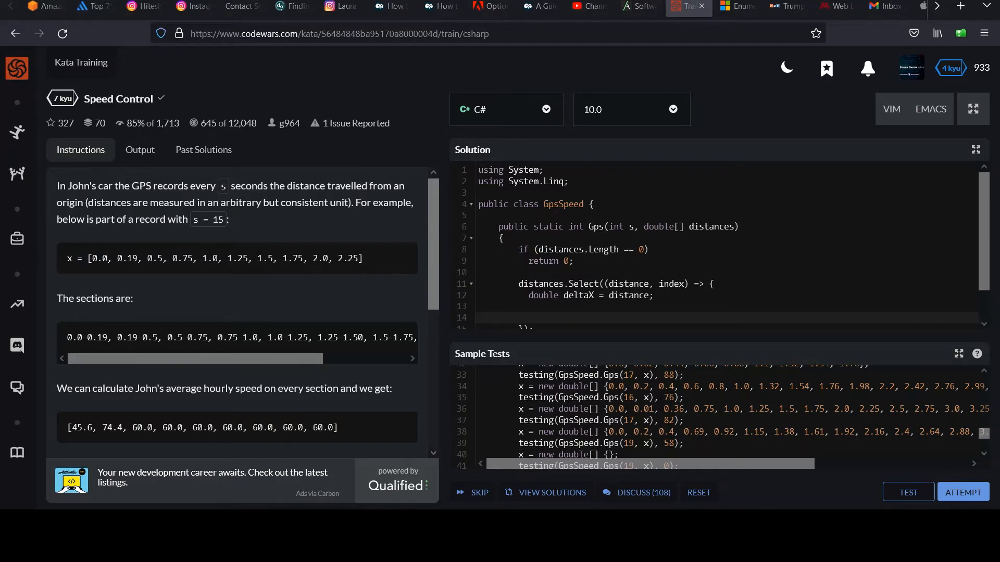
mouse_move(663, 274)
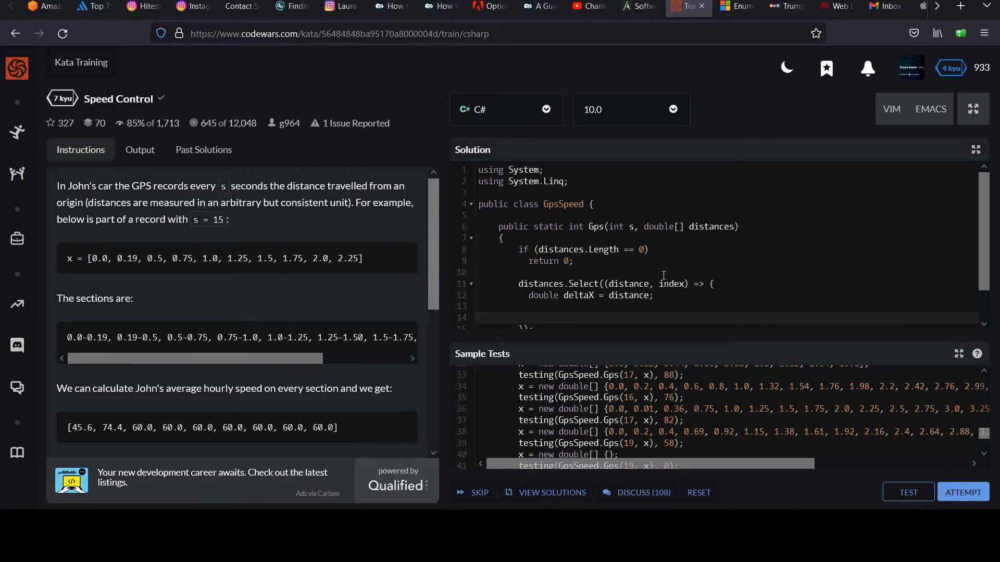
text(if)
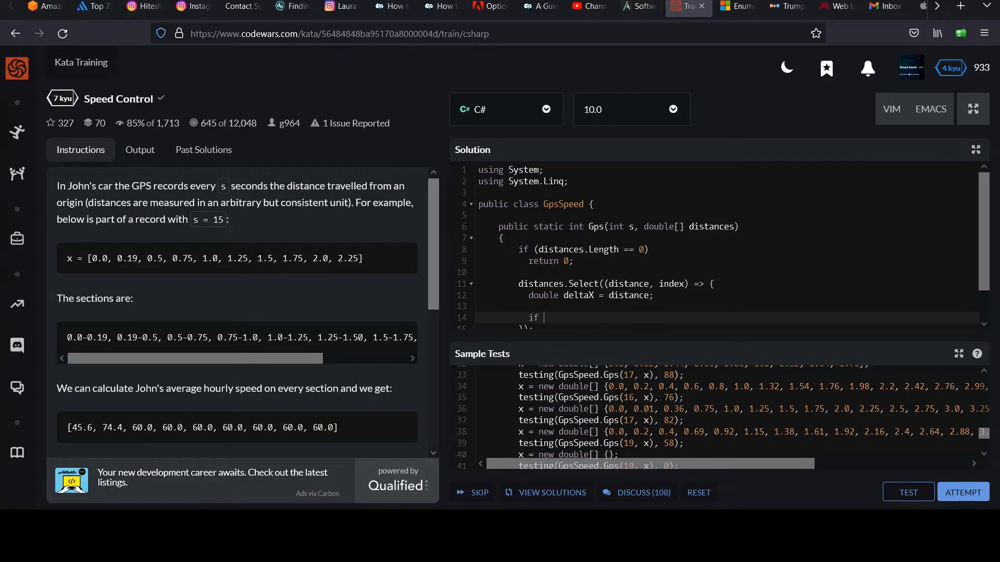
text((index >))
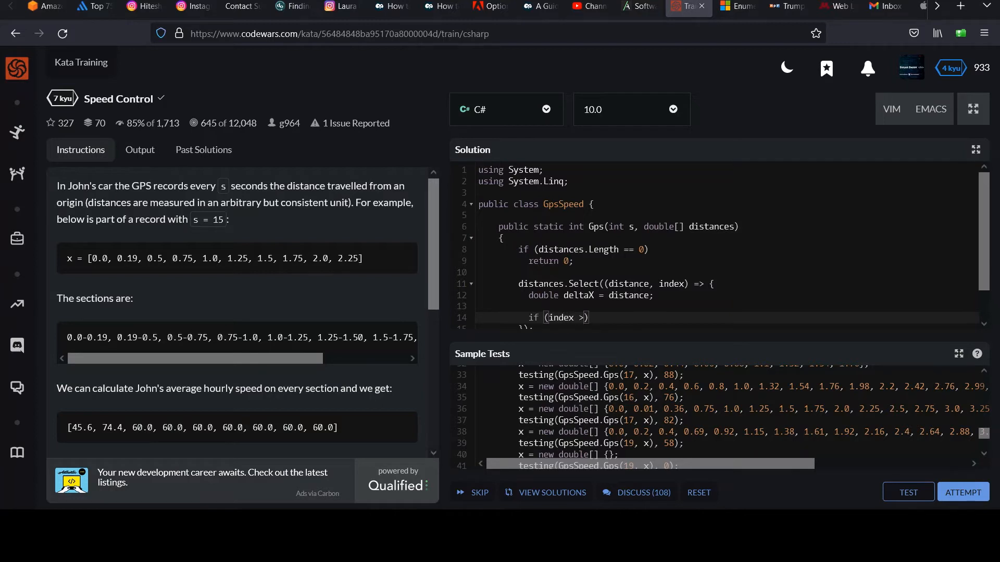
mouse_move(593, 331)
text( 0)
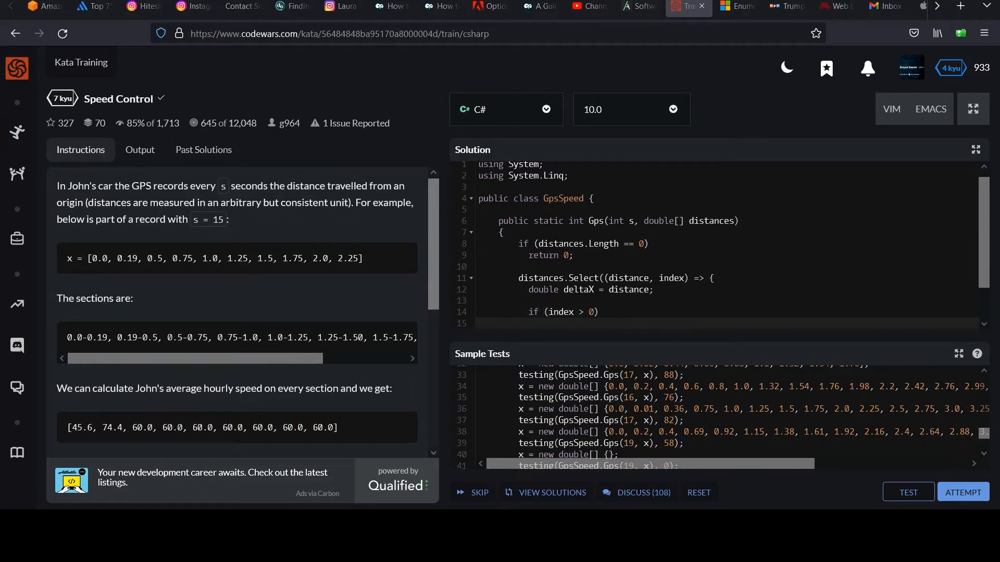
text(del)
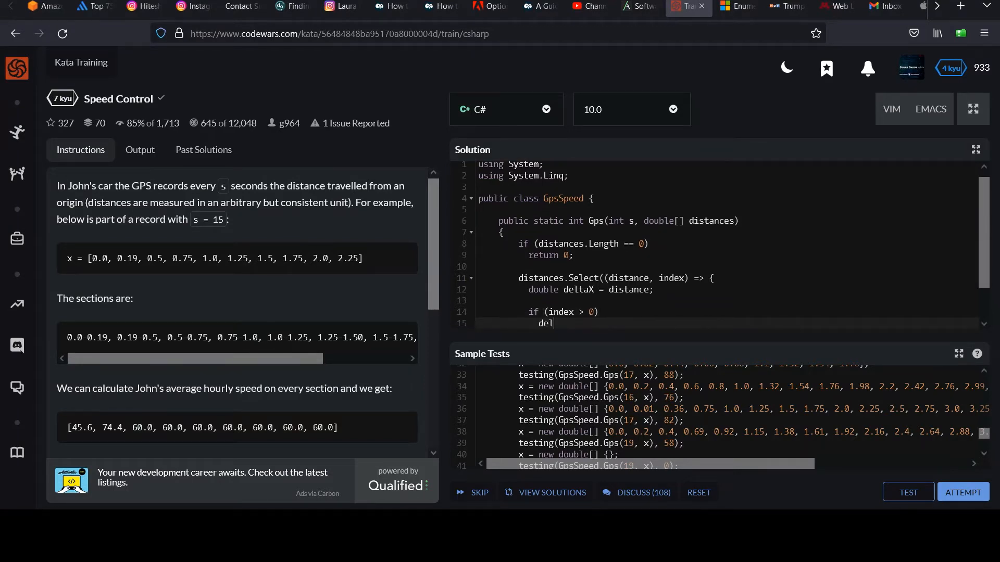
text(taX)
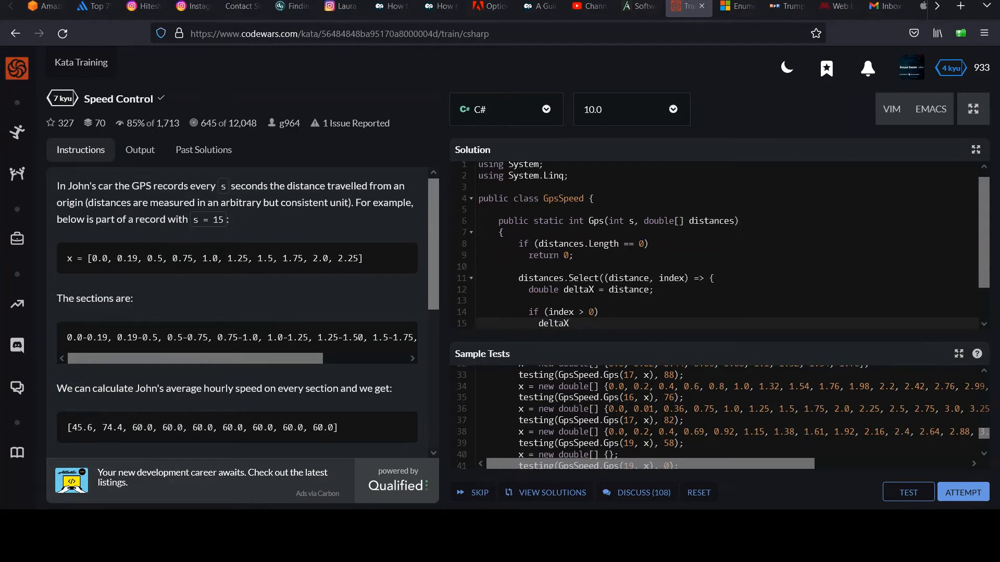
text(-=)
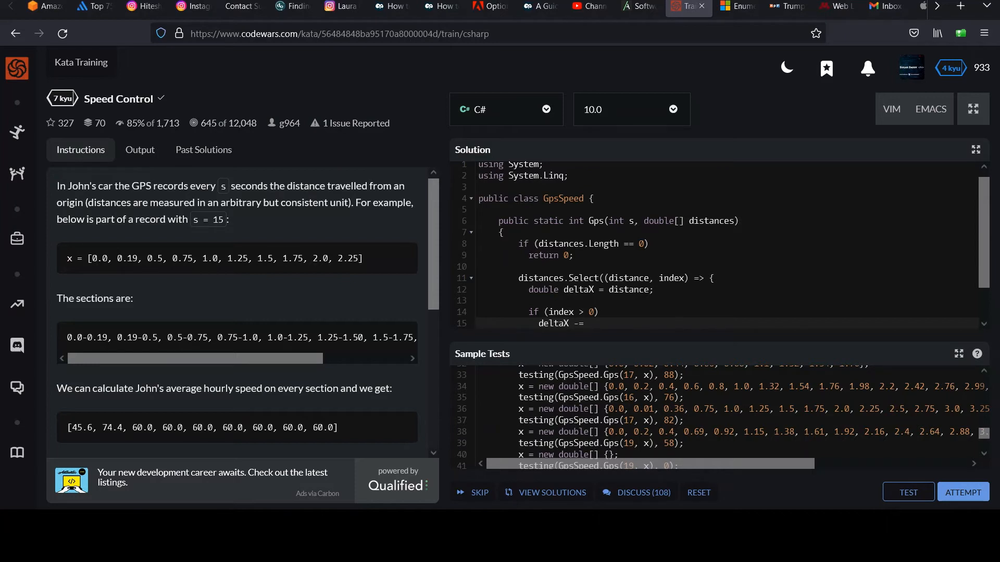
mouse_move(593, 331)
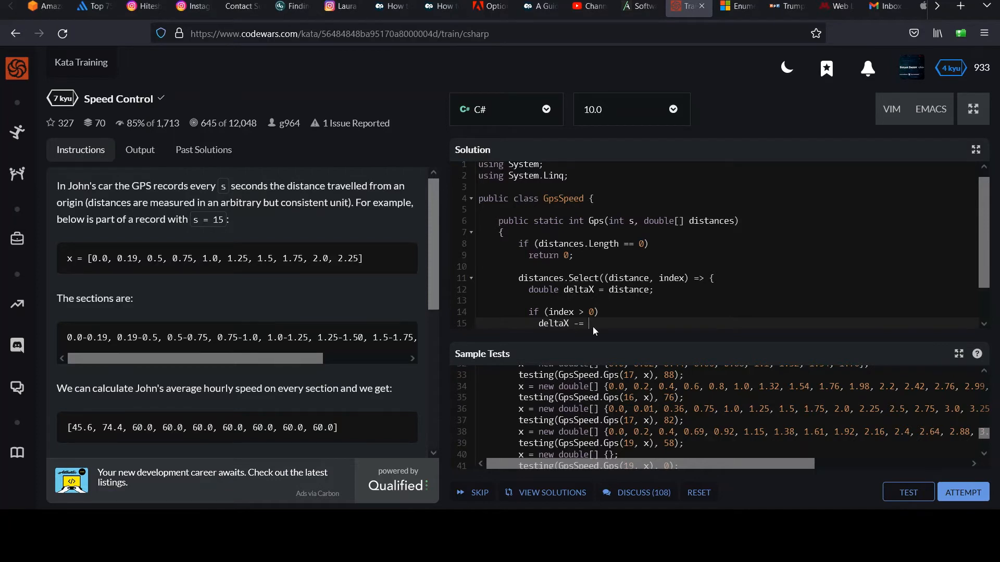
text(distances[])
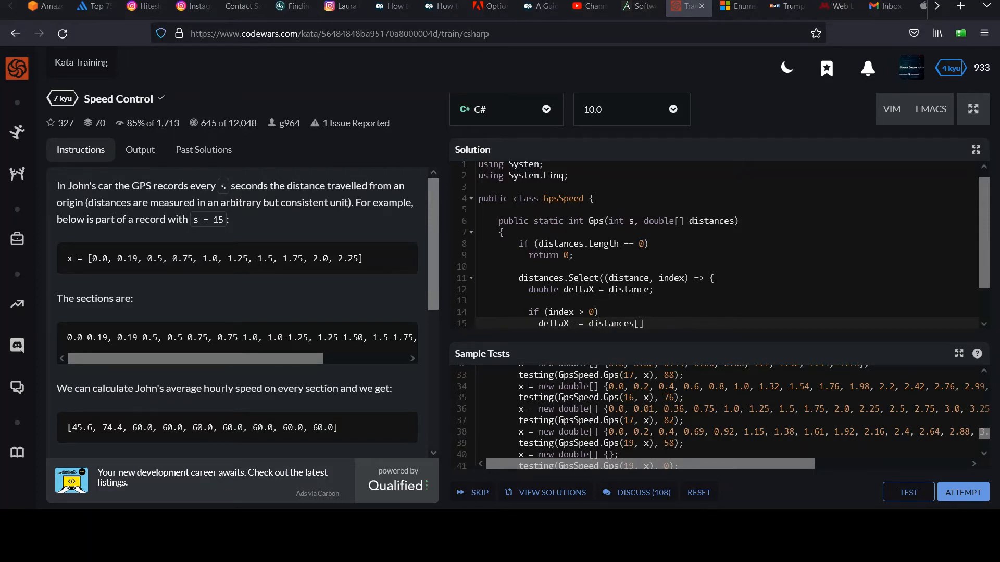
text(n)
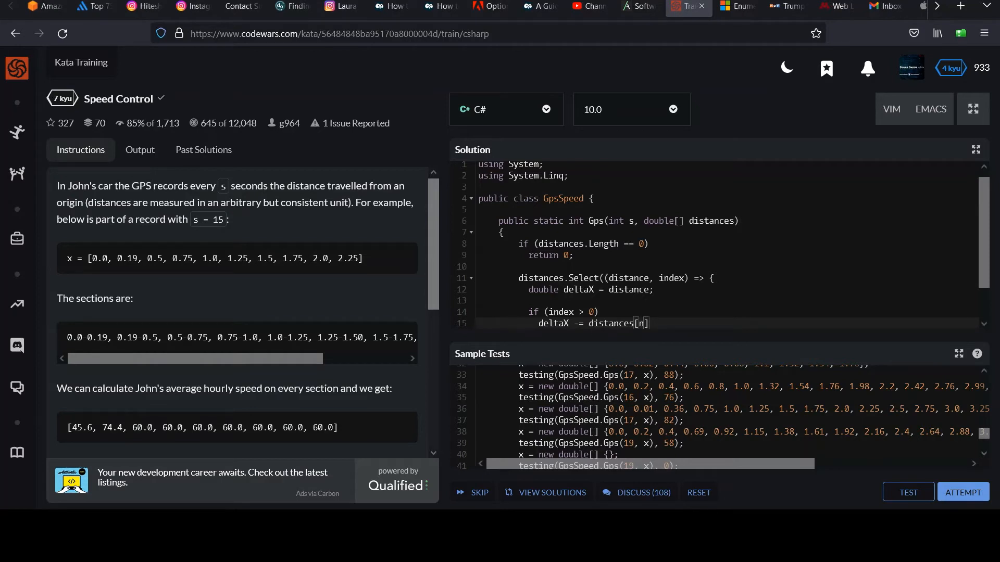
text(index - 1)
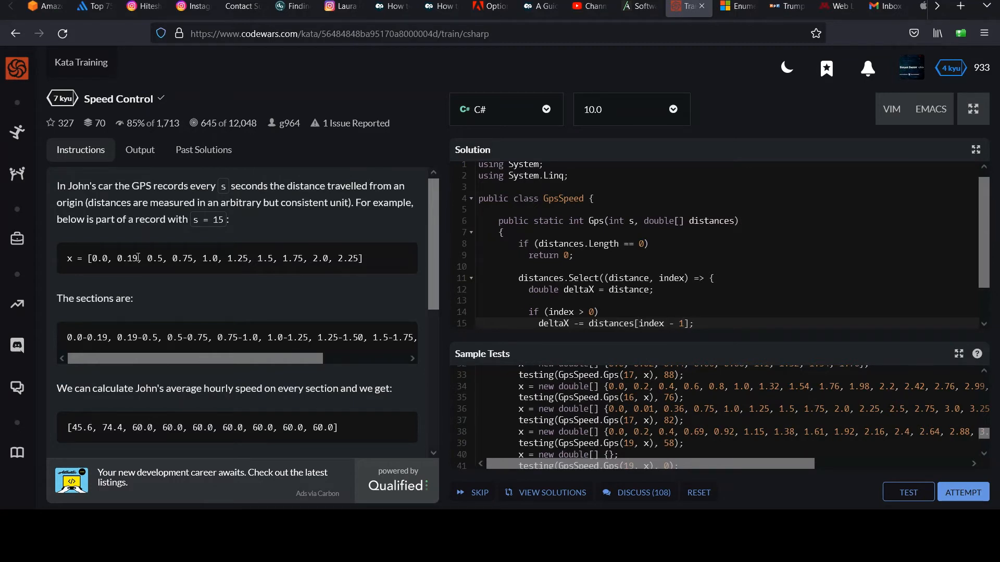
double_click(127, 258)
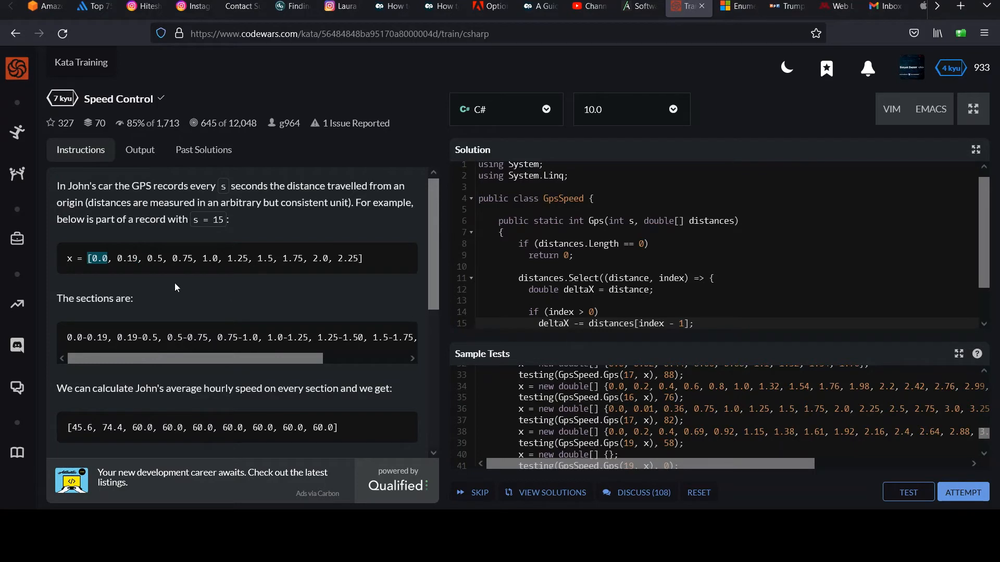
mouse_move(99, 339)
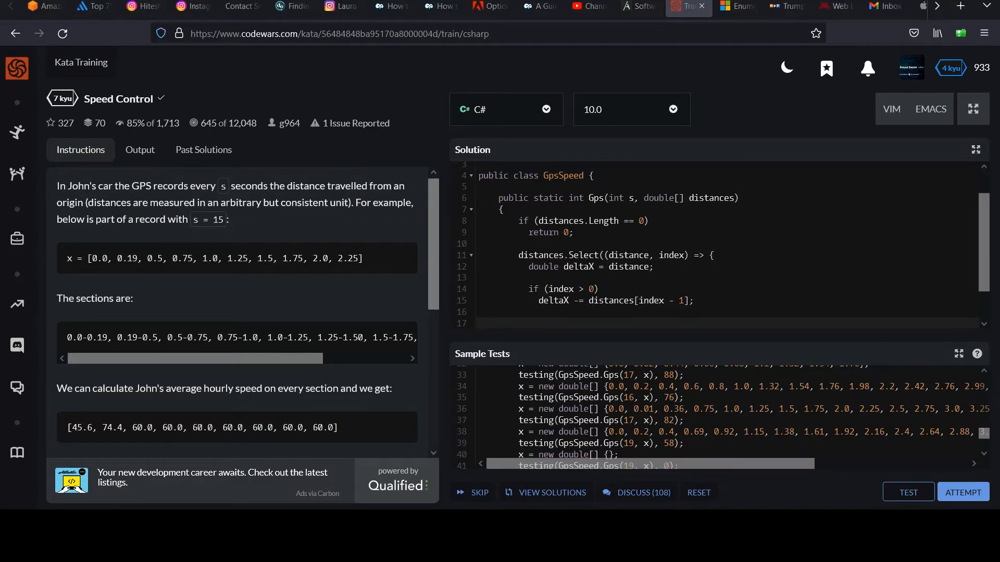
mouse_move(714, 322)
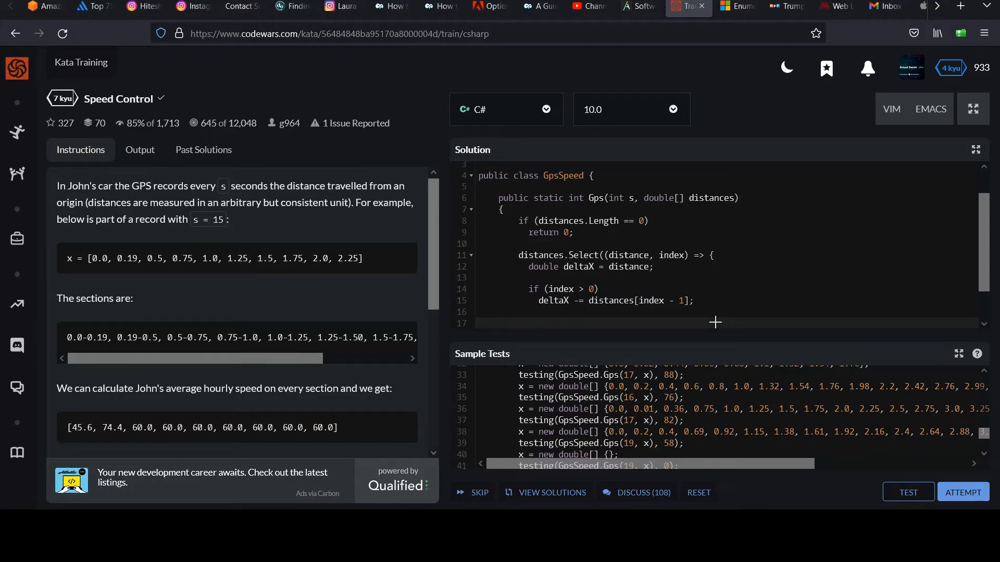
Write return (3600 * deltaX) / s; as the lambda's result, fixing the mistyped rang.
text(return)
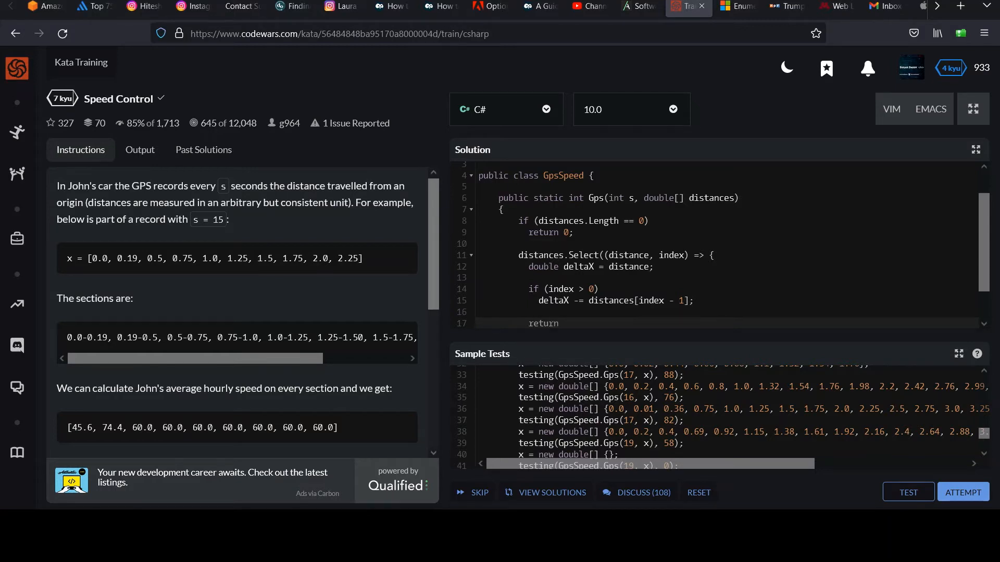
click(540, 293)
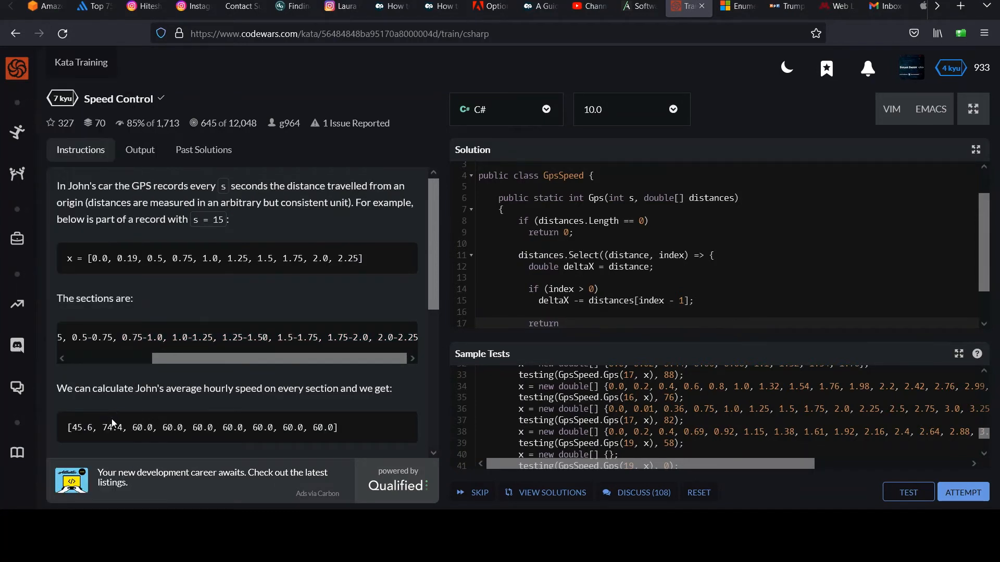
triple_click(191, 427)
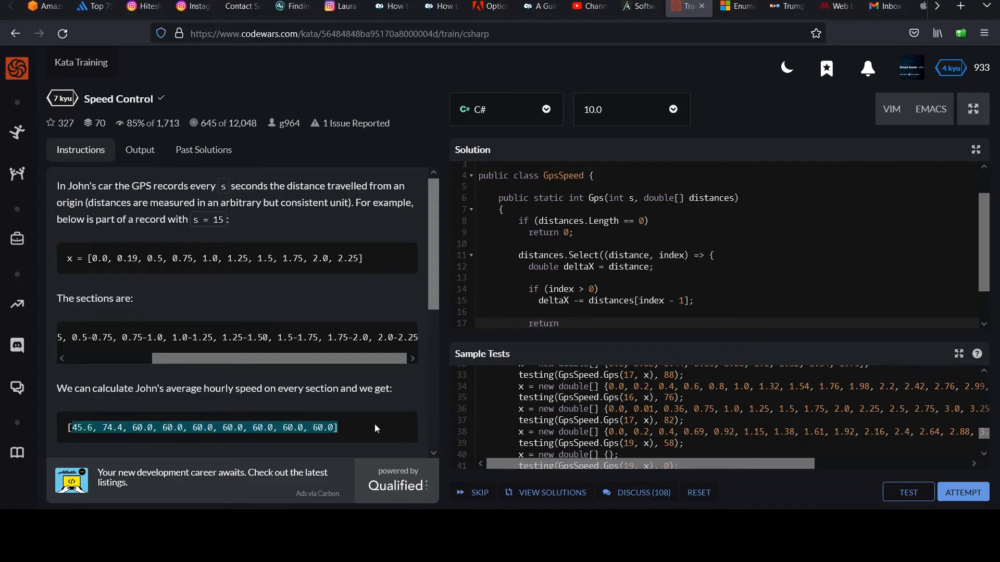
mouse_move(542, 342)
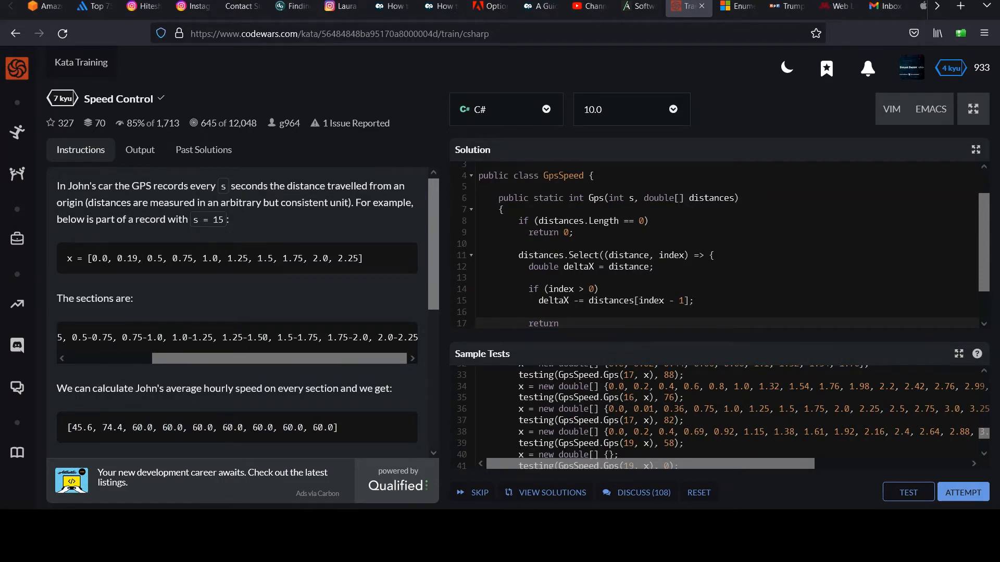
text(3600 *)
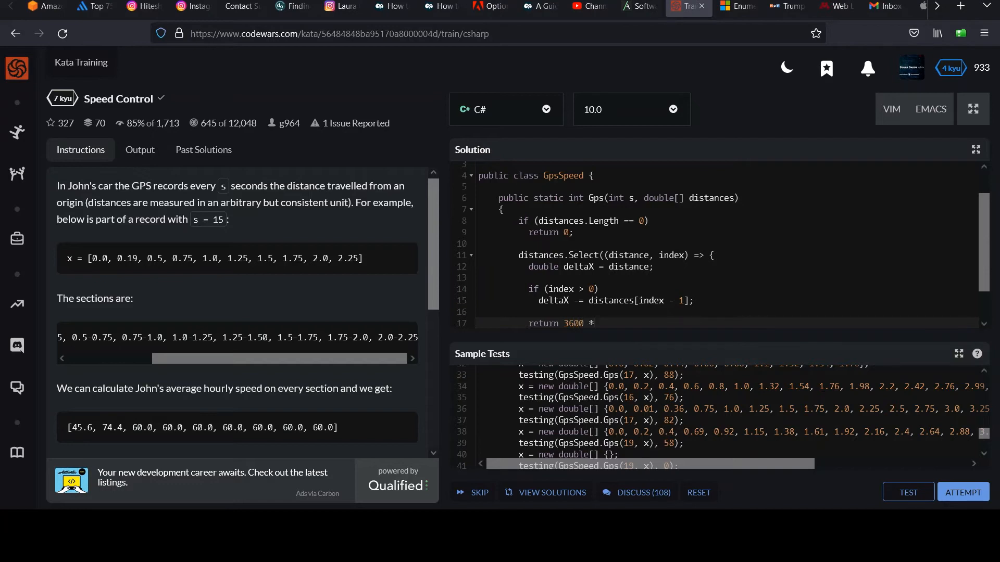
text(rang)
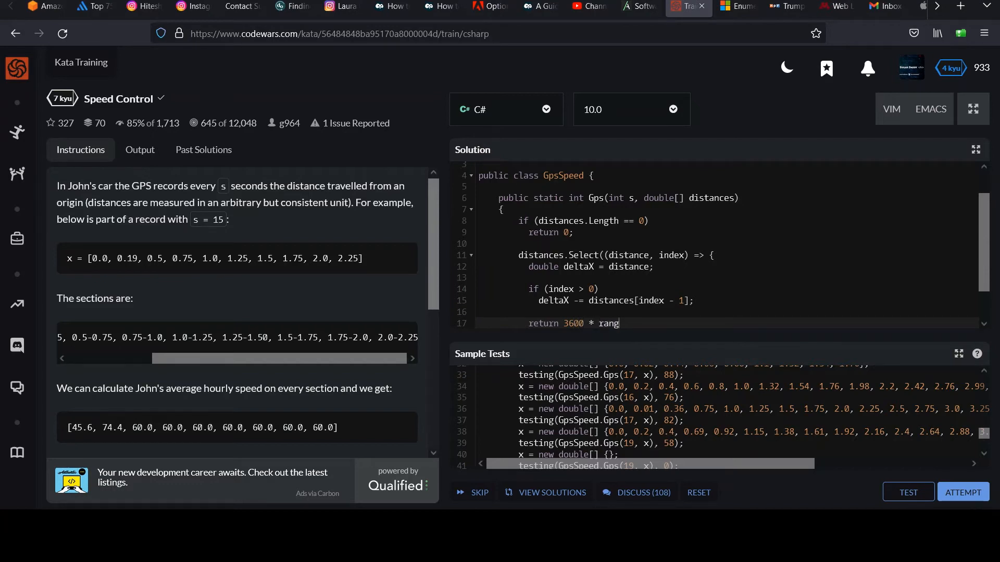
double_click(607, 323)
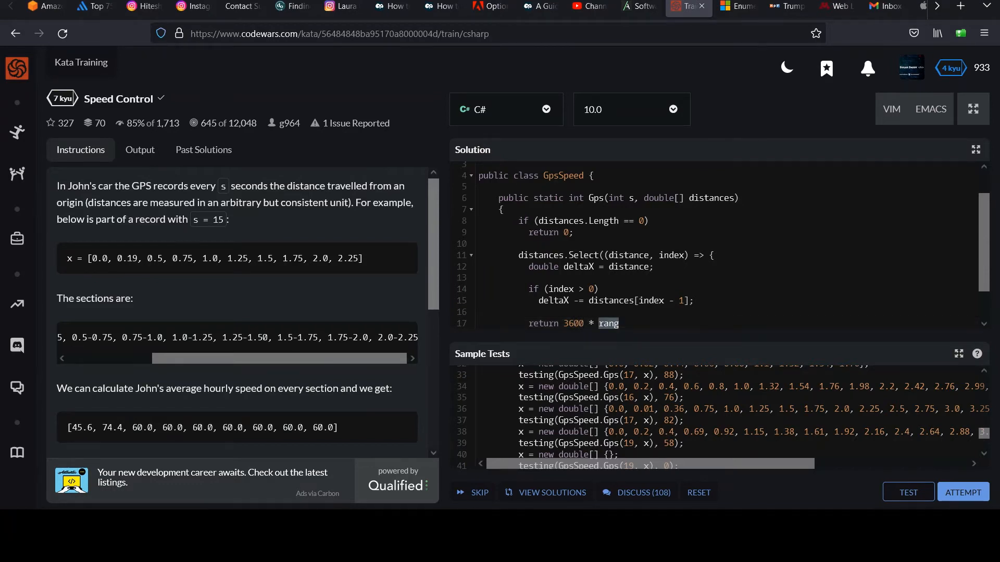
text(de)
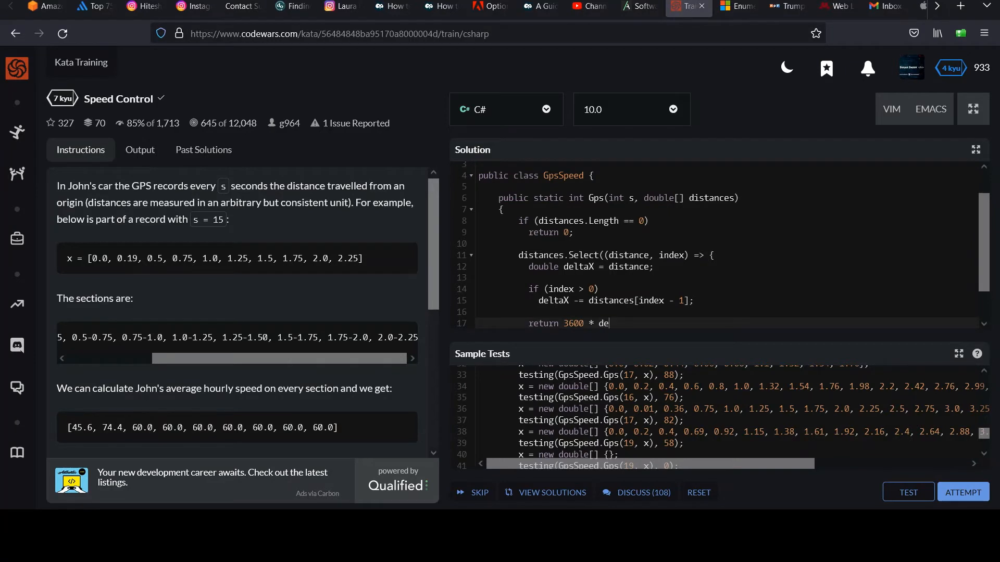
text(ltaX)
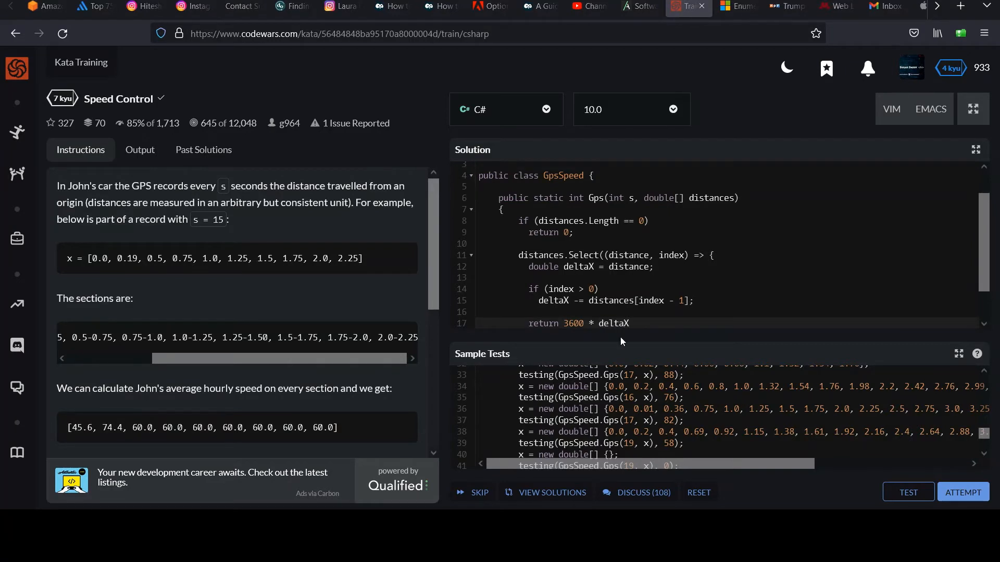
click(630, 323)
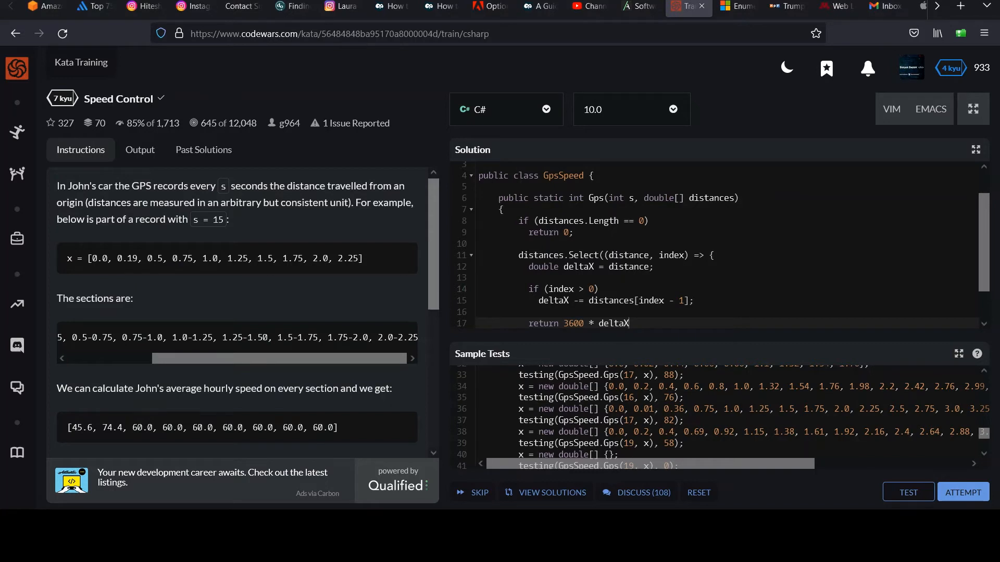
text(/ s;)
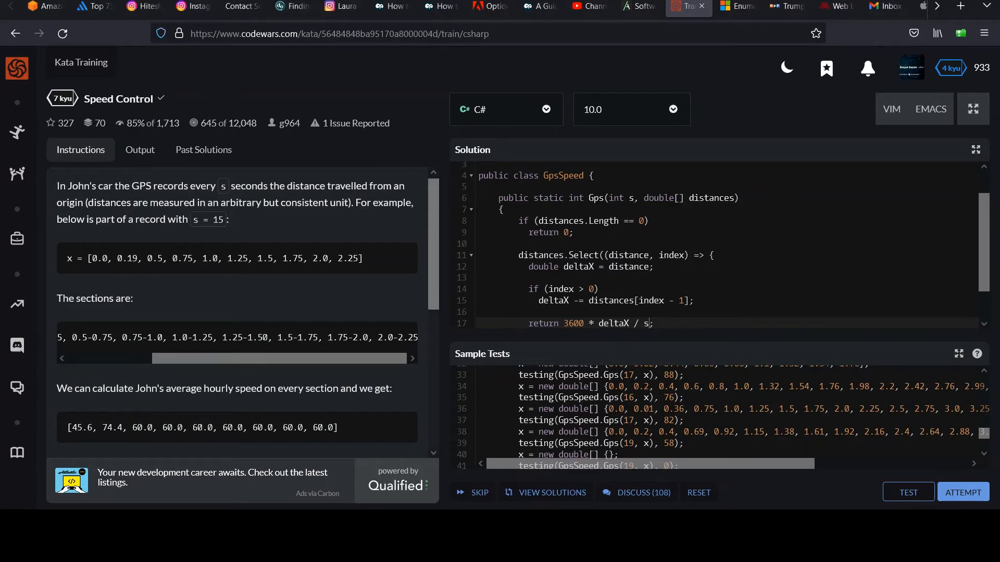
Close off the lambda and look over the Select call and the Gps method braces below it.
scroll(down, 3)
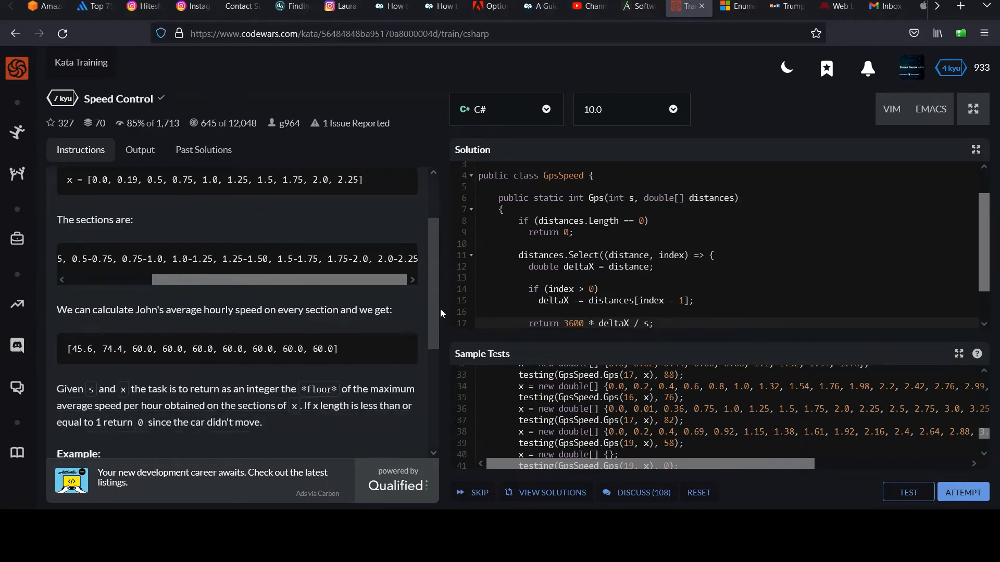
scroll(down, 3)
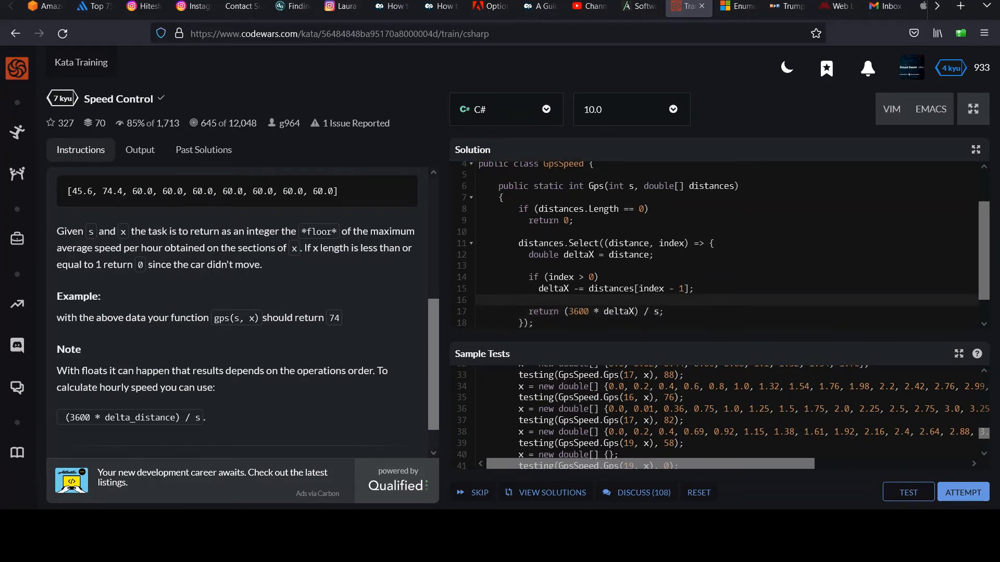
click(566, 311)
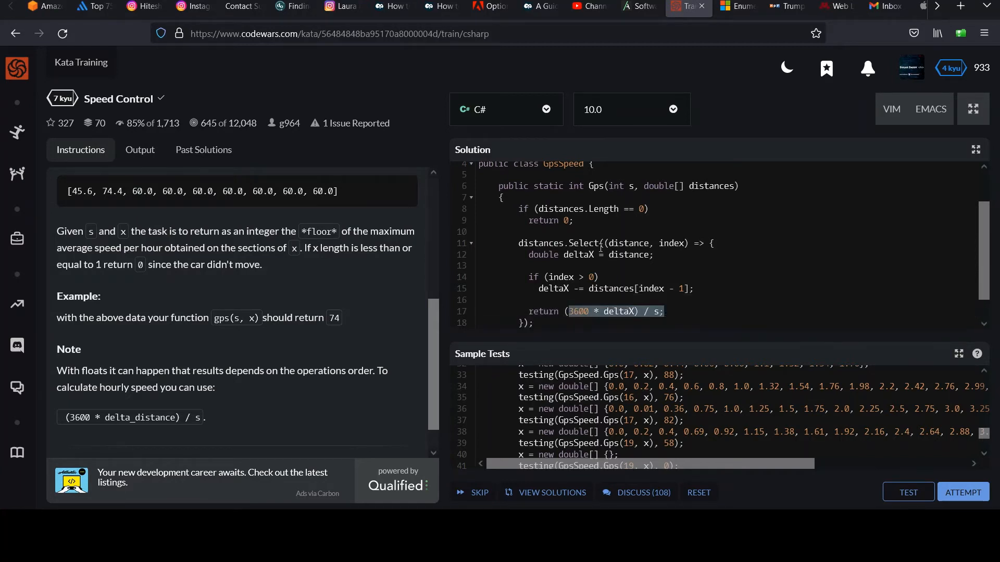
double_click(582, 242)
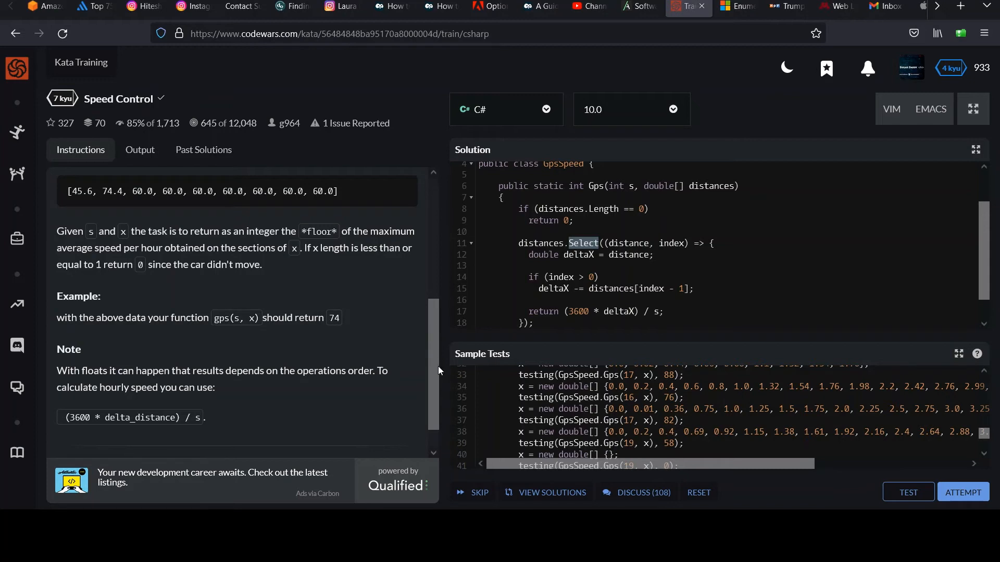
scroll(down, 3)
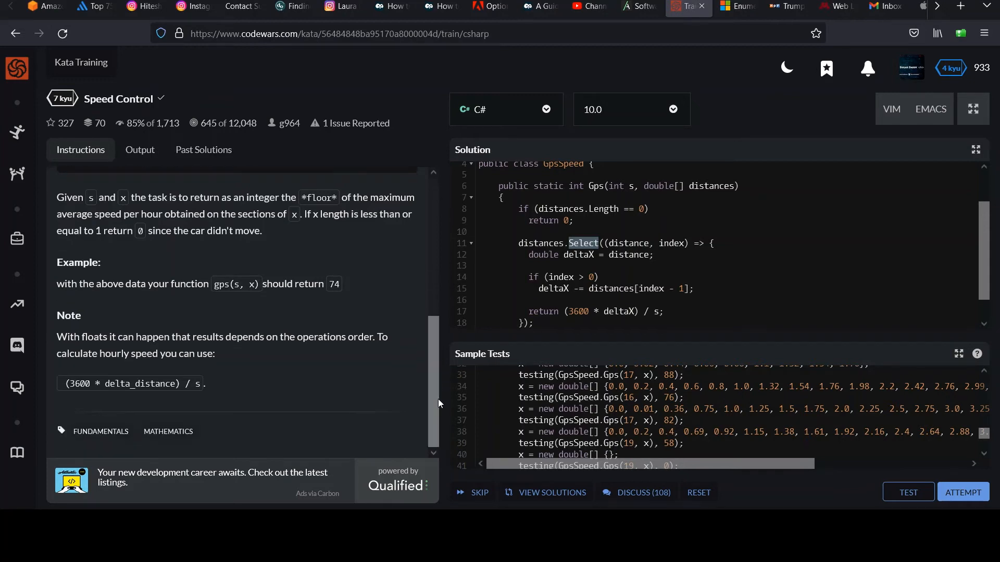
mouse_move(564, 310)
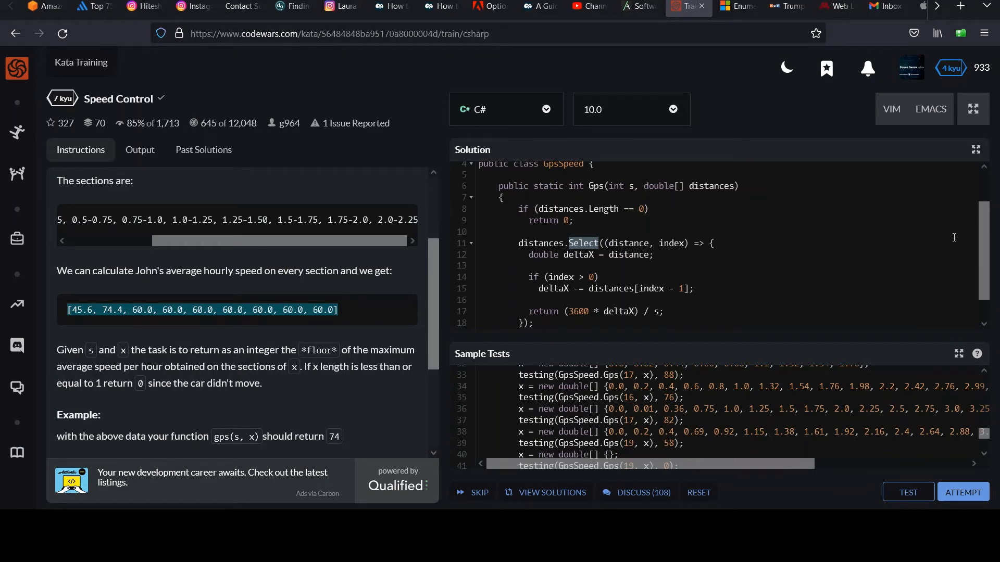
scroll(down, 3)
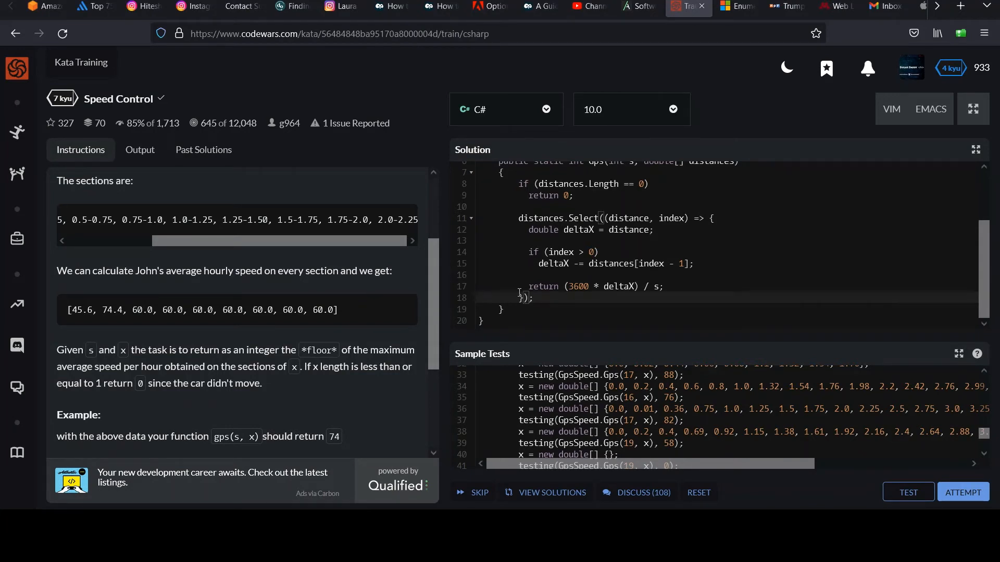
Append .Max() to the Select chain and store it in double result.
text(.Max())
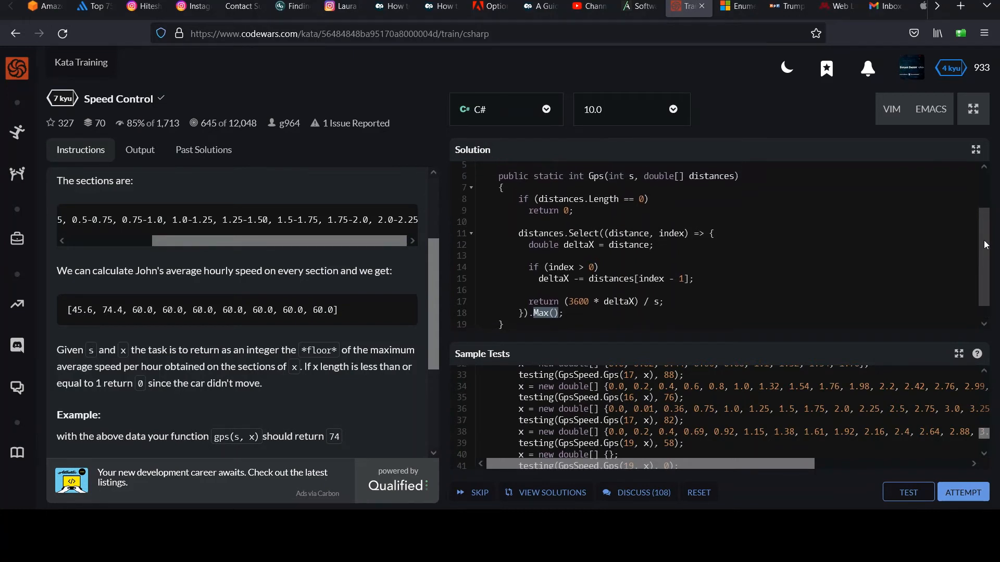
scroll(down, 3)
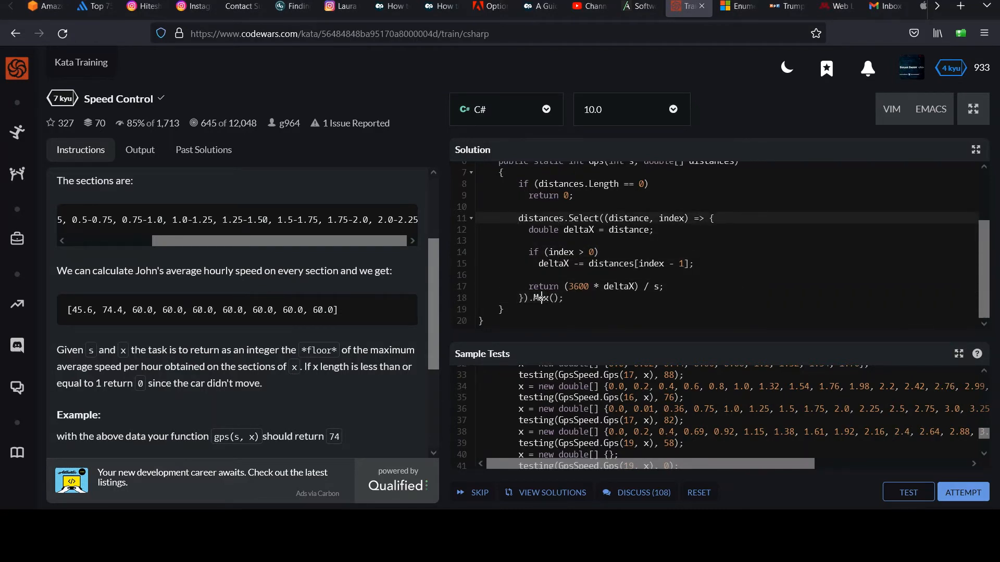
double_click(540, 217)
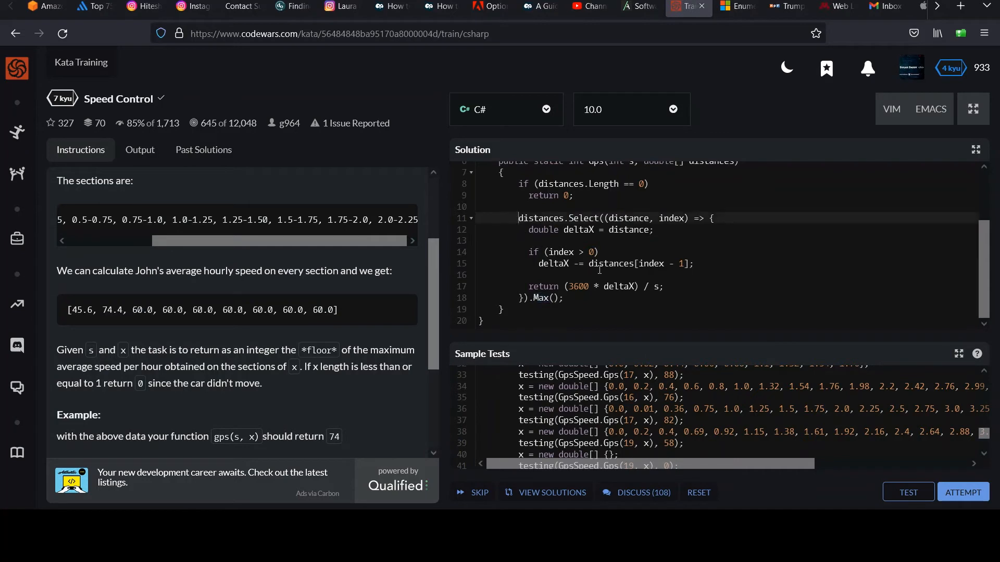
mouse_move(597, 268)
text(double result = )
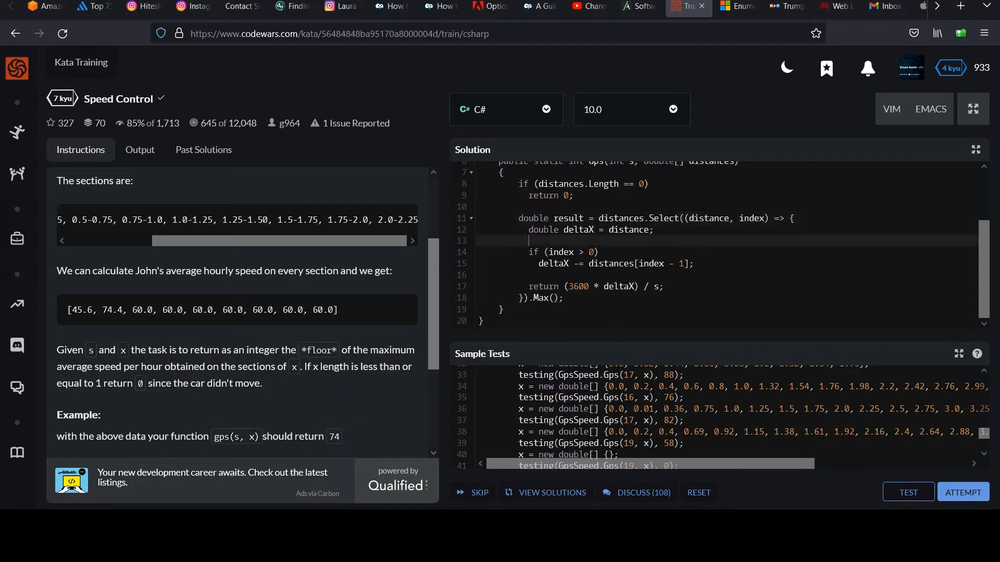
double_click(568, 217)
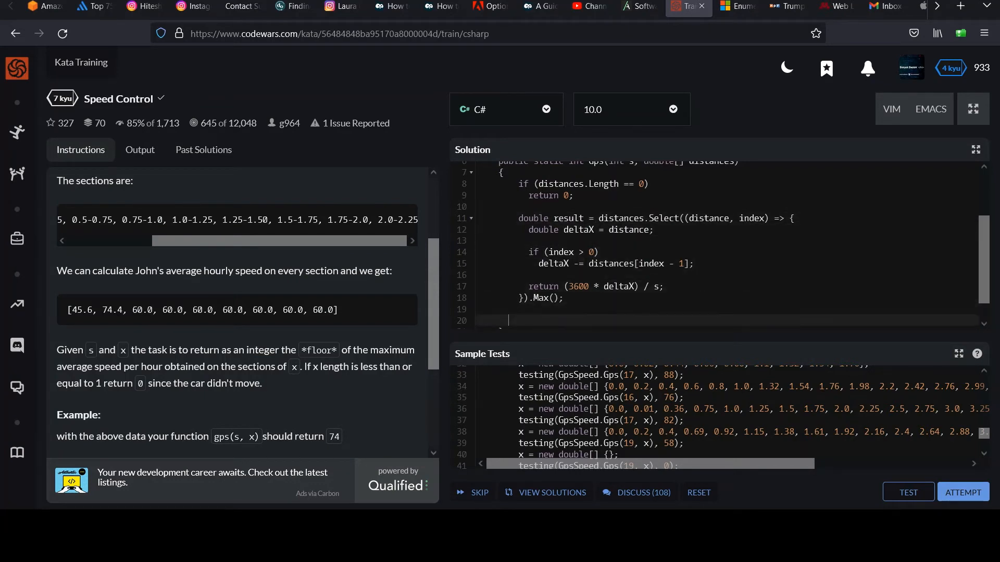
Return the result as Convert.ToInt32(result), replacing an initial (int) cast.
text(return)
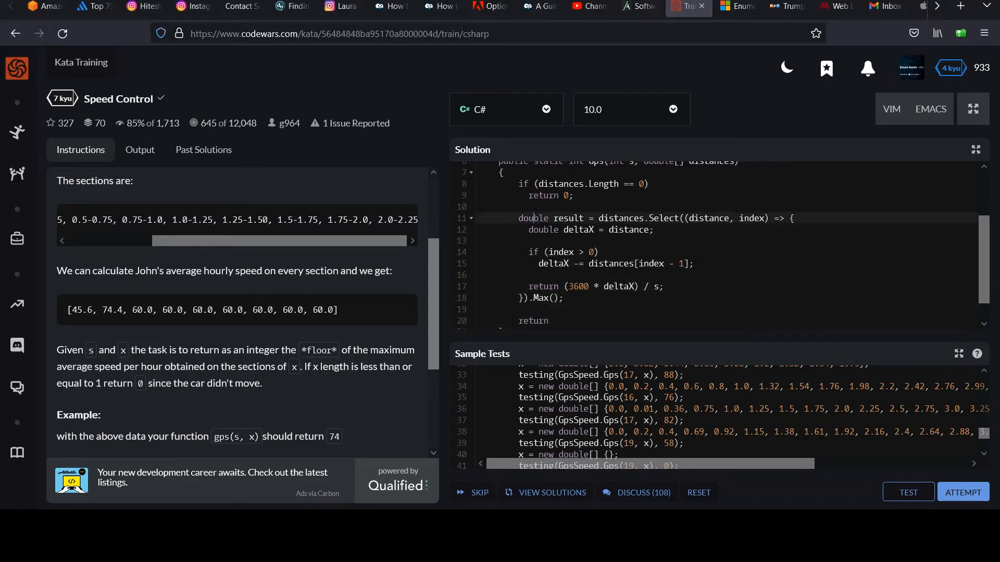
drag(520, 217, 563, 298)
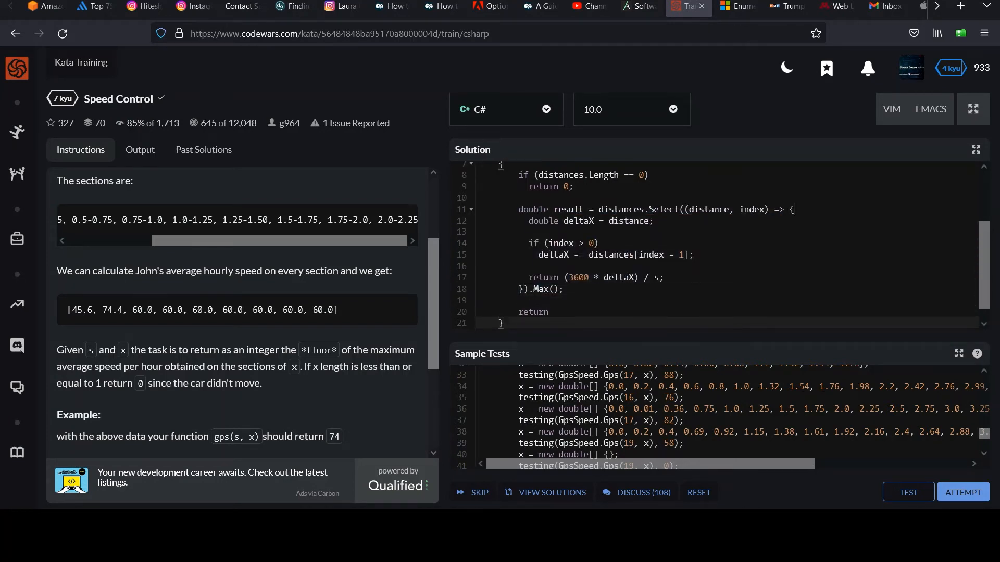
mouse_move(597, 269)
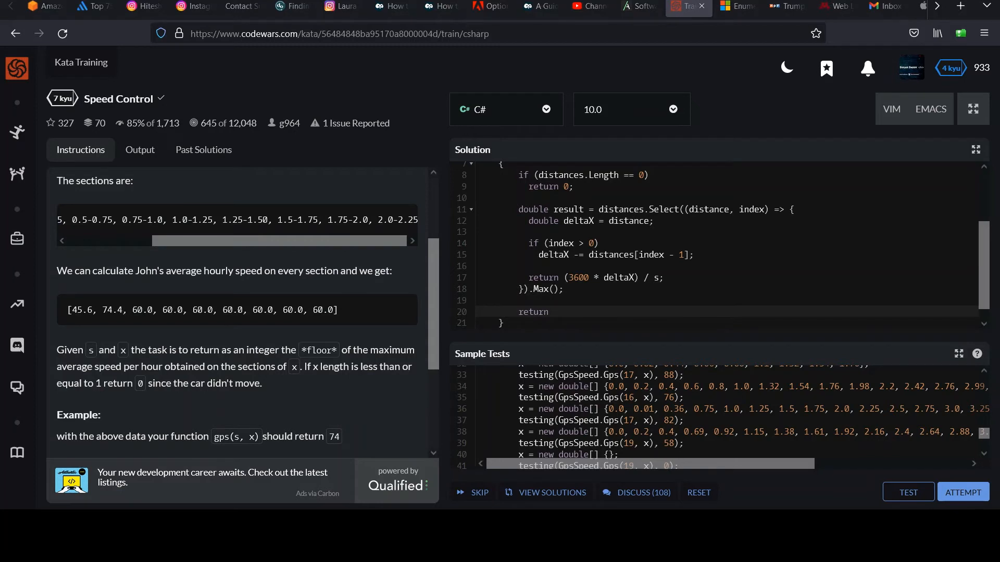
text((int))
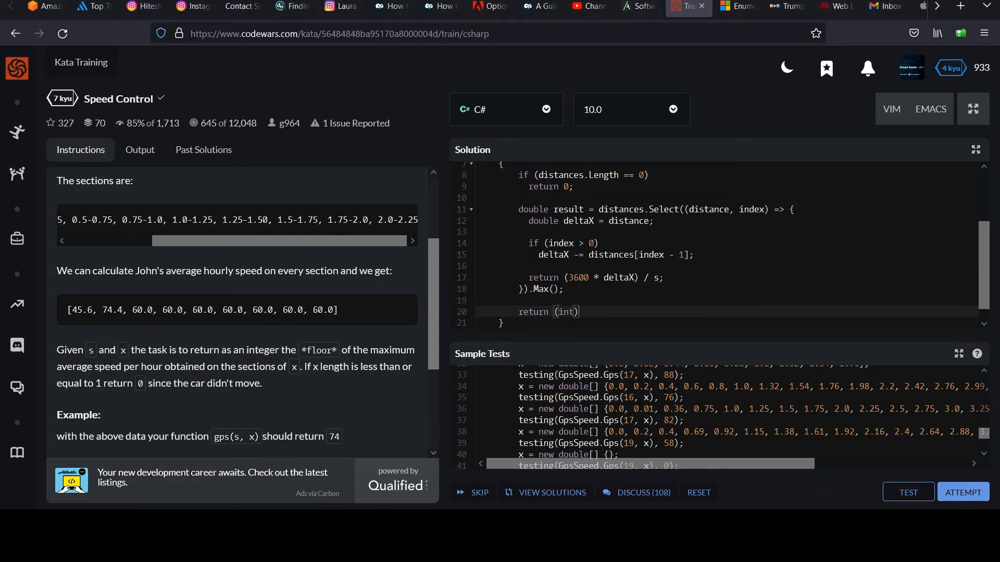
text(result;)
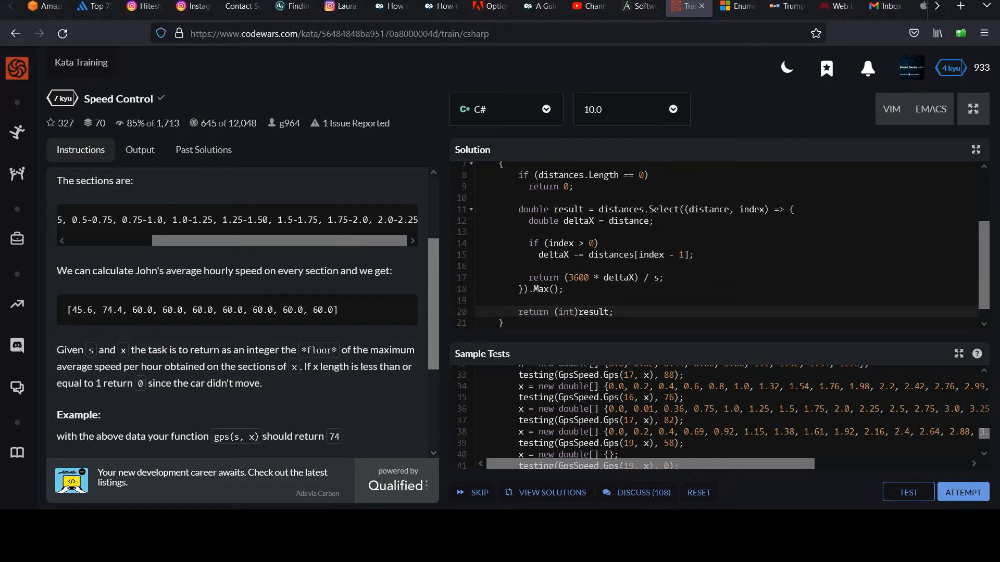
double_click(564, 311)
text(Convert.T)
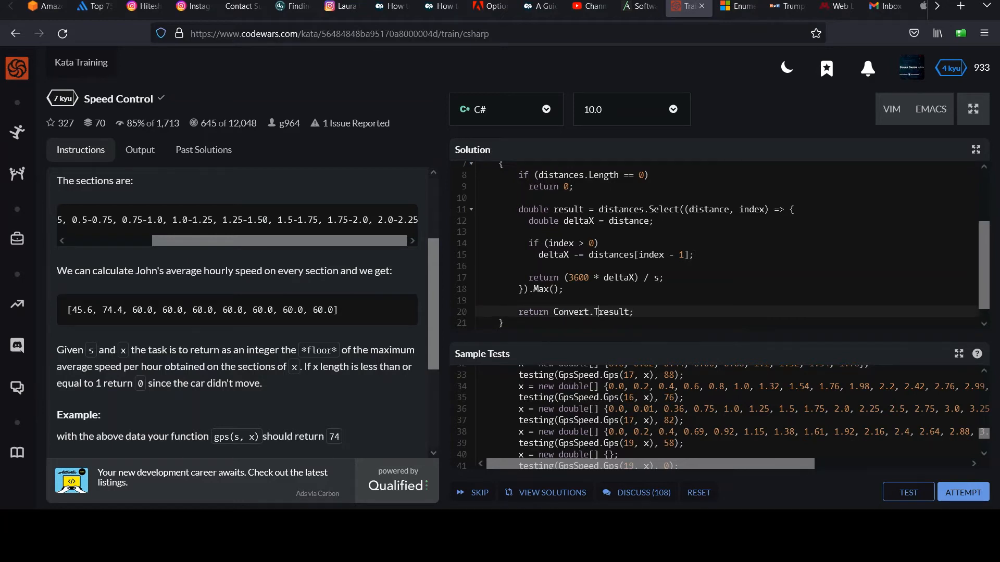
text(oInt32()
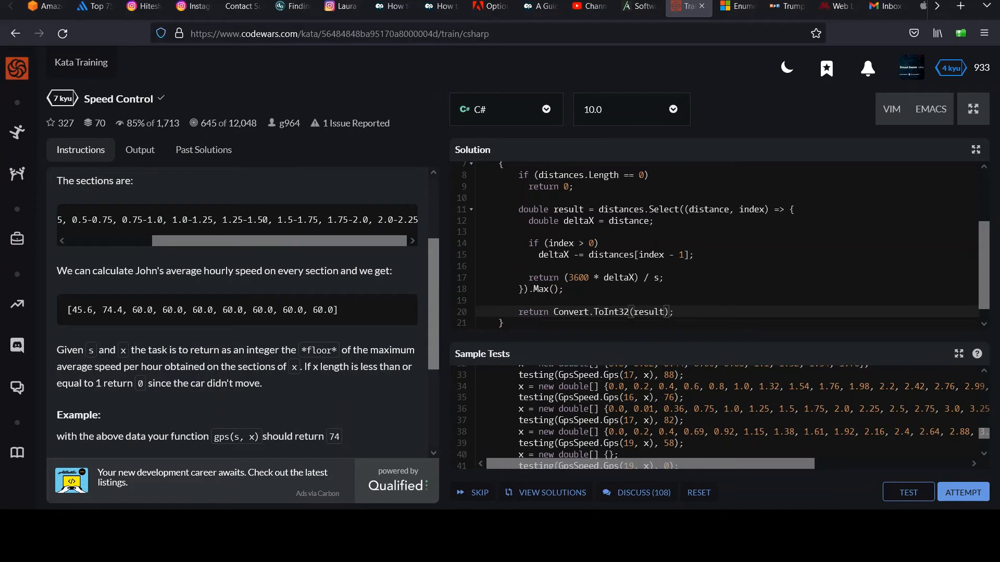
mouse_move(977, 259)
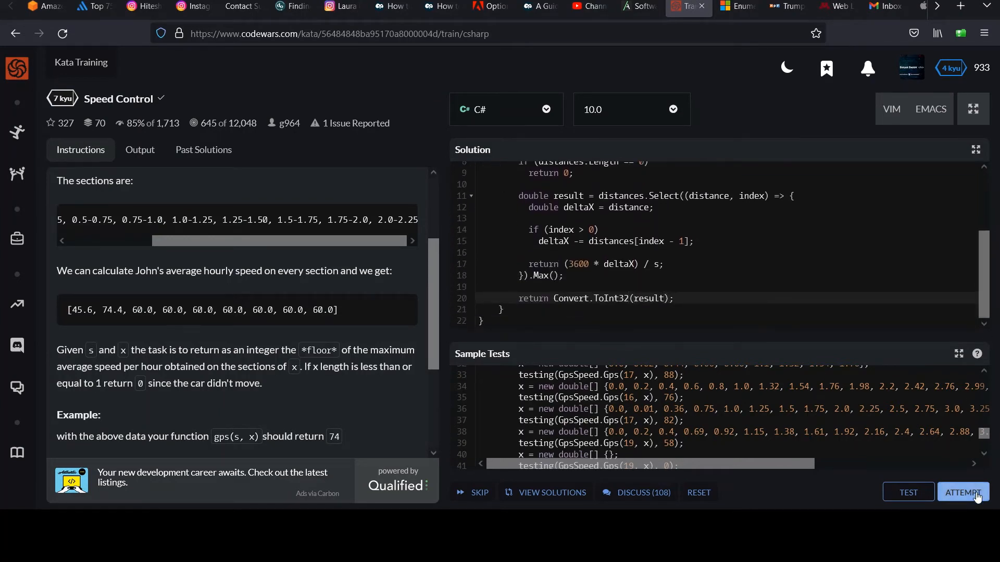
Switch the return to (int)result and pass the full ATTEMPT test run.
click(962, 493)
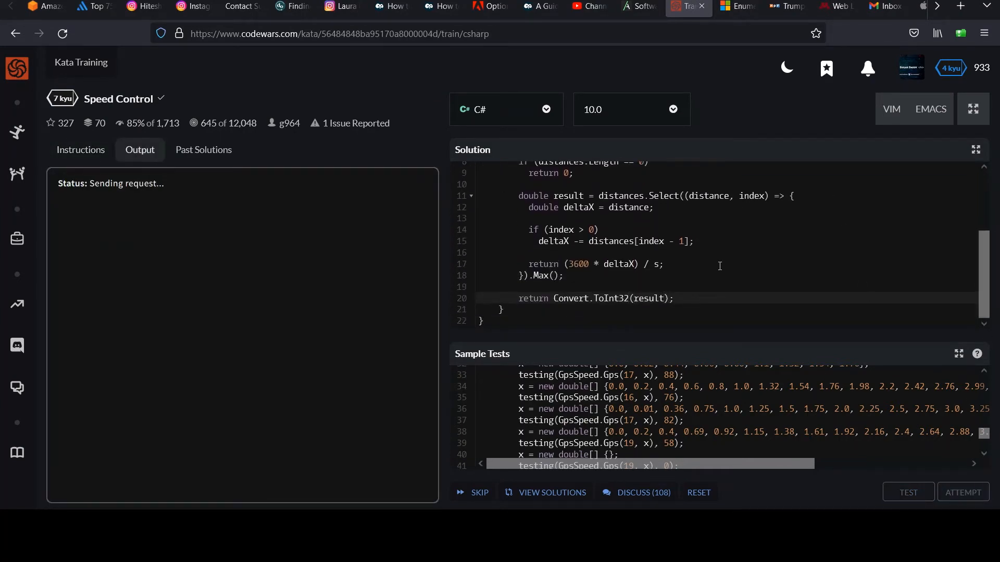
click(907, 493)
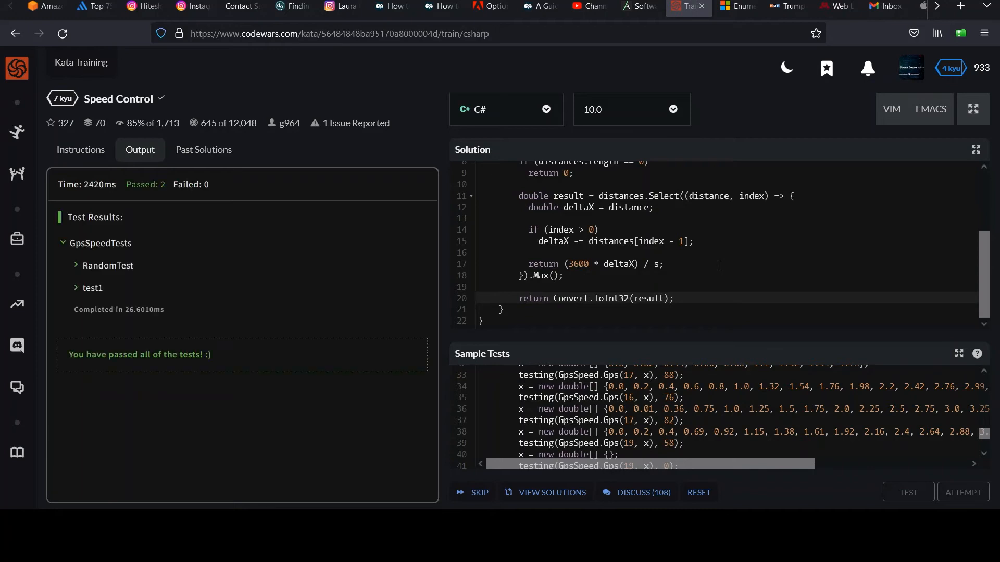
click(907, 492)
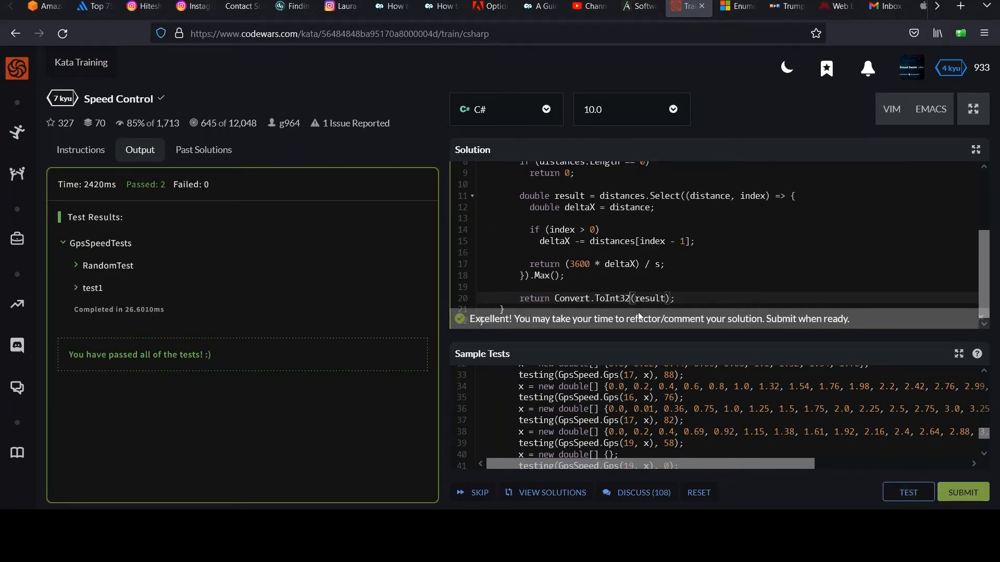
double_click(592, 299)
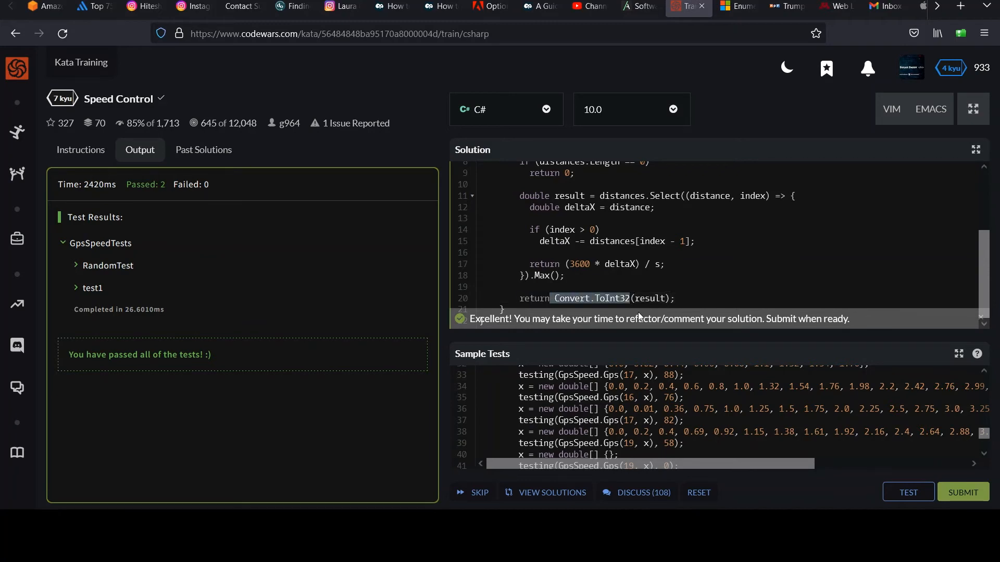
text((int))
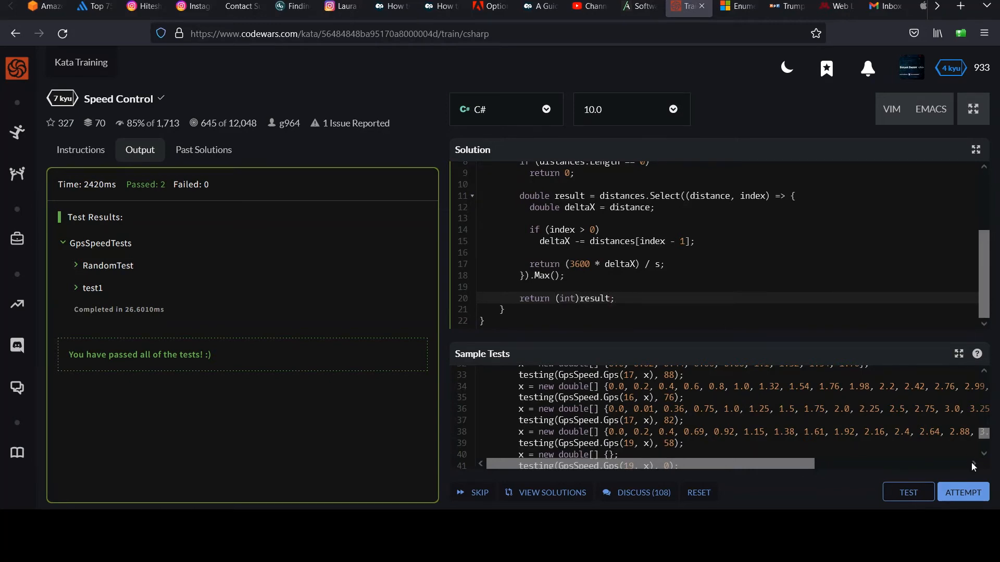
click(962, 491)
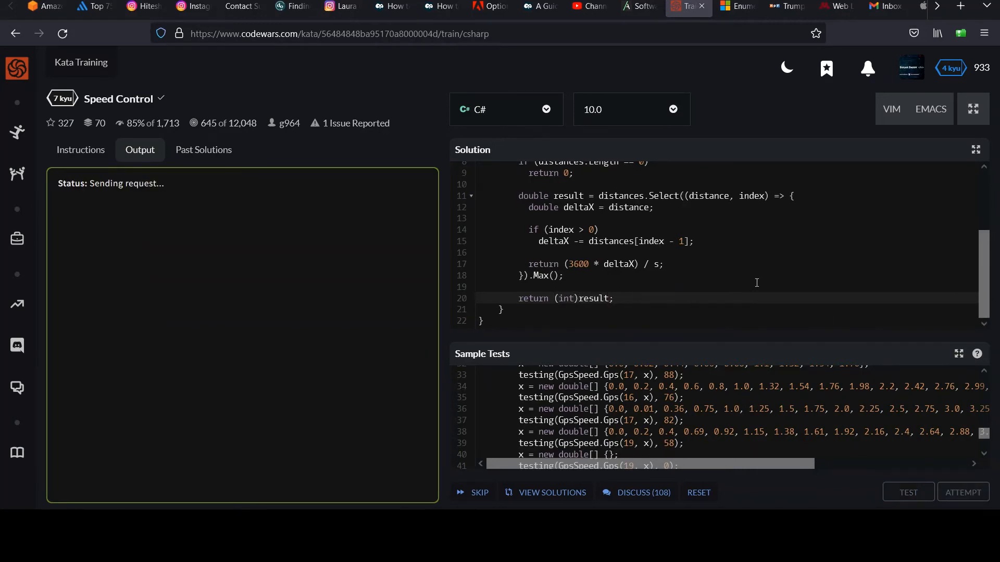
click(907, 493)
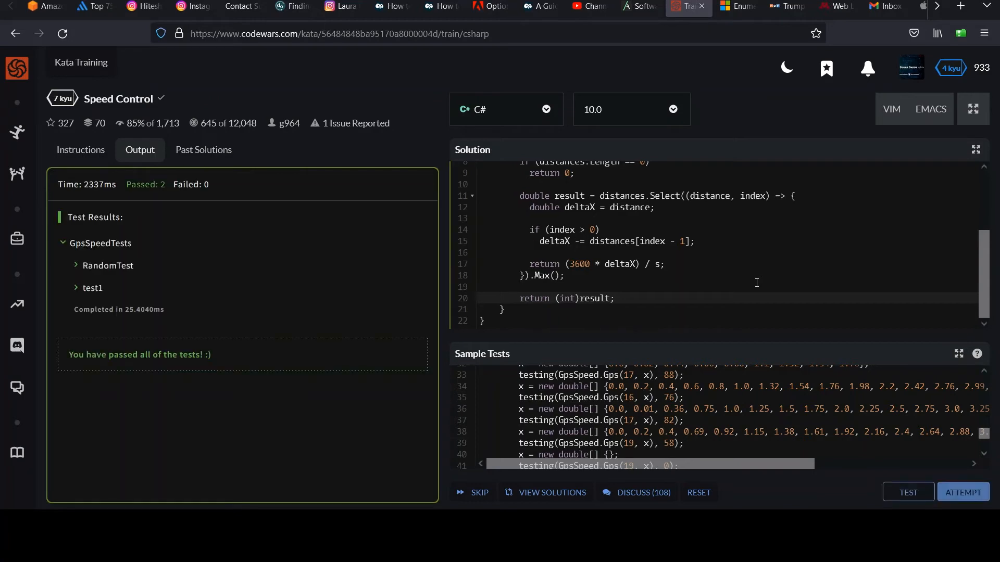
click(907, 493)
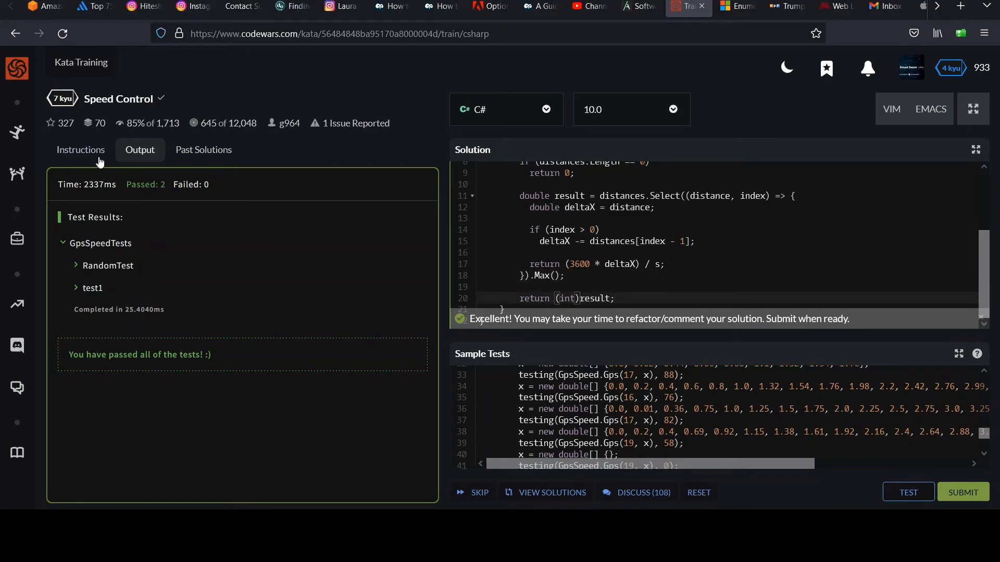
Reread the floor requirement in the kata instructions.
click(80, 149)
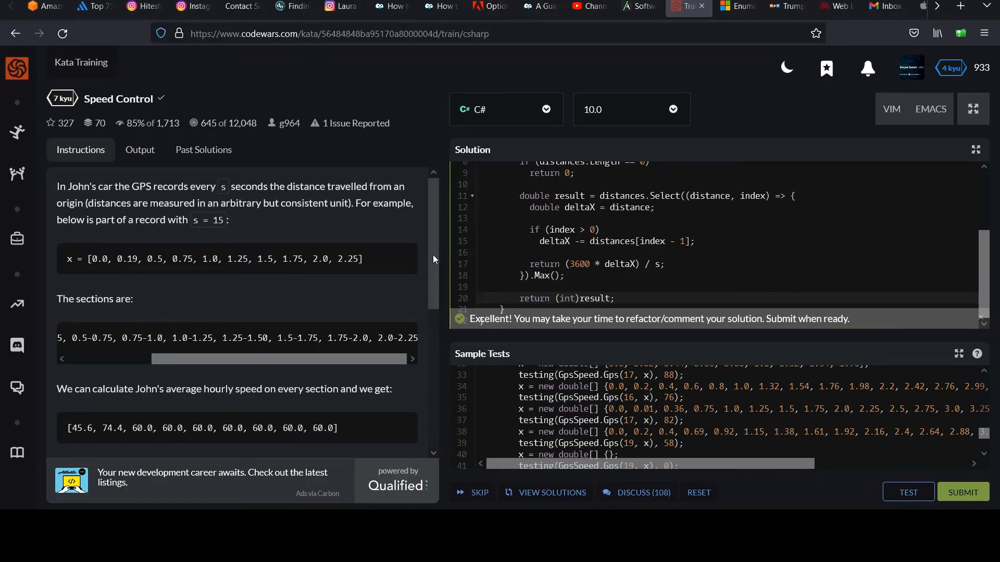
scroll(down, 3)
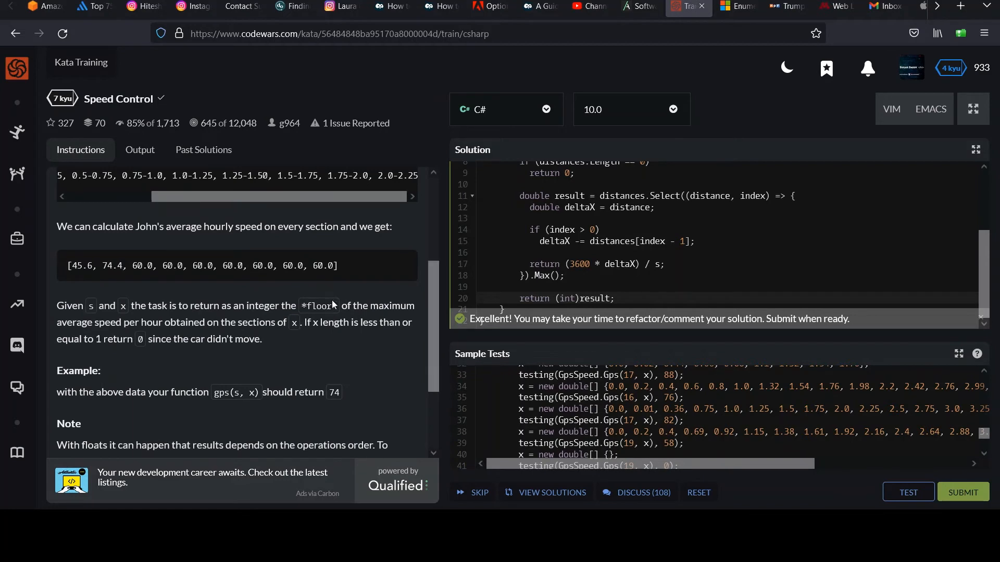
double_click(322, 306)
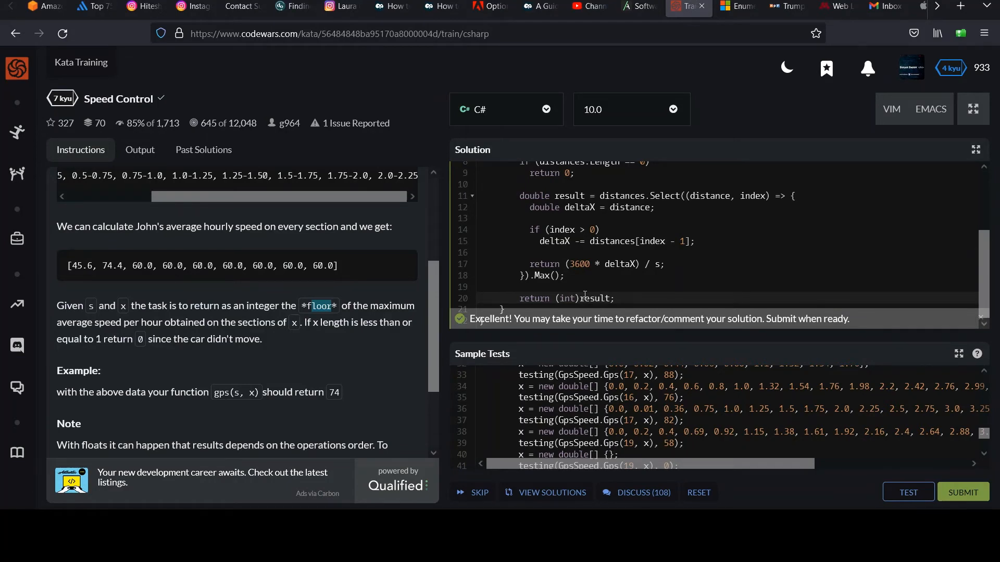
mouse_move(583, 294)
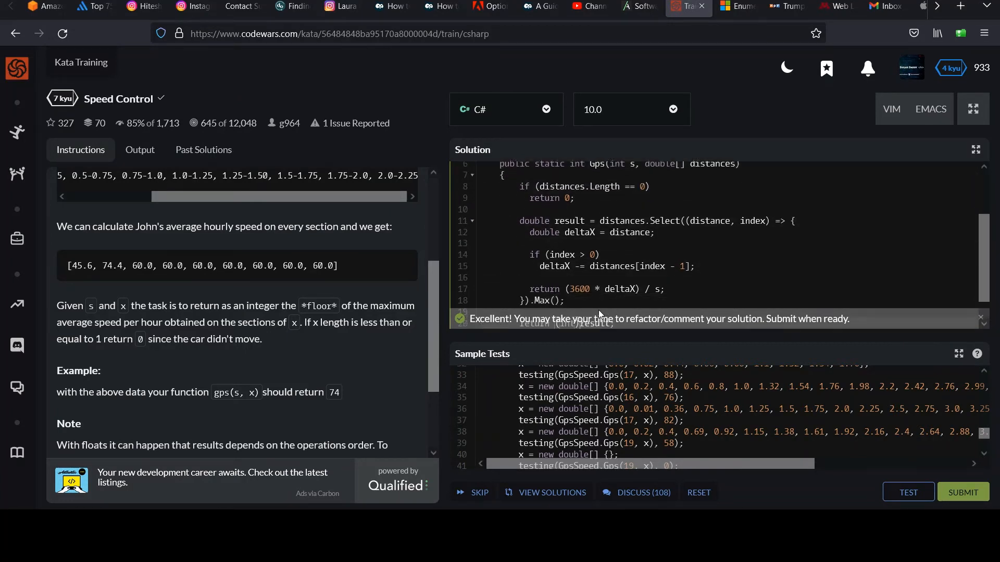
Return (int) distances.Select(...).Max() directly, dropping the result variable.
scroll(down, 3)
text(turn)
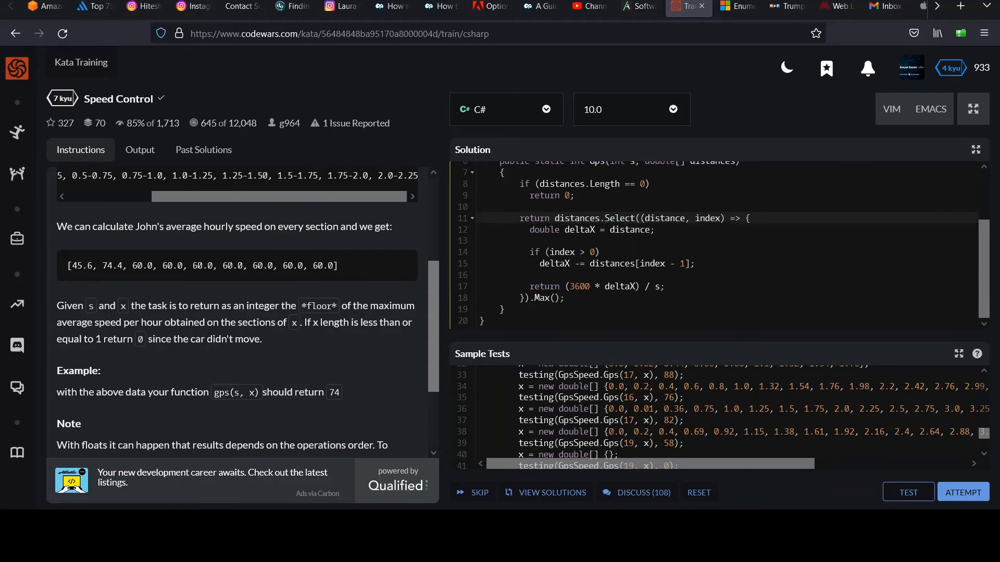
text(())
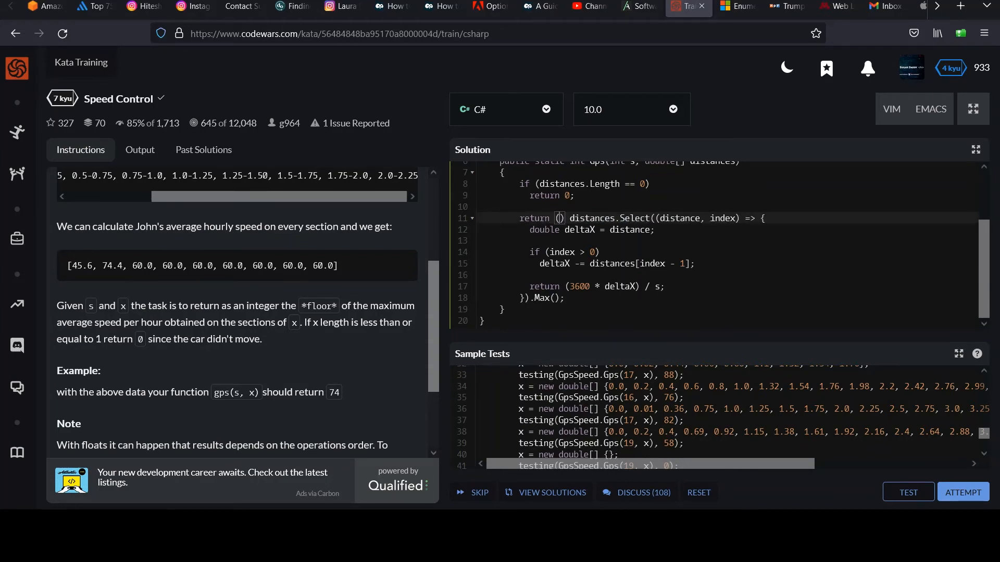
text(int)
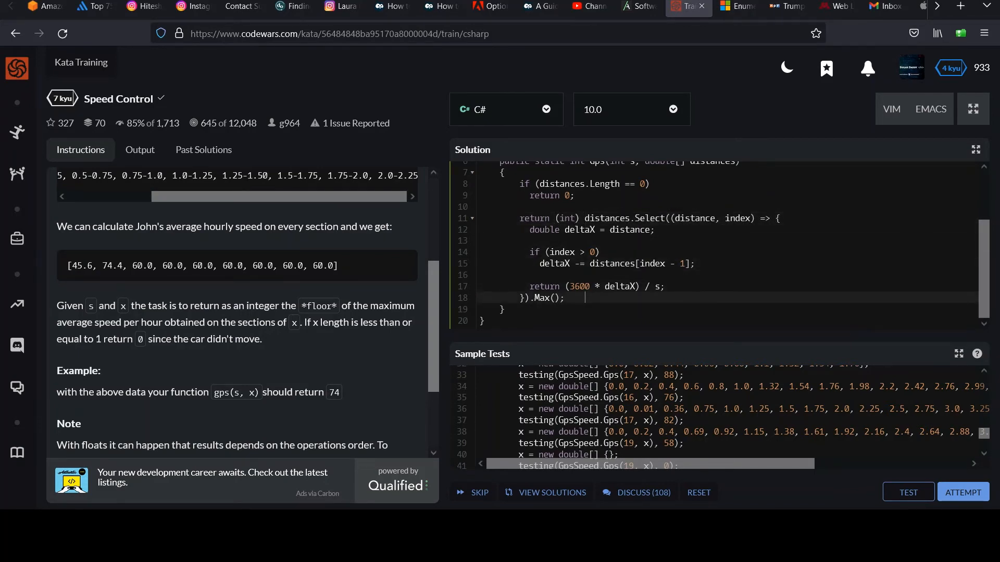
mouse_move(908, 491)
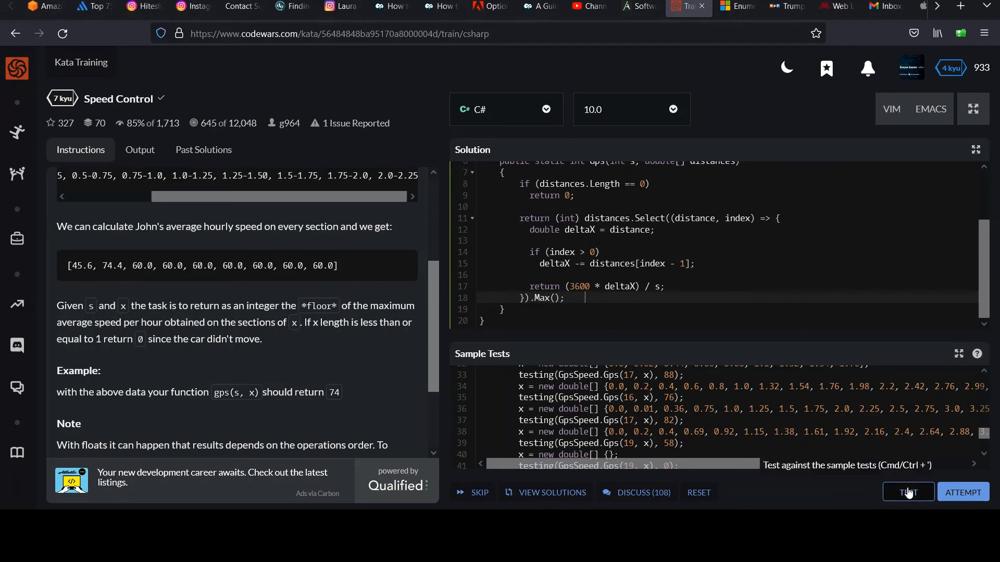
Run the sample tests so both GpsSpeedTests pass with 0 failed, then look over the solution.
click(906, 492)
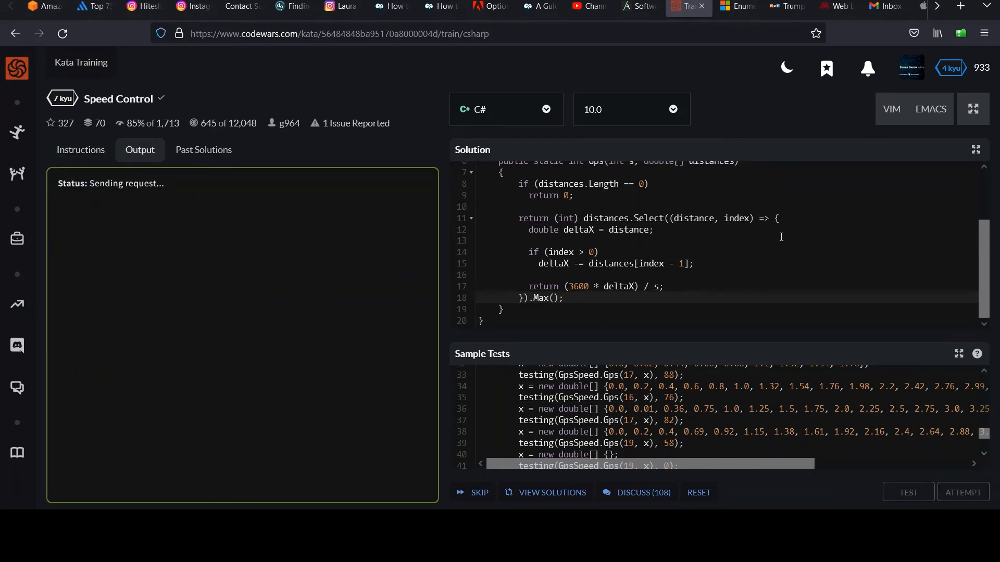
click(907, 492)
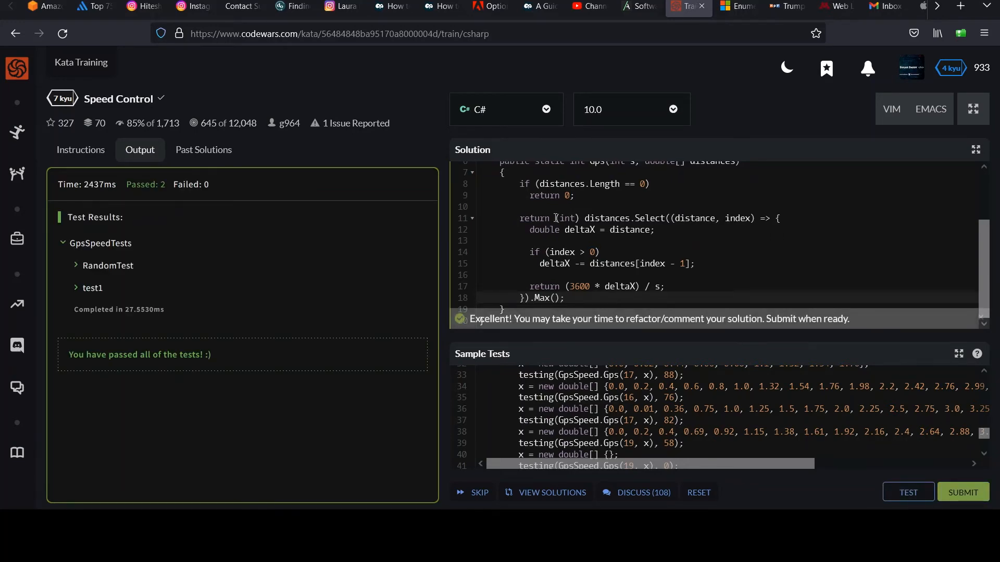
mouse_move(579, 222)
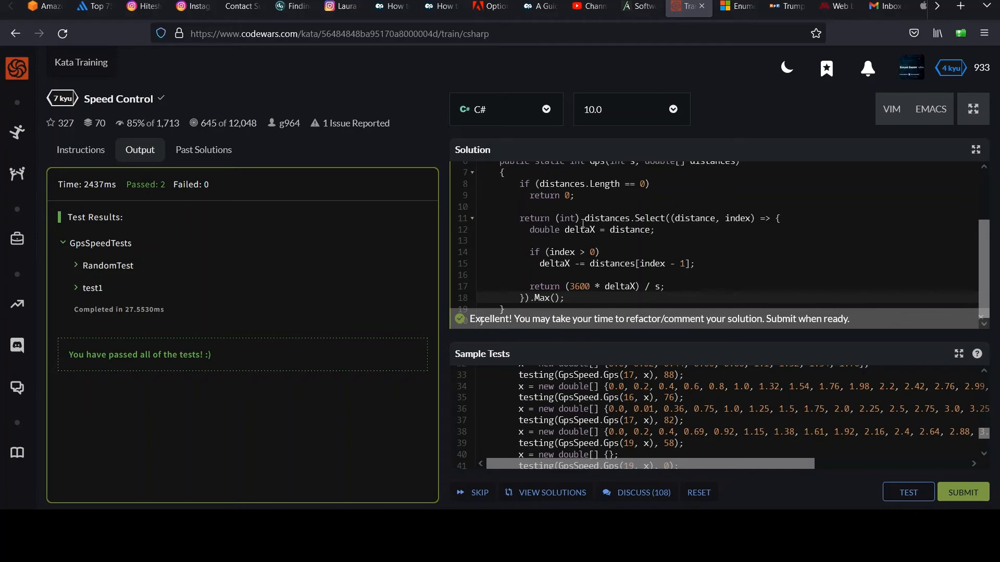
mouse_move(604, 208)
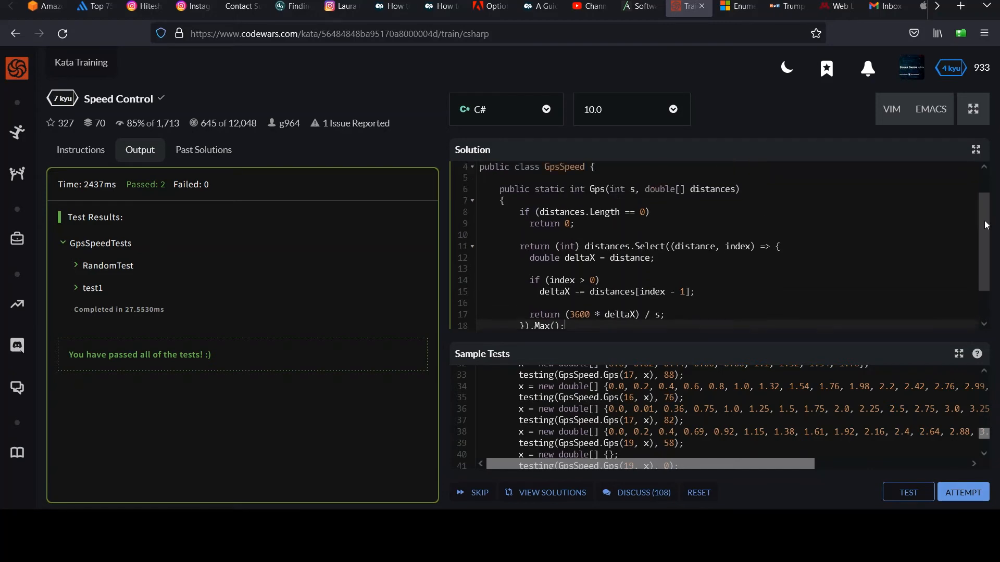
scroll(down, 3)
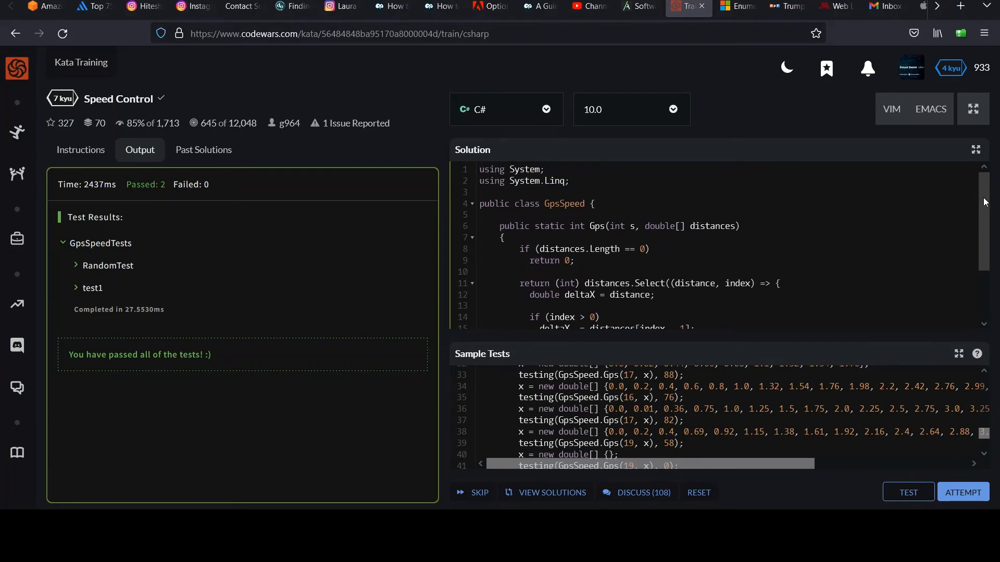
scroll(down, 3)
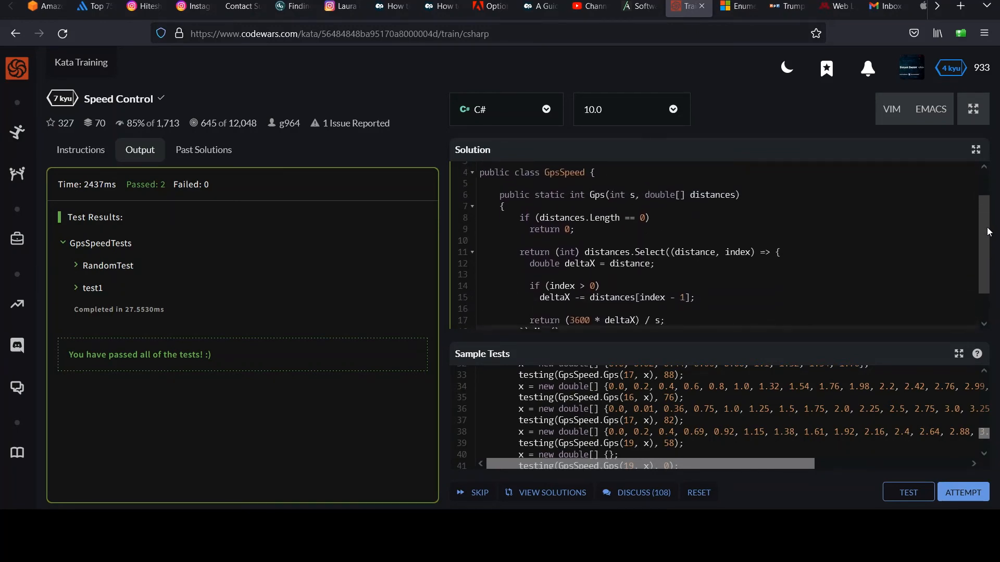
scroll(down, 3)
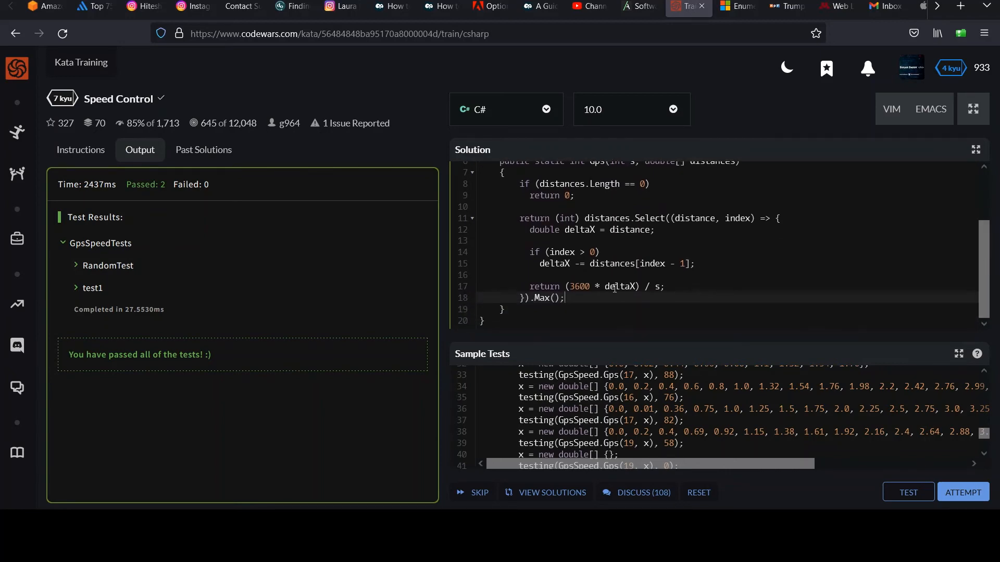
mouse_move(779, 296)
text(/*)
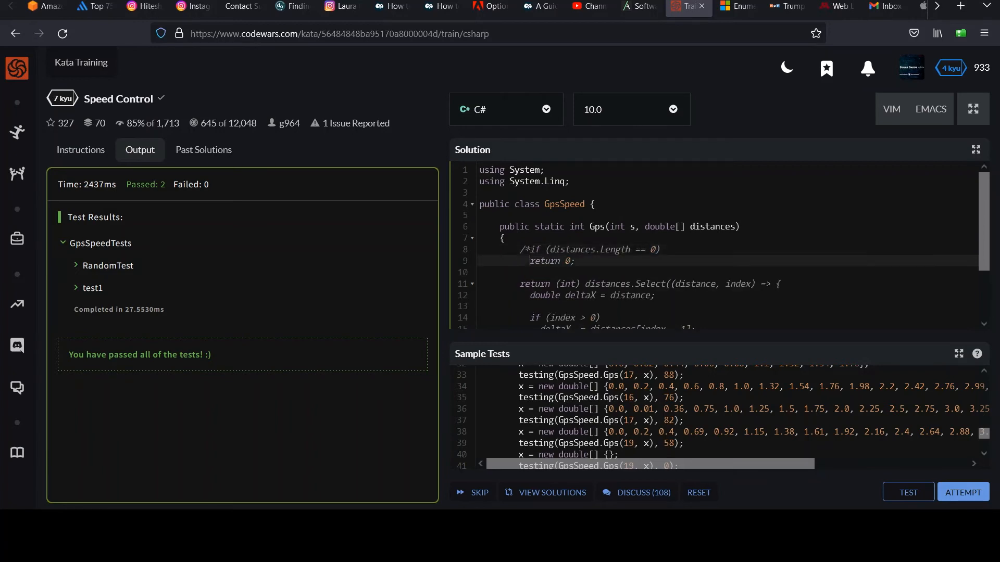
Comment out the LINQ return and add for (int i = 0; i < distances.Length; ++i) { }.
scroll(down, 3)
text(/*)
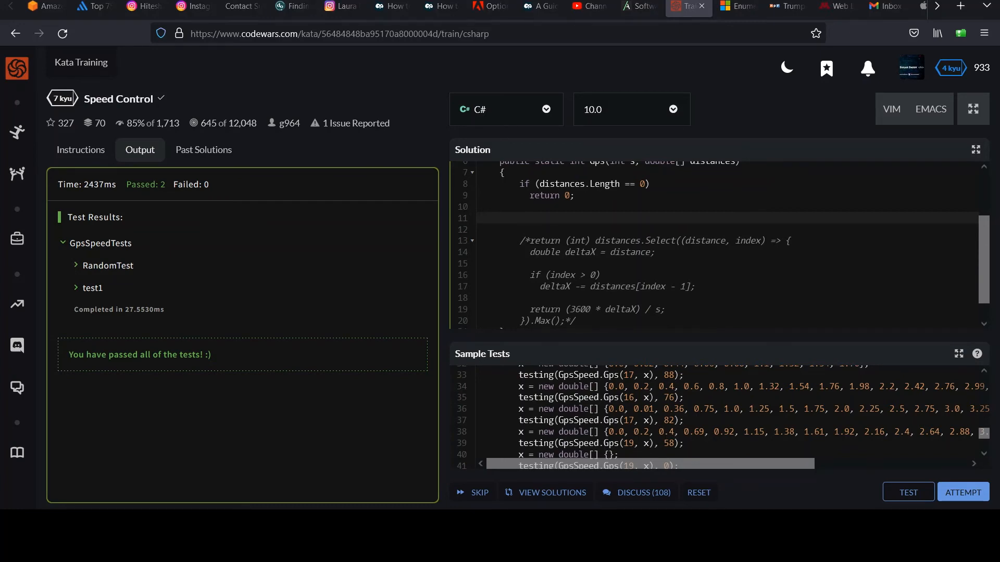
text(for (int i = 0)
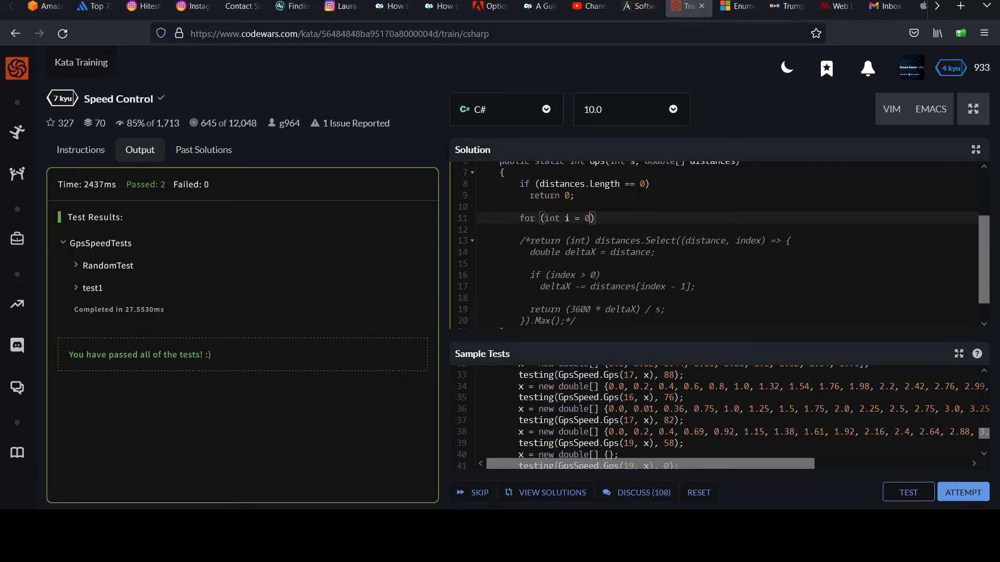
text(; di)
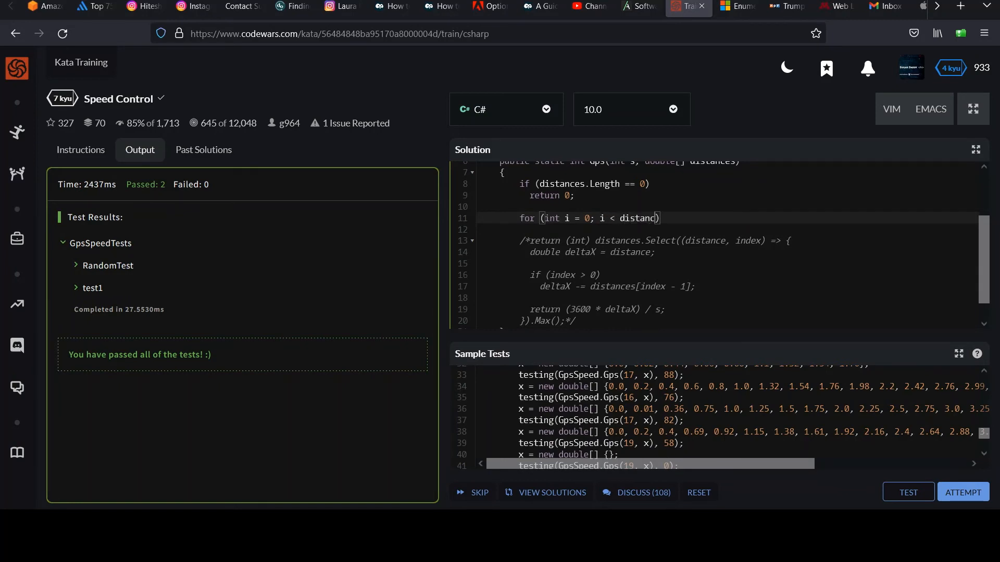
text(s.Length; ++i)
text({)
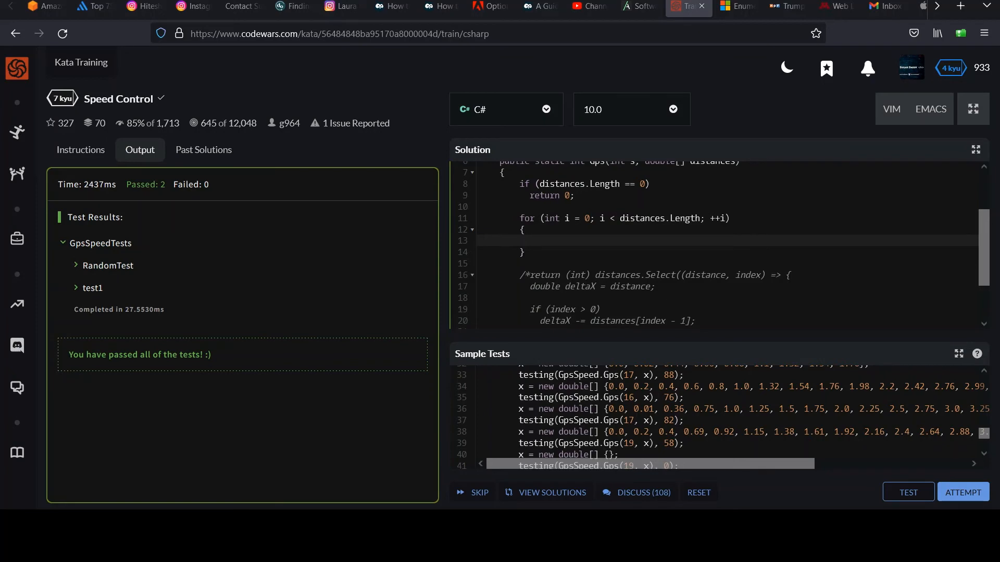
mouse_move(551, 246)
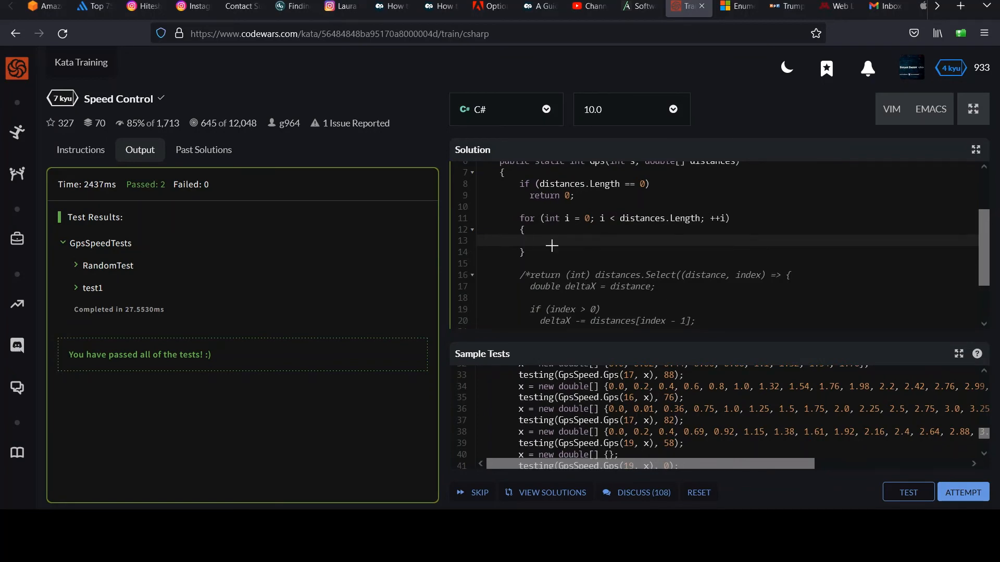
Declare double distance as i == 0 ? distances[i] for the first reading inside the loop.
text(double distan)
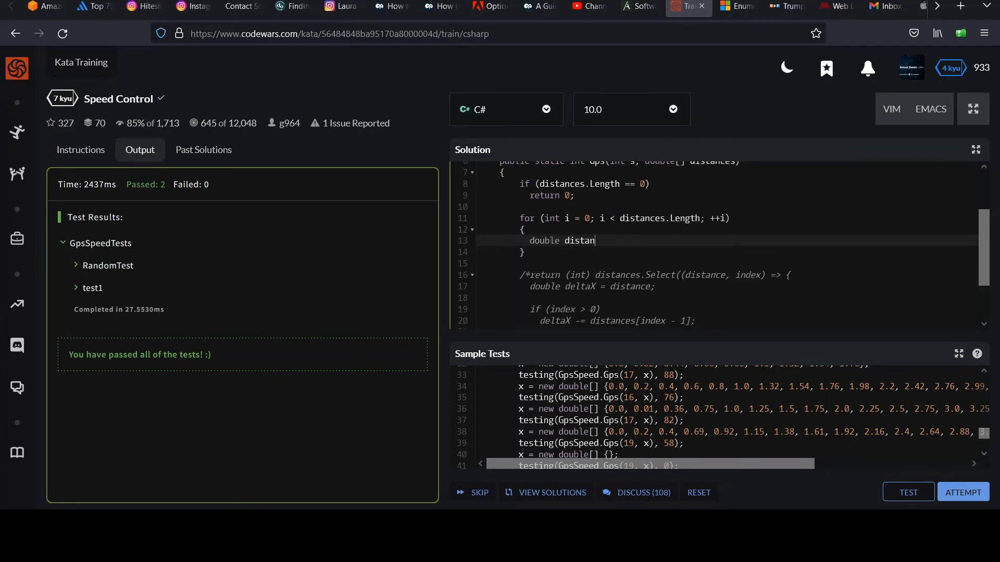
text(ce =)
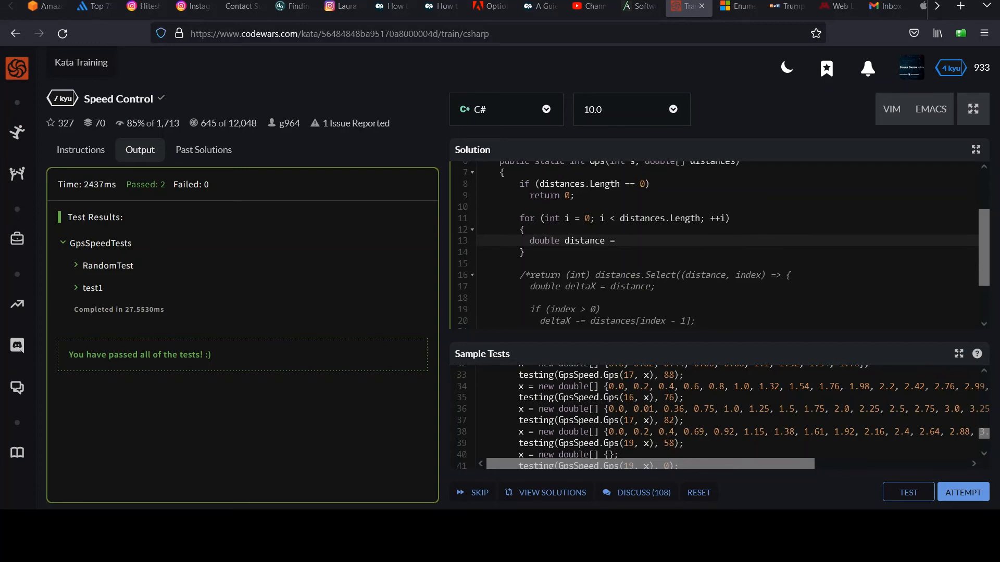
click(619, 240)
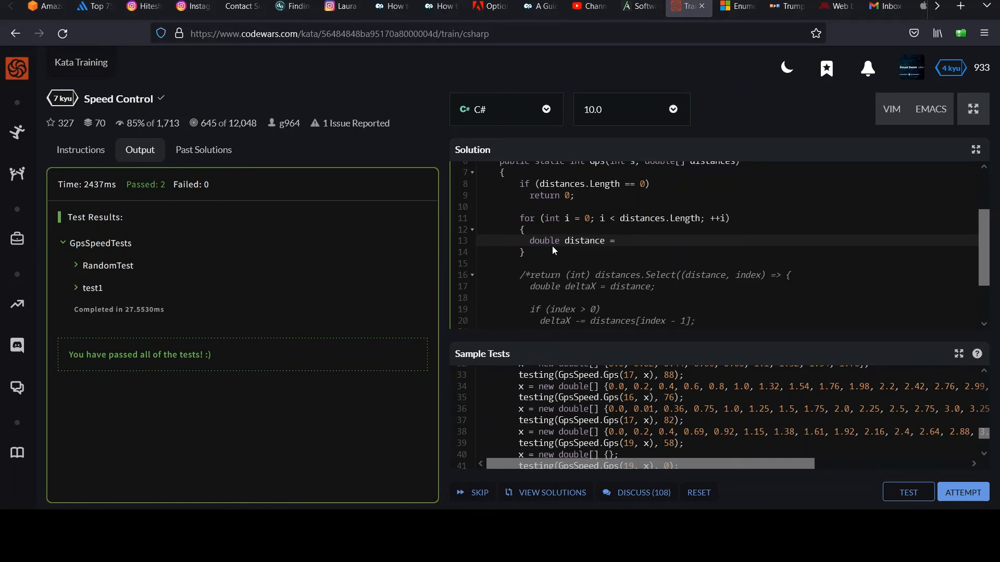
text(i)
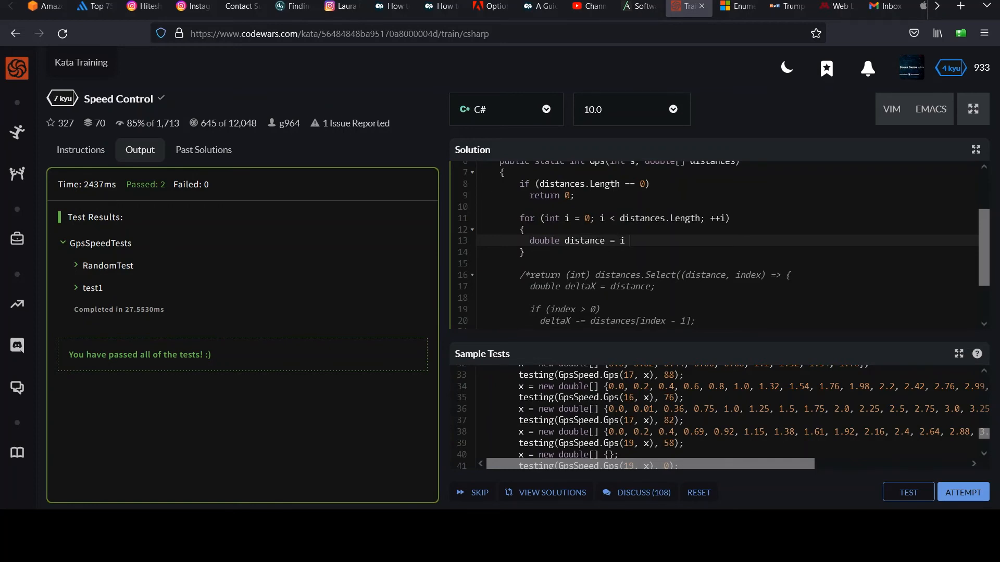
text(==)
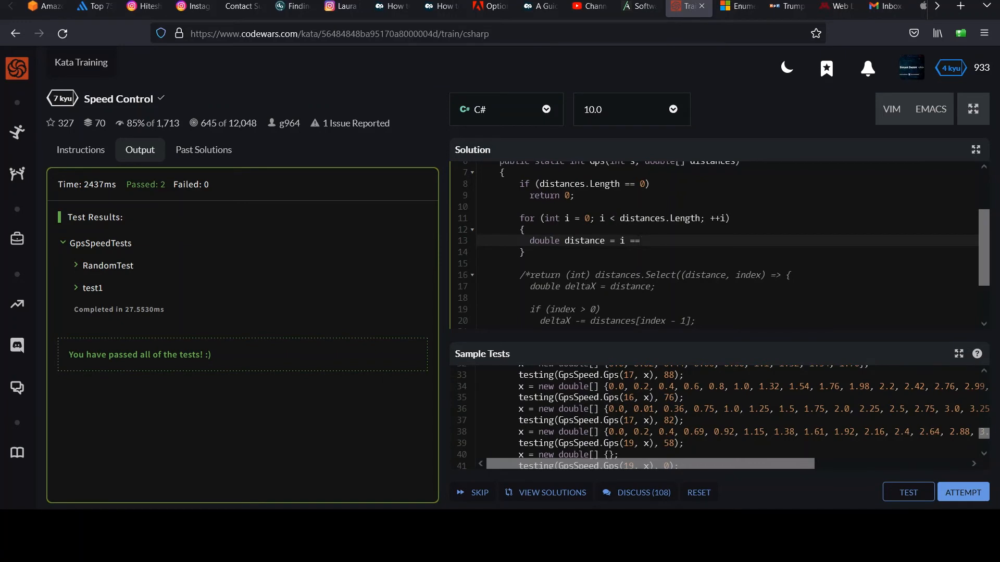
text(0 ?)
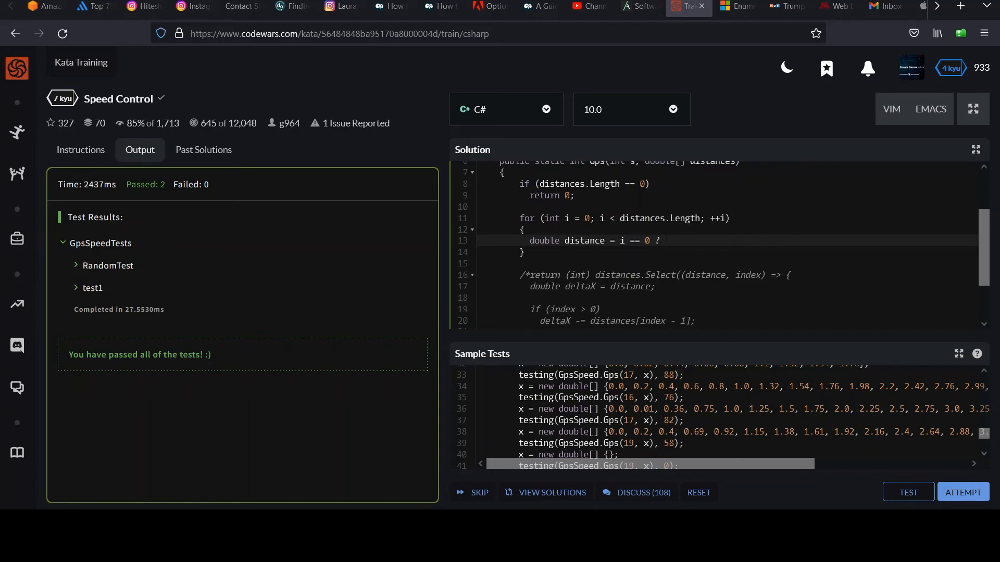
text(dis)
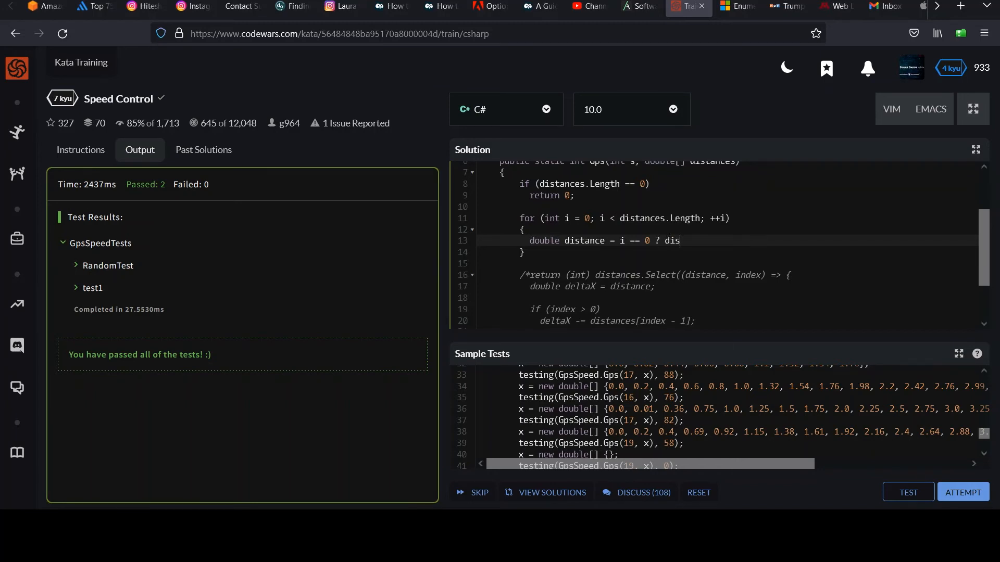
text(tances)
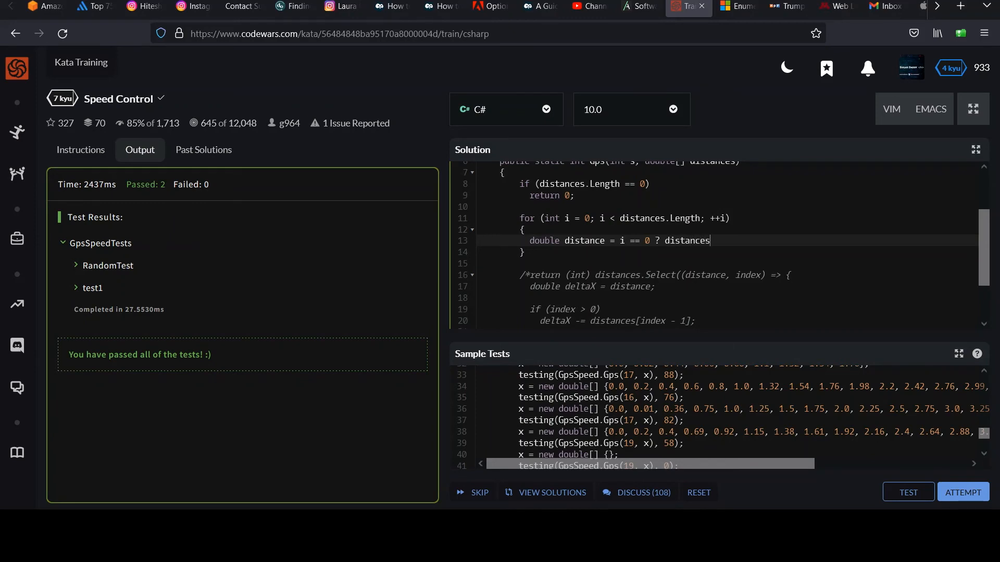
text([i] :)
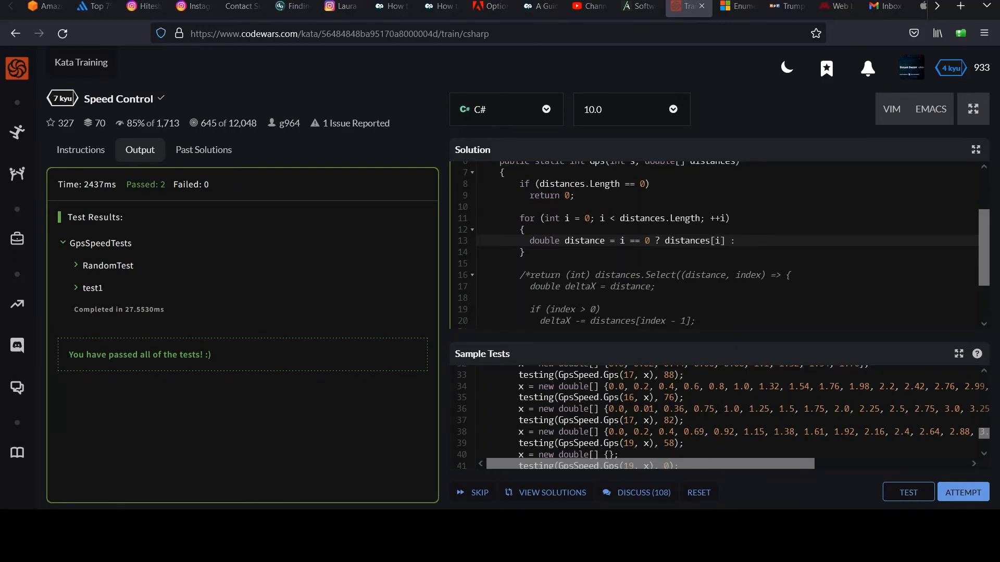
Complete the ternary with distances[i] - distances[i - 1] and rename the variable to deltaX.
text(distances)
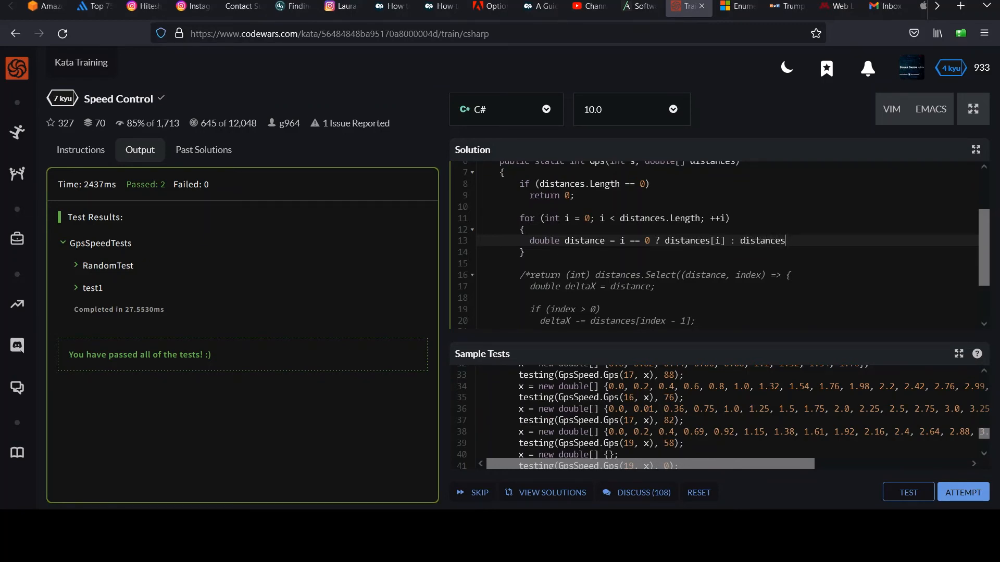
text([i] -)
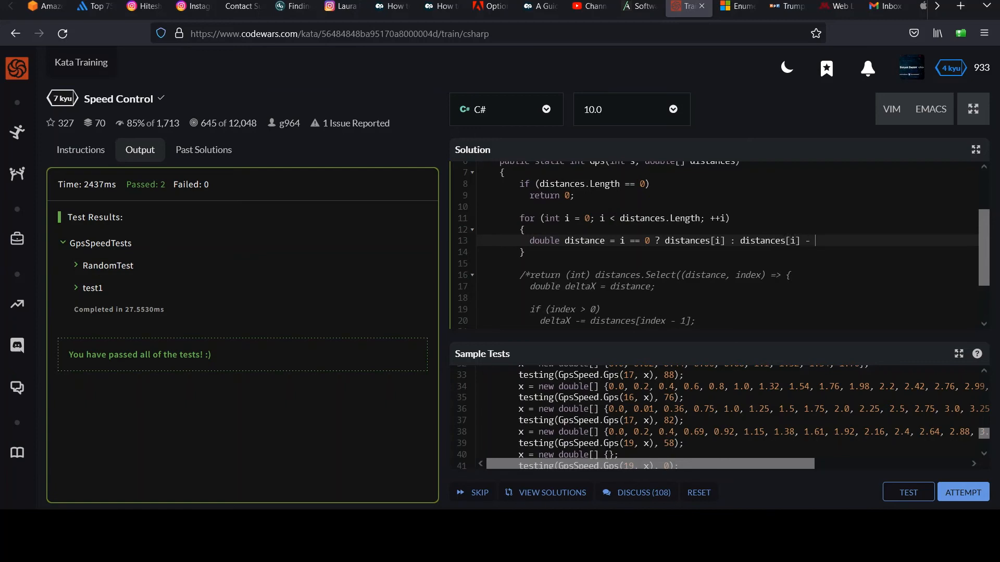
text(distances)
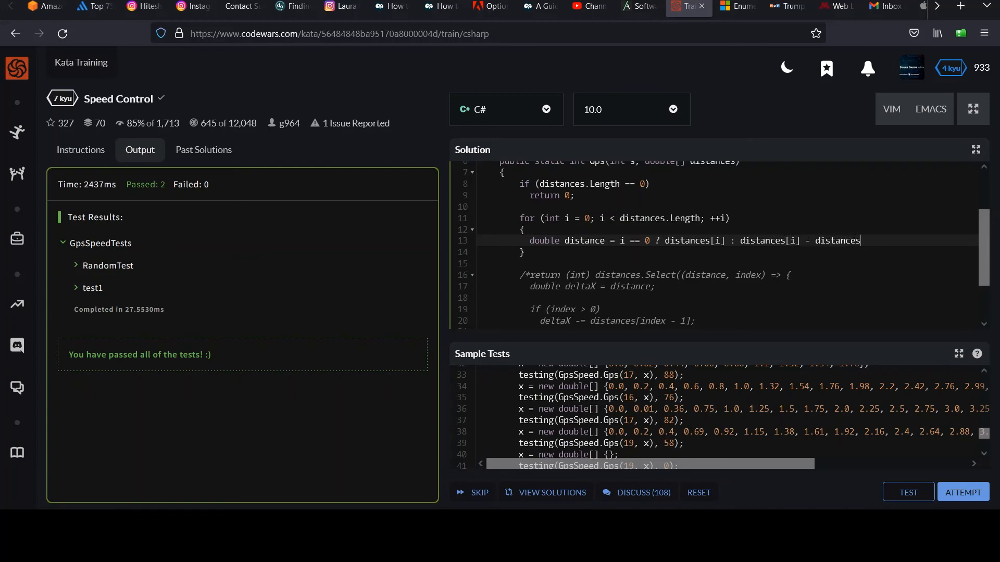
text([i - 1])
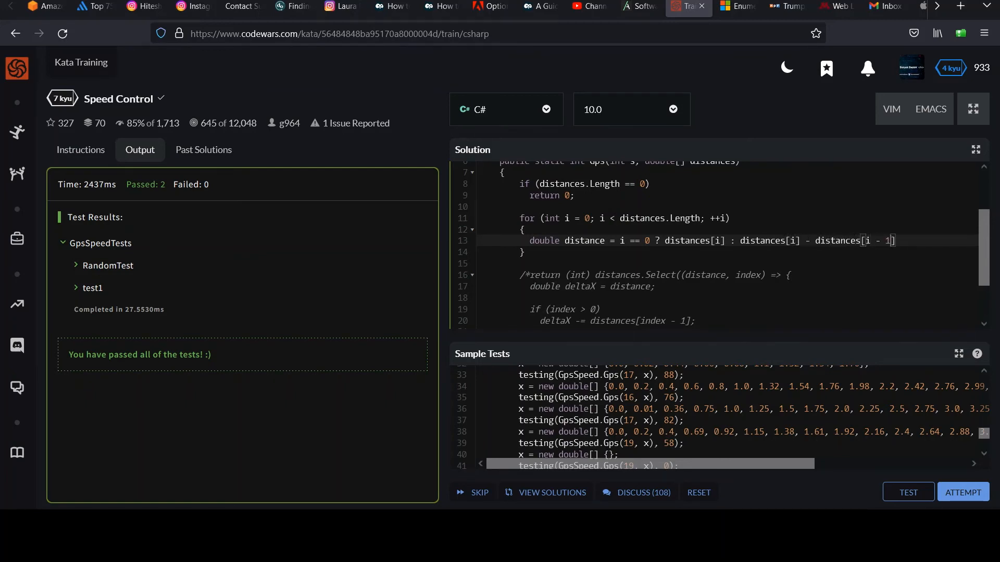
text(;)
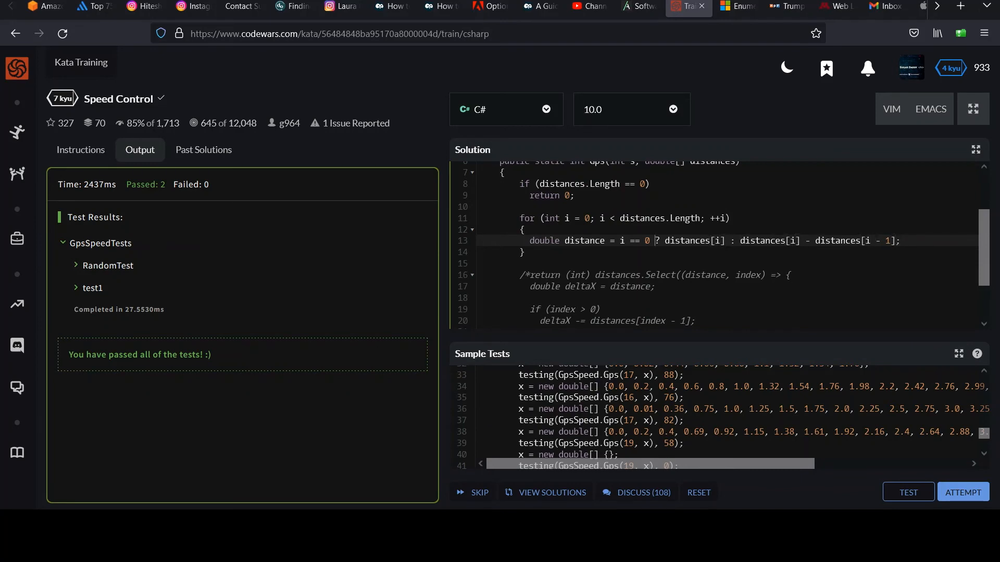
double_click(583, 240)
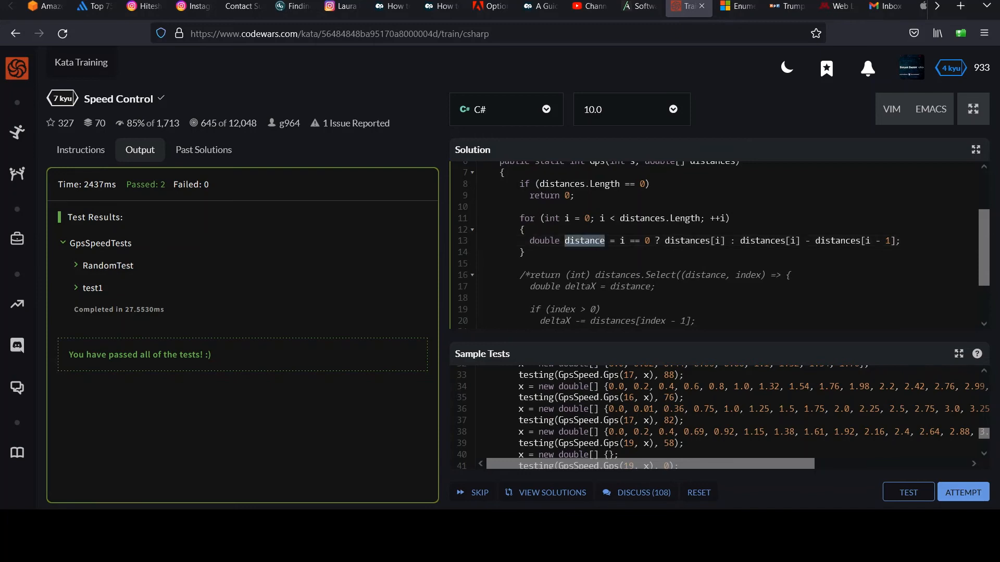
text(deltaX)
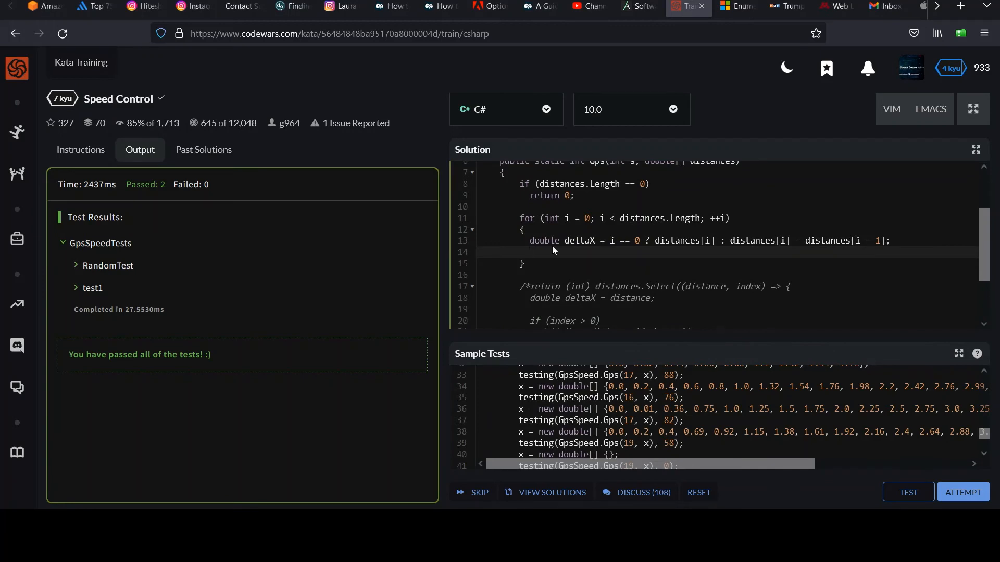
Add int speed = (3600 * deltaX) / s; in the loop and open a blank line above it.
double_click(578, 240)
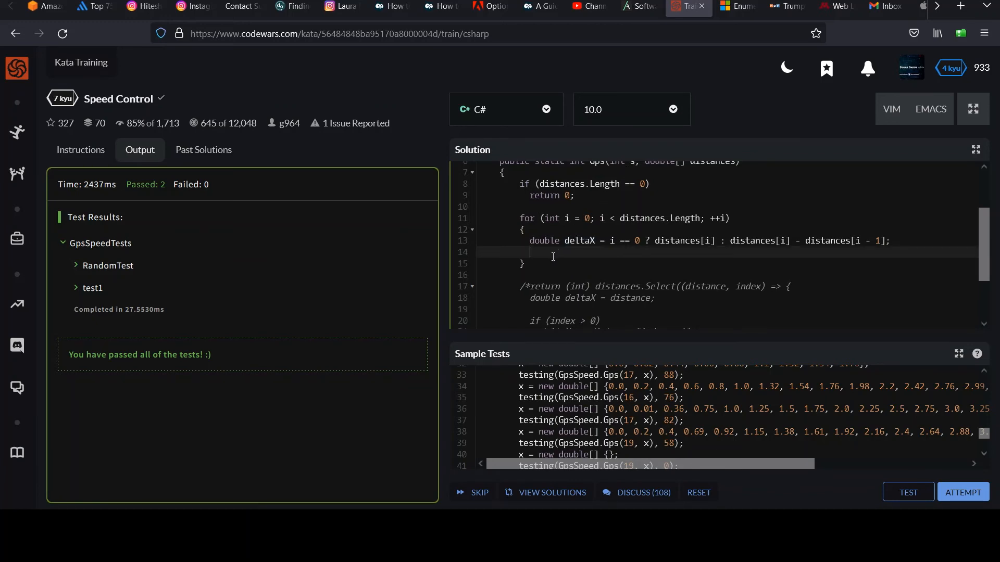
mouse_move(551, 256)
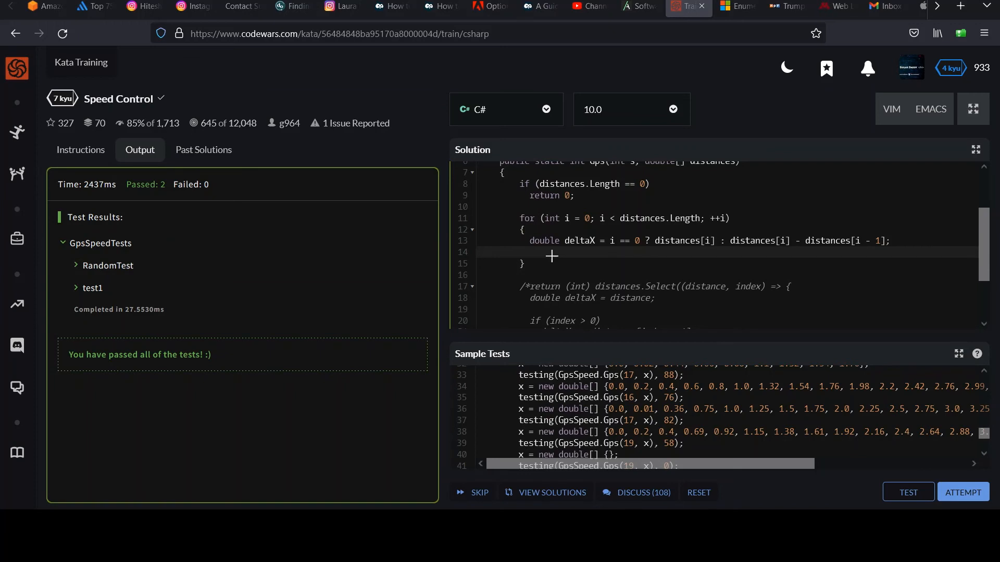
text(int spped = ()
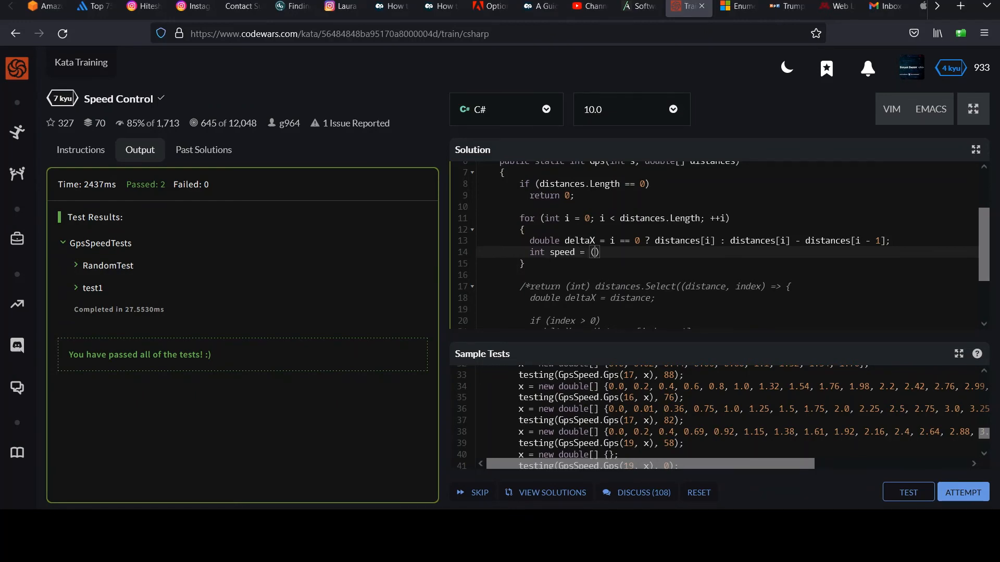
text(3600 *)
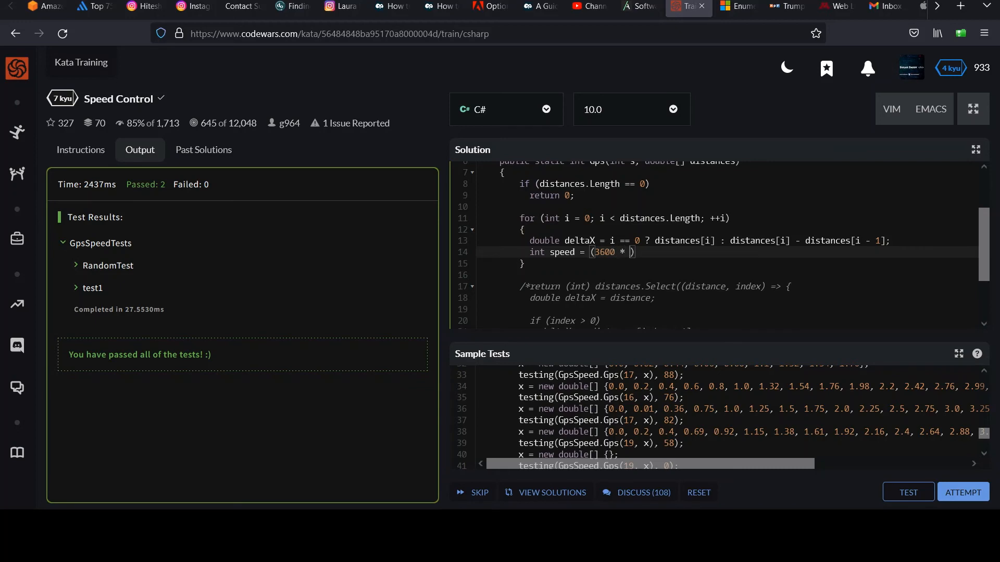
text(deltaX)
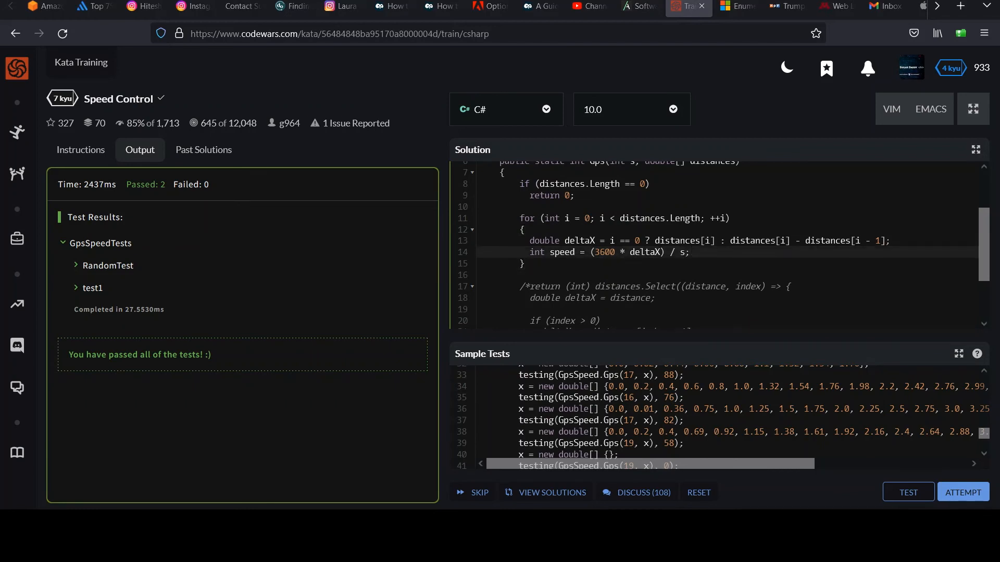
click(551, 257)
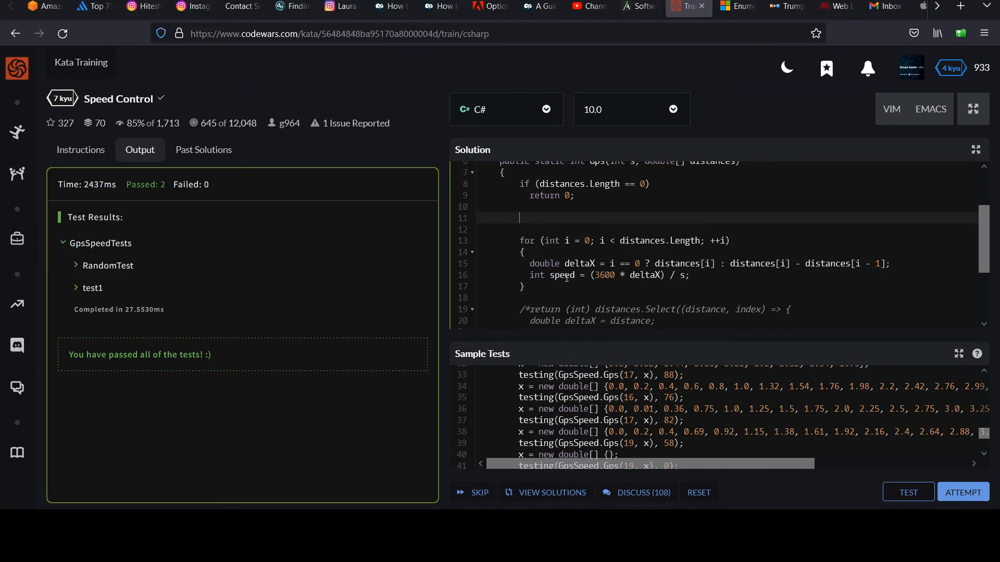
Declare int max = -1; before the loop and update it with if (speed > max) max = speed;.
double_click(562, 275)
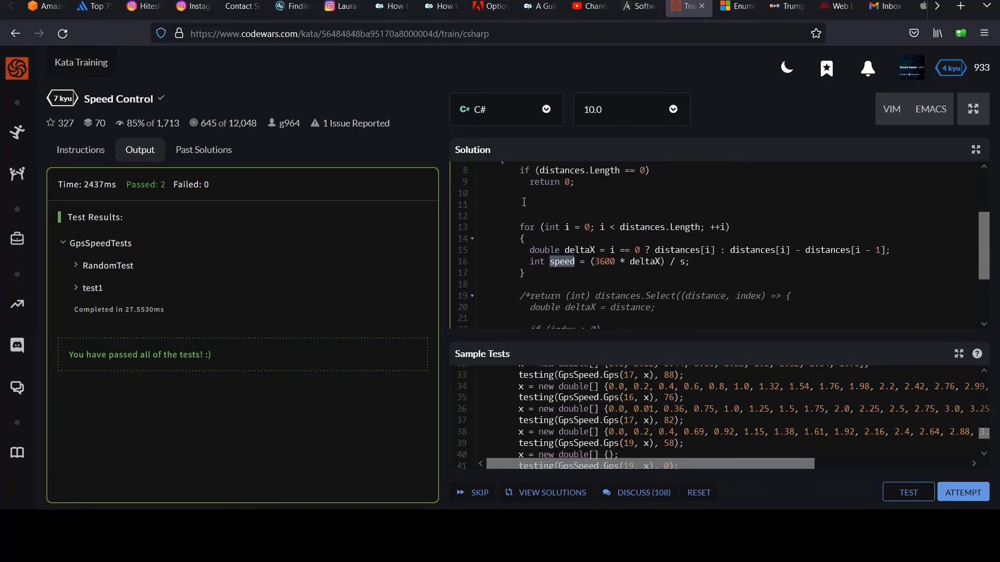
text(int)
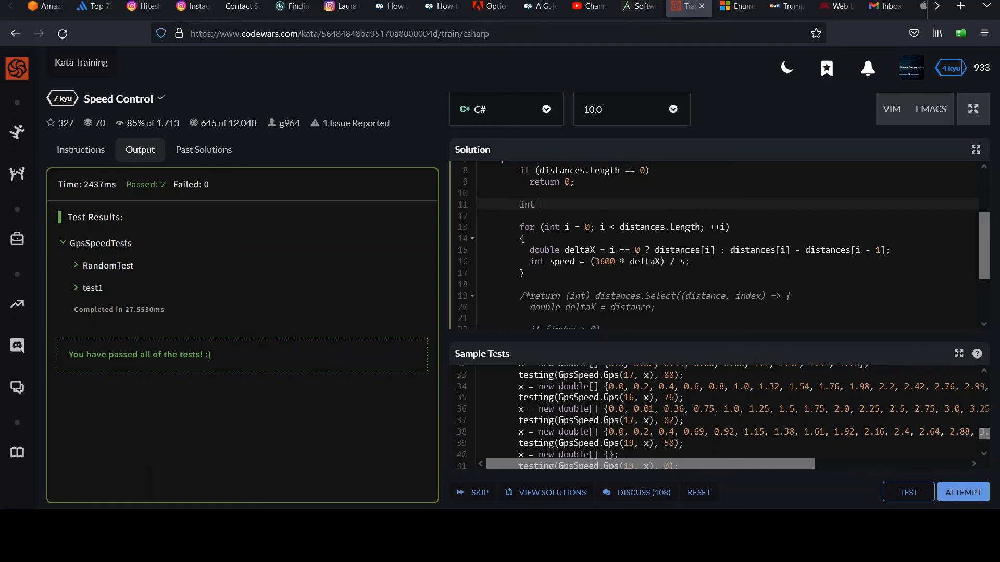
text(max =)
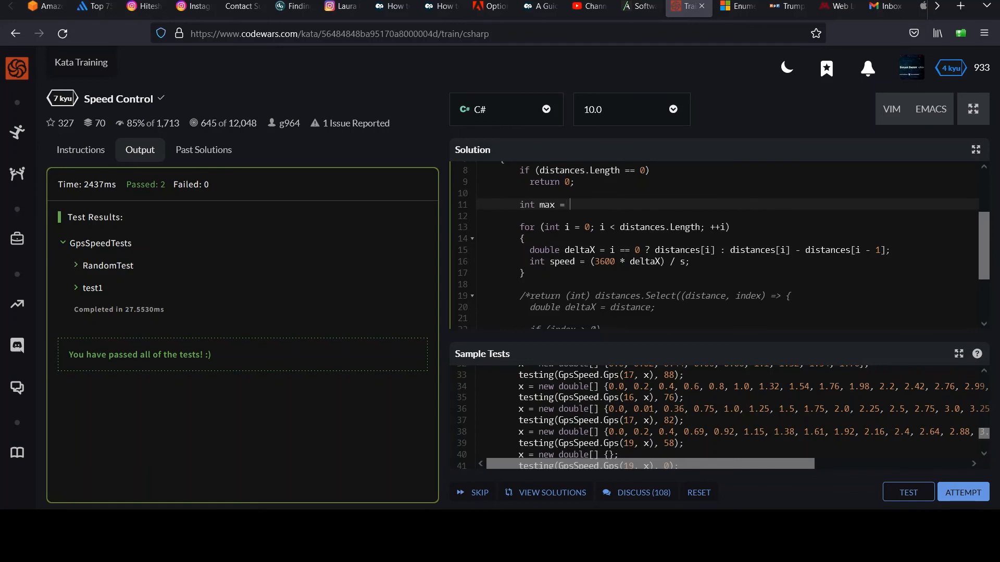
text(-1;)
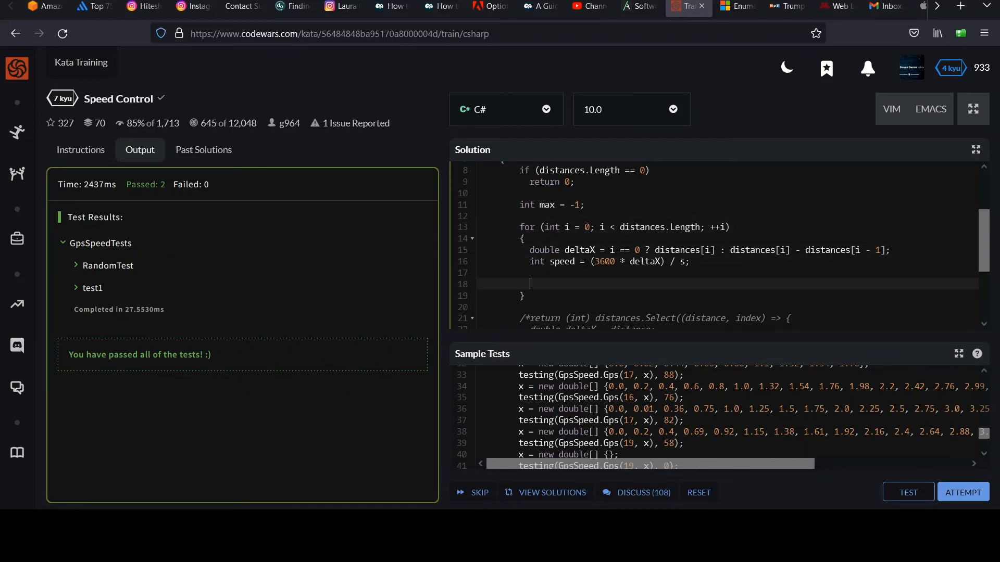
text(if (speed))
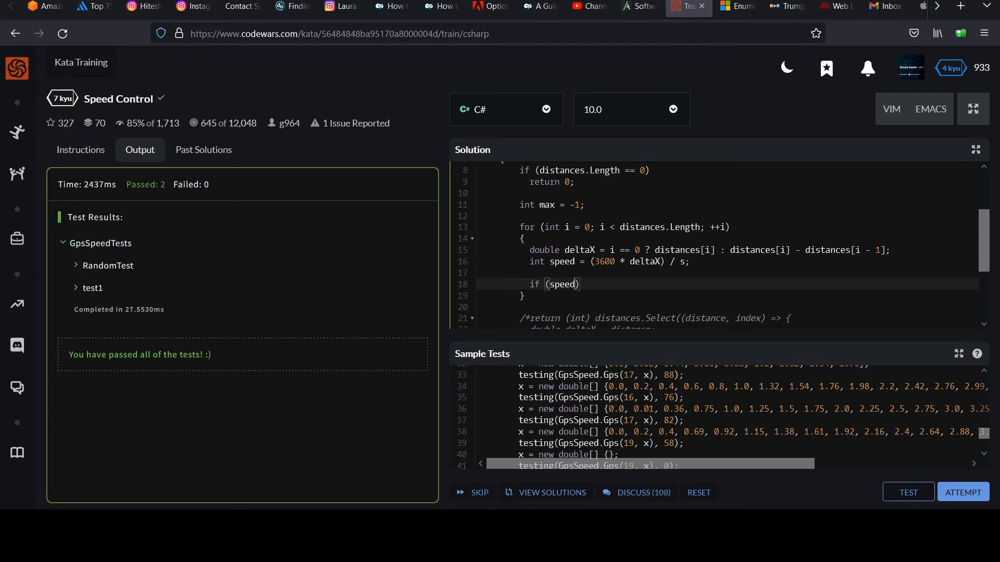
text(> max)
text(max =)
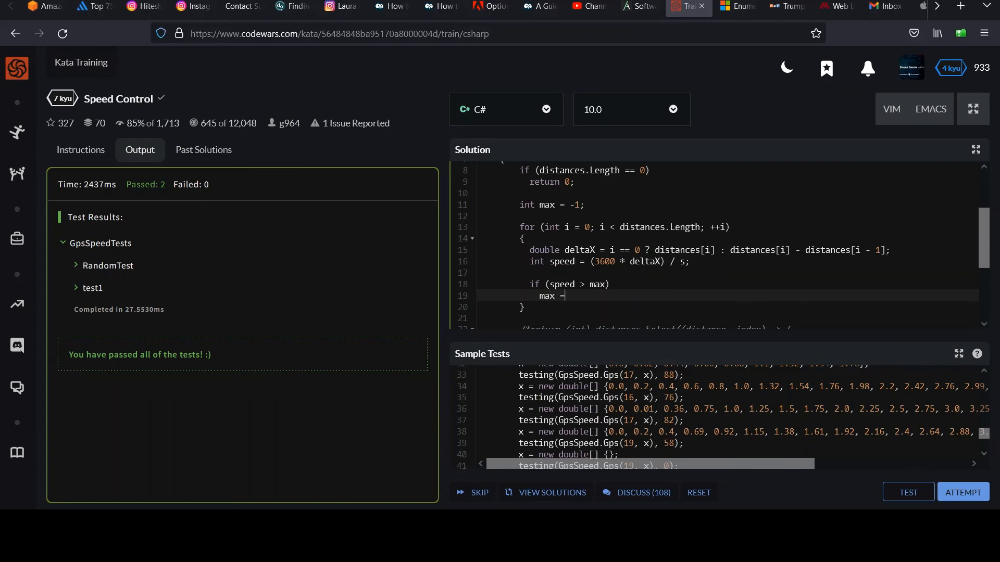
text(spped;)
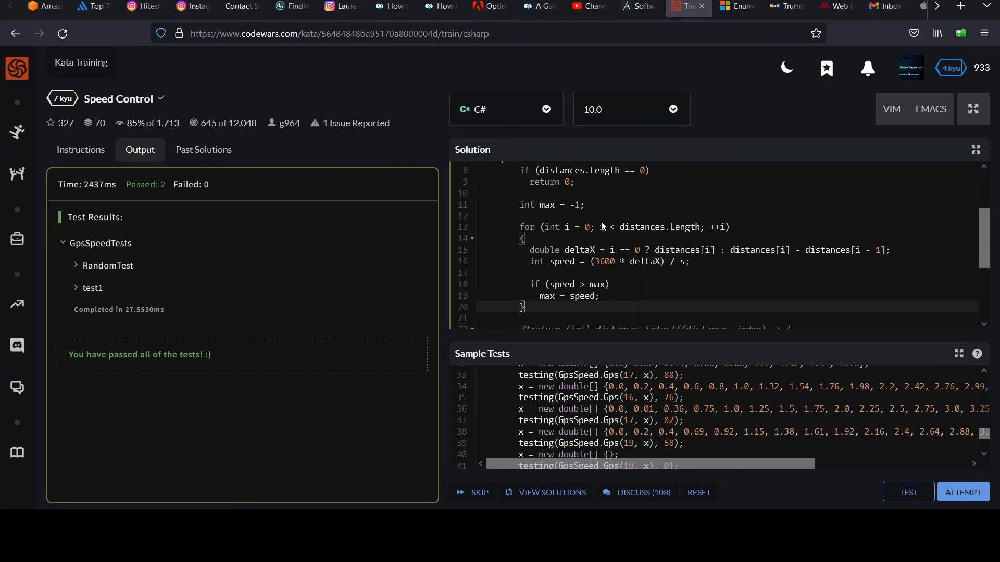
Return max after the loop and run the full test attempt, hitting a conversion error.
text(re)
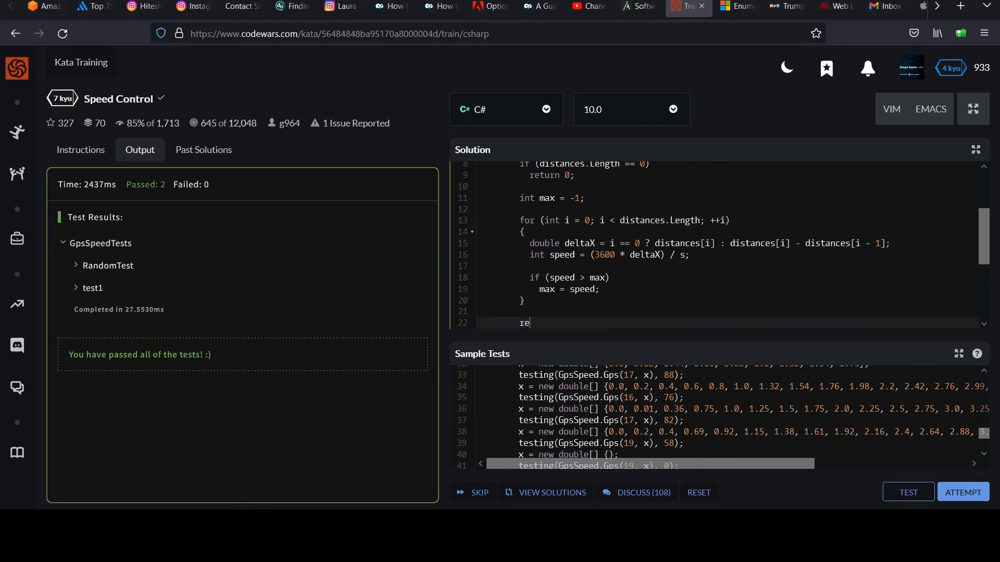
text(turn max;)
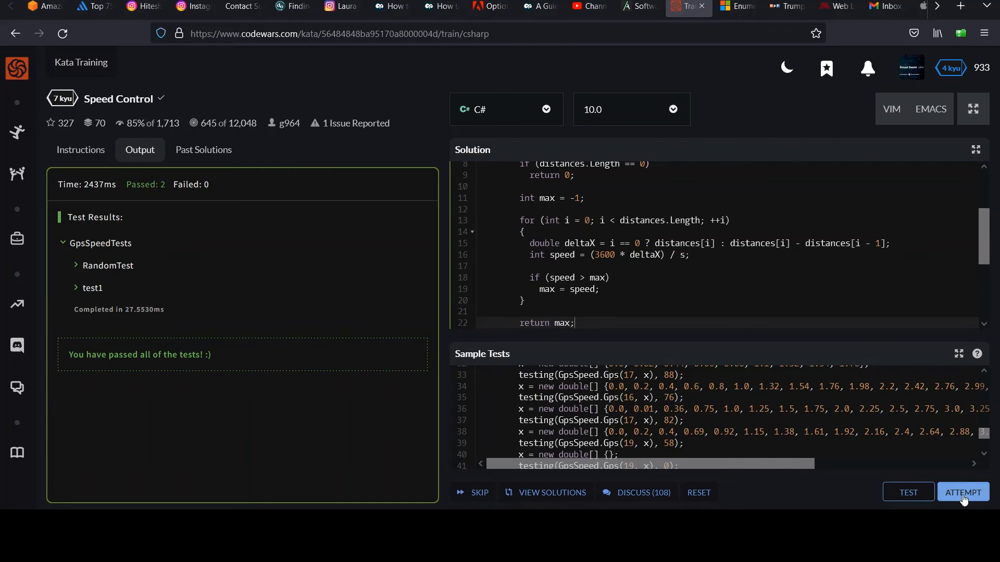
click(962, 491)
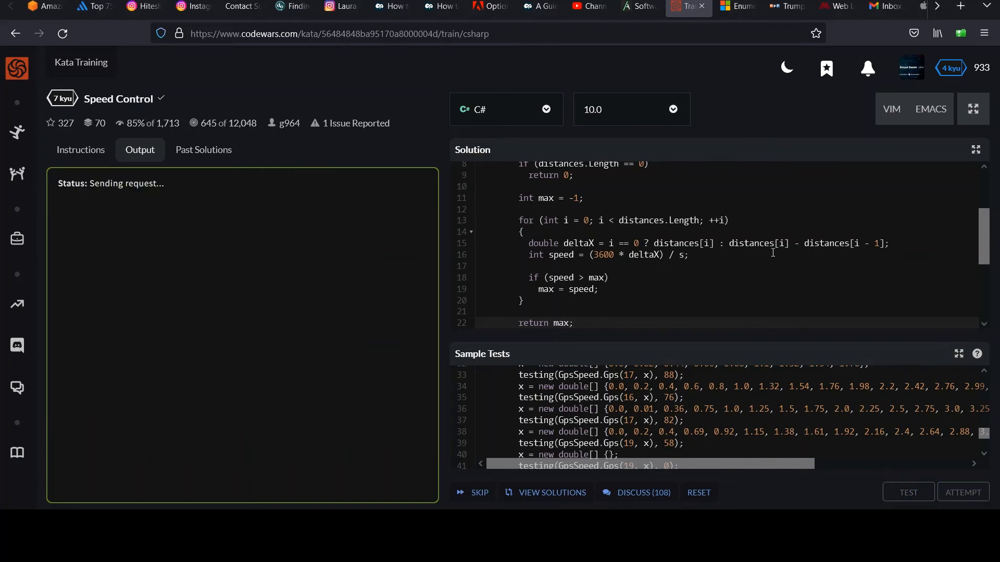
click(907, 492)
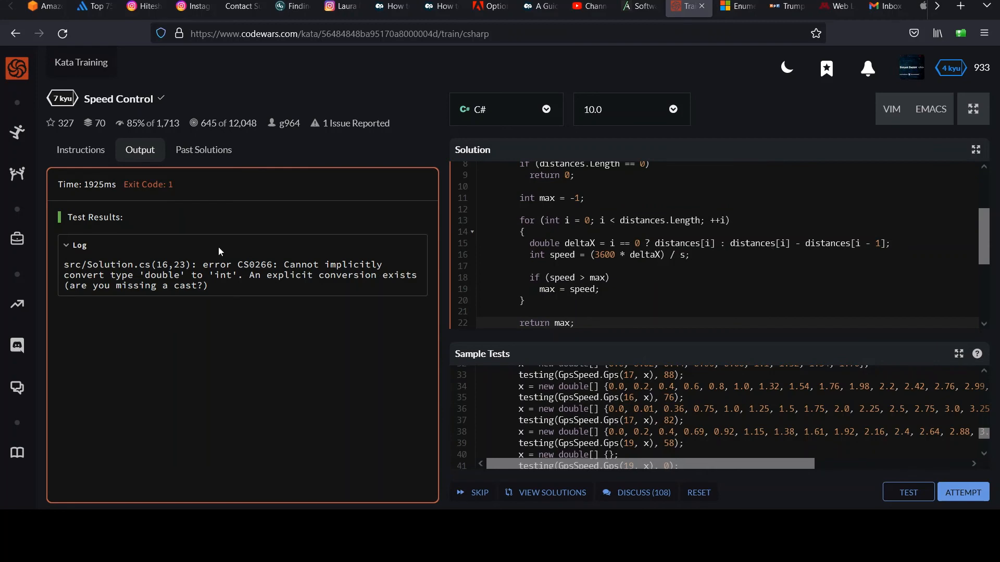
mouse_move(487, 256)
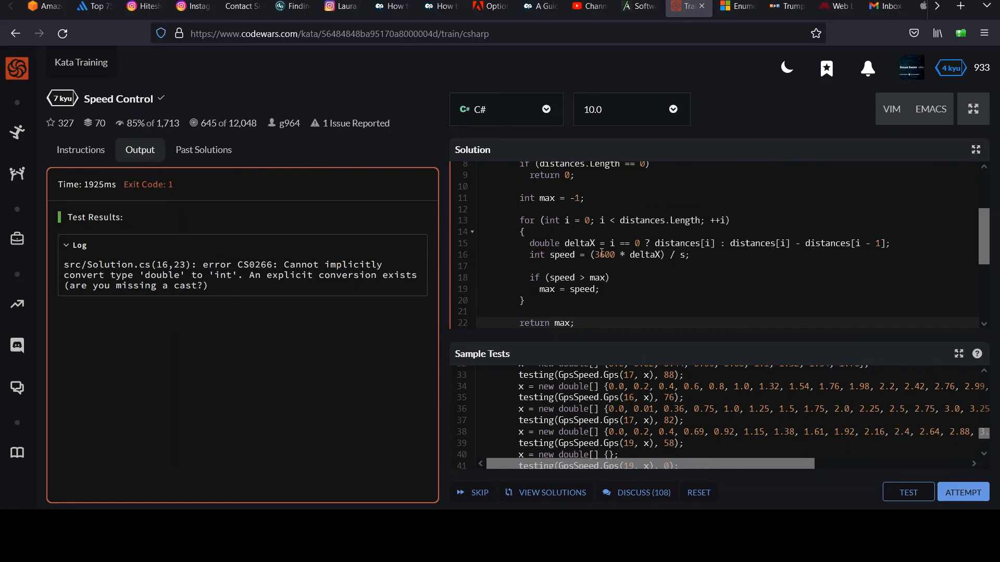
mouse_move(593, 249)
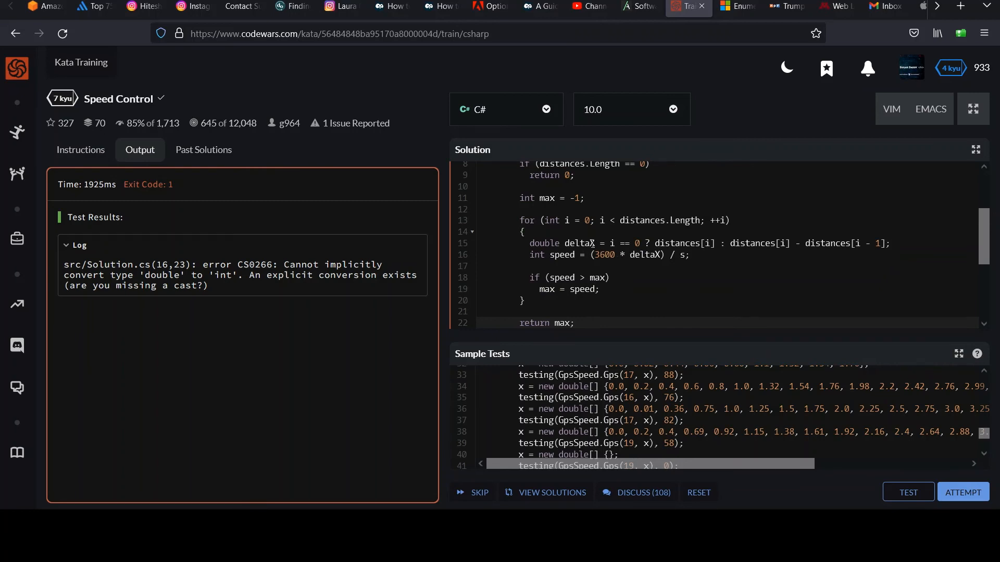
Fix the error by casting the speed expression with (int).
double_click(578, 242)
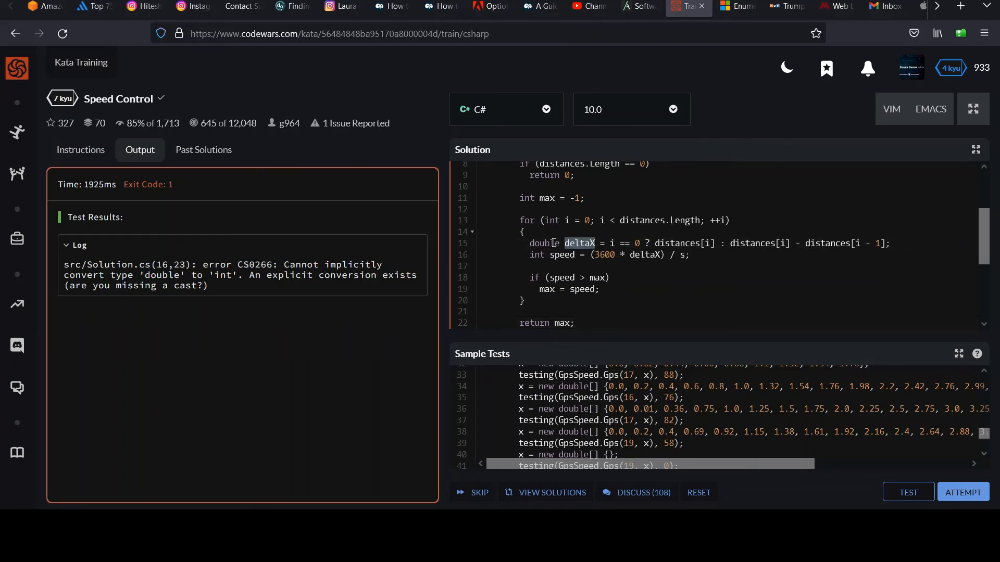
double_click(602, 255)
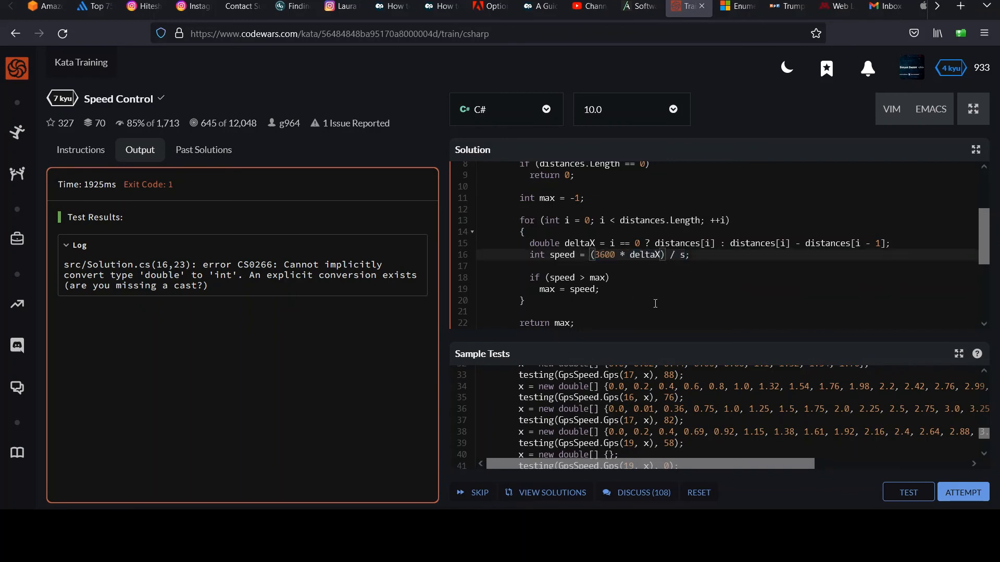
text((int))
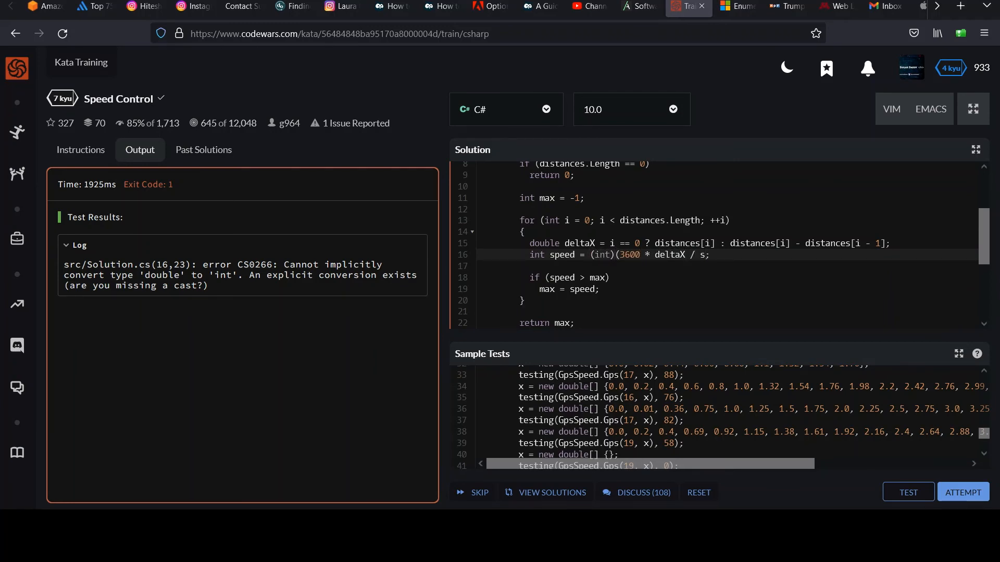
Close the cast, rerun the full tests until the 'Good Job' banner and SUBMIT button appear.
text())
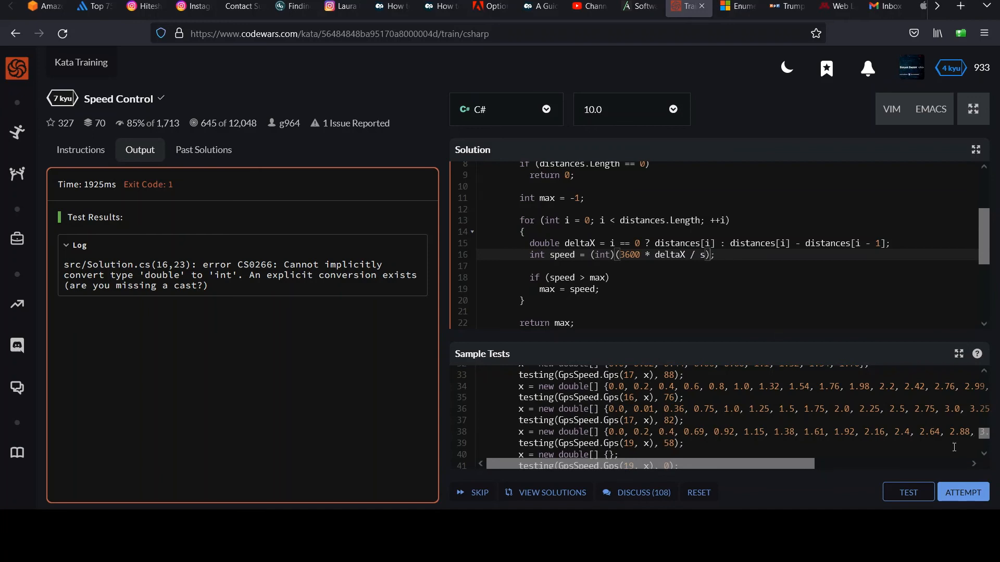
click(908, 493)
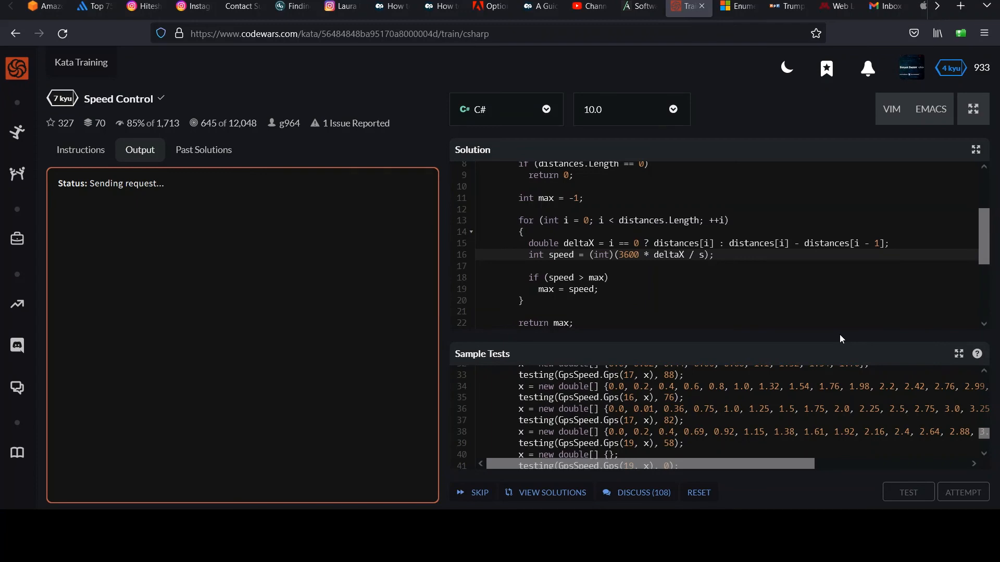
click(907, 491)
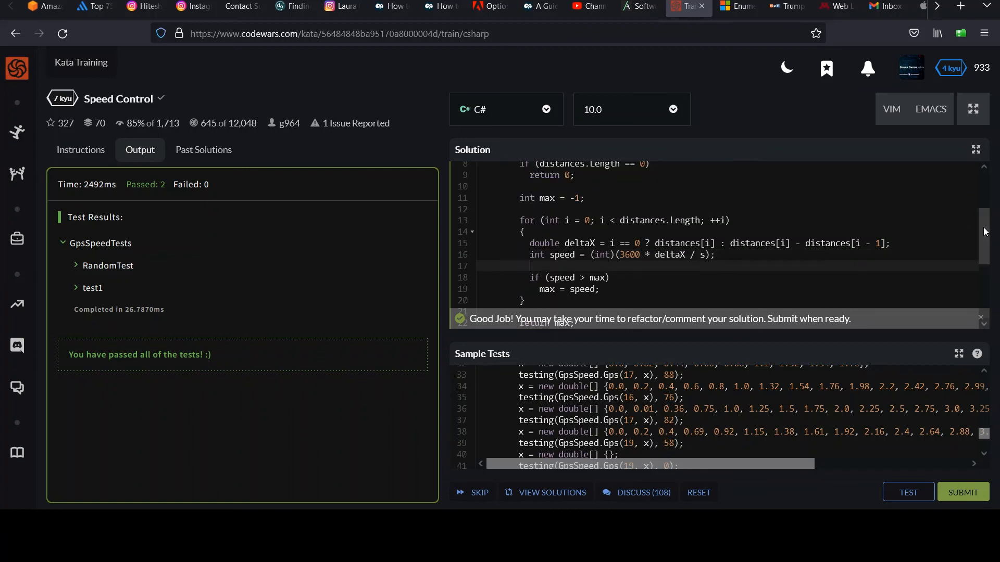
scroll(down, 3)
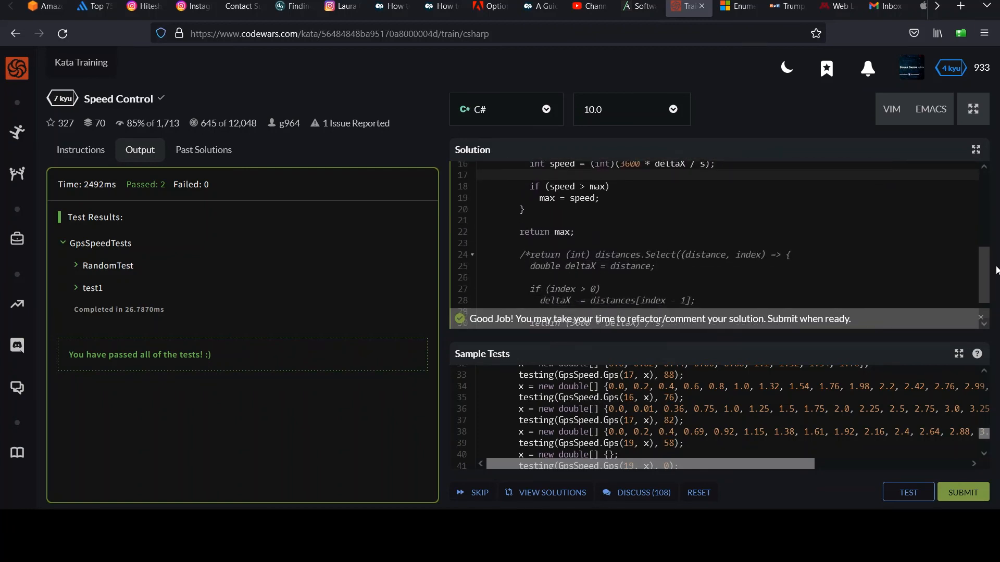
scroll(down, 3)
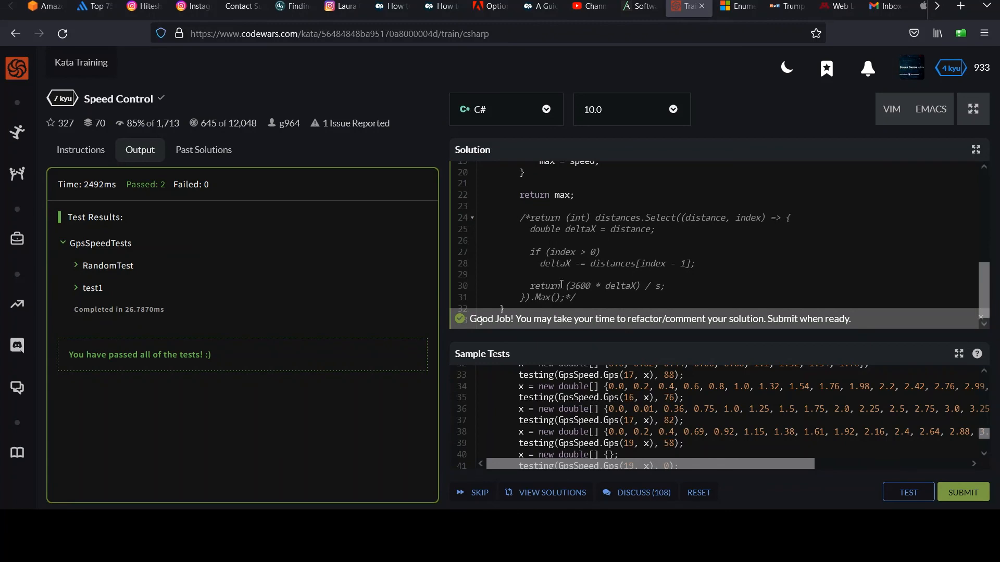
mouse_move(642, 220)
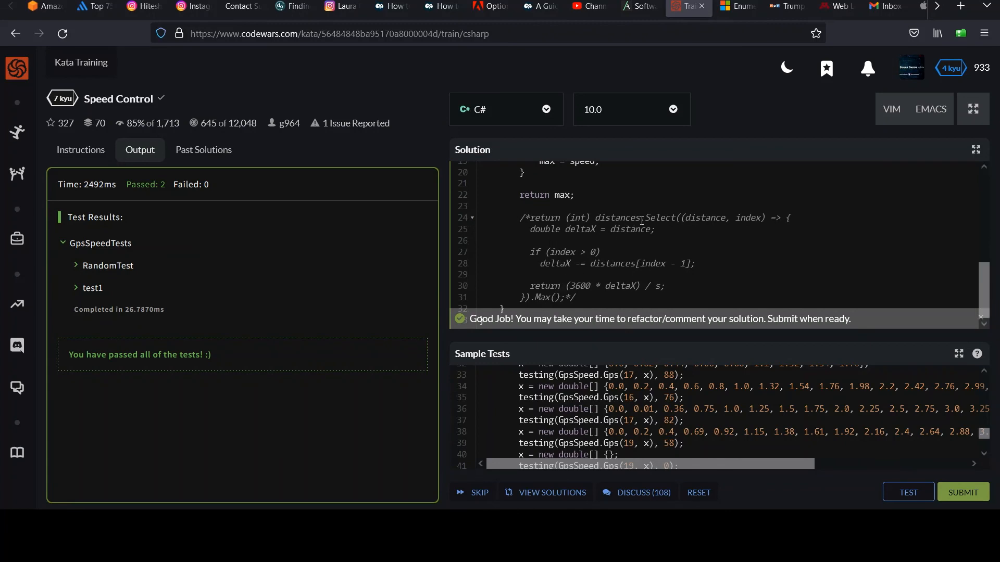
mouse_move(672, 229)
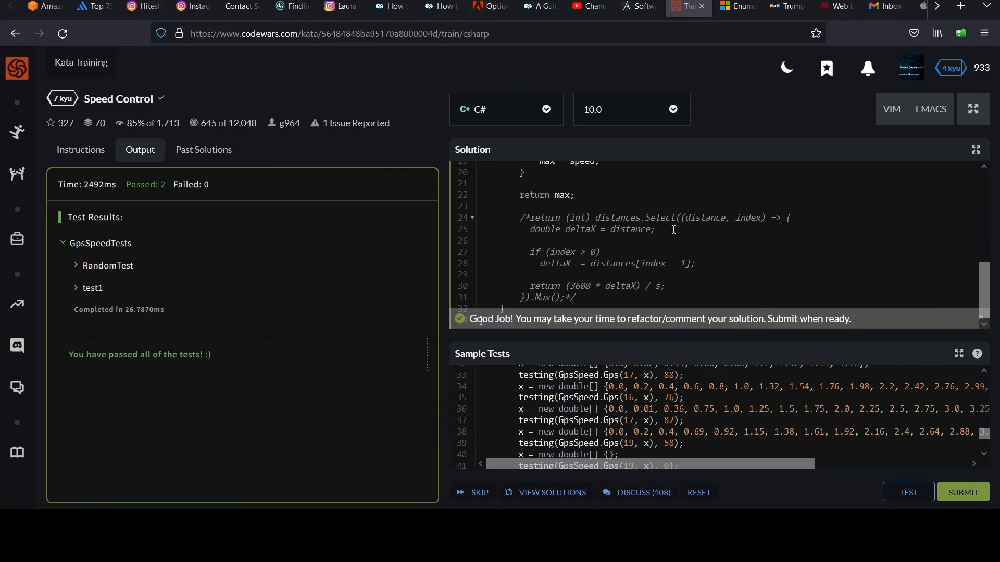
mouse_move(668, 219)
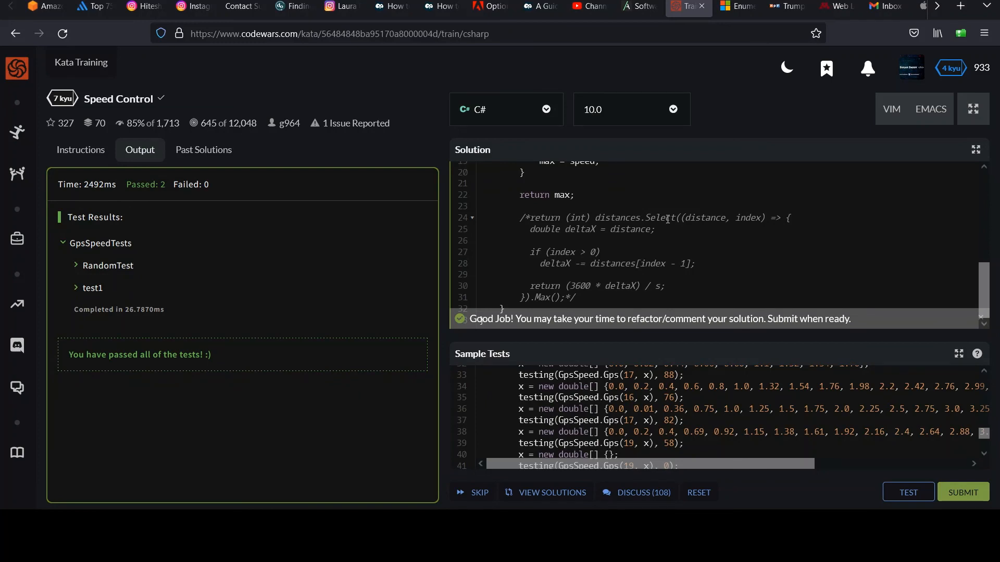
mouse_move(665, 218)
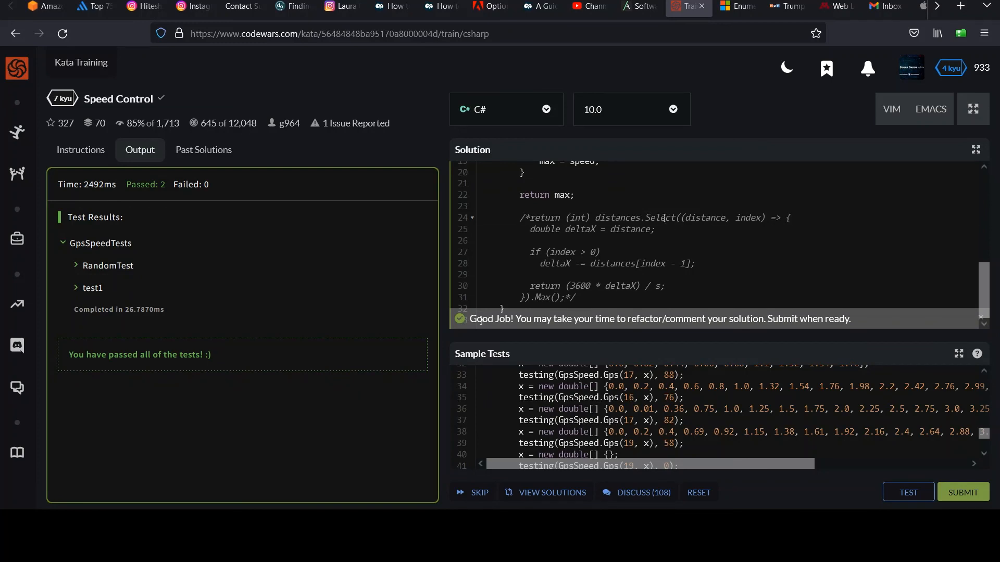
double_click(660, 218)
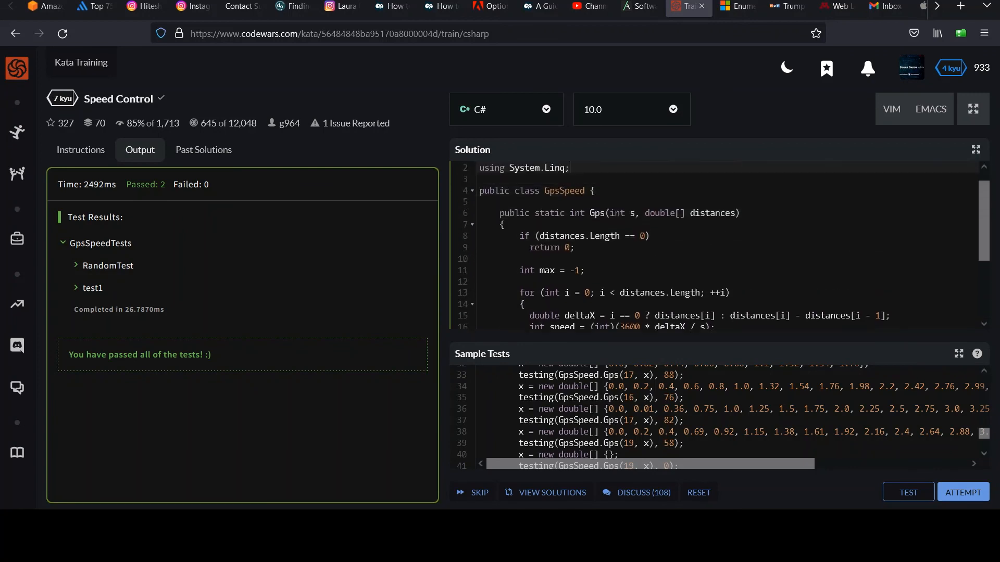
Add using System; at the top and review the max and deltaX variables in the loop.
text(using System;)
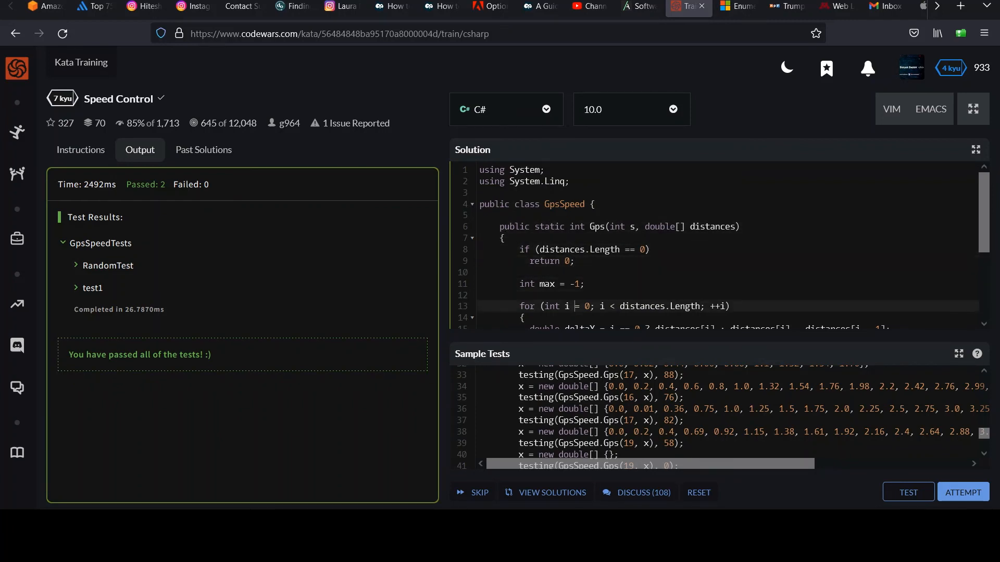
scroll(down, 3)
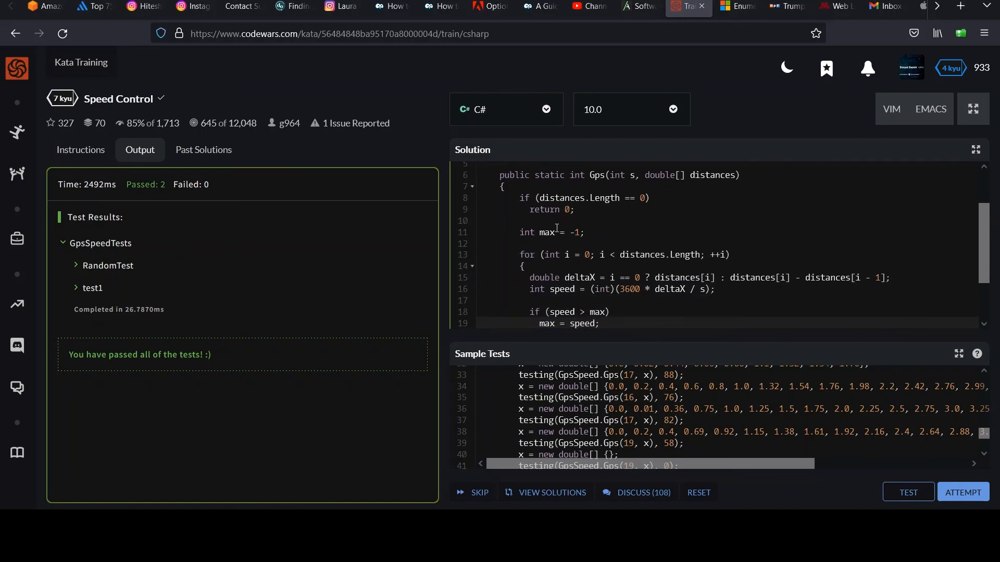
double_click(546, 232)
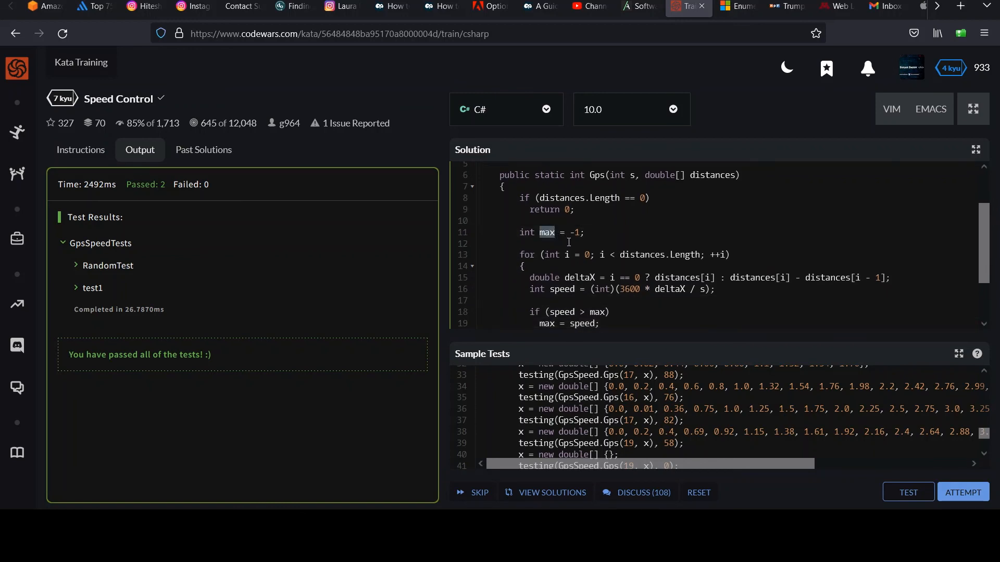
mouse_move(566, 288)
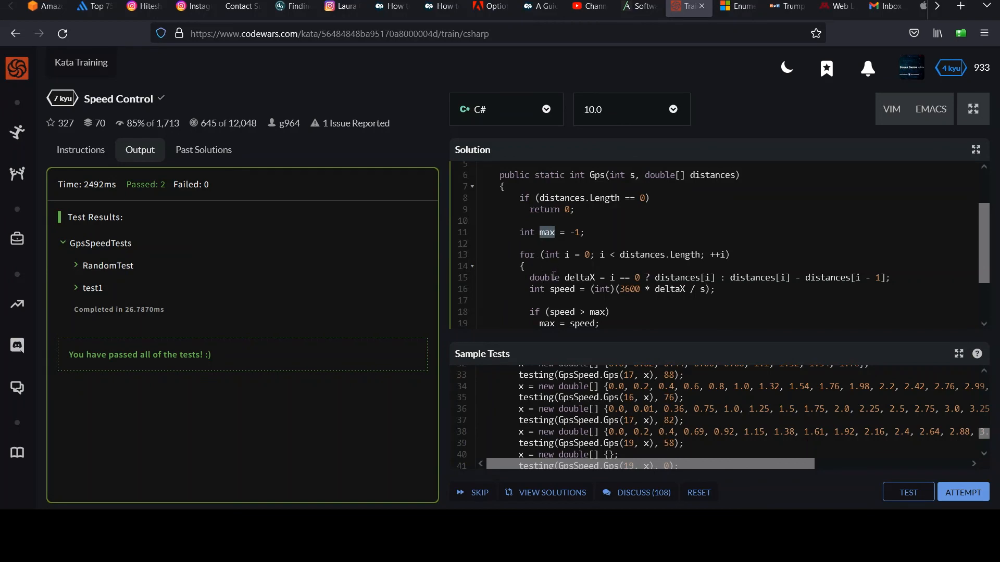
scroll(down, 3)
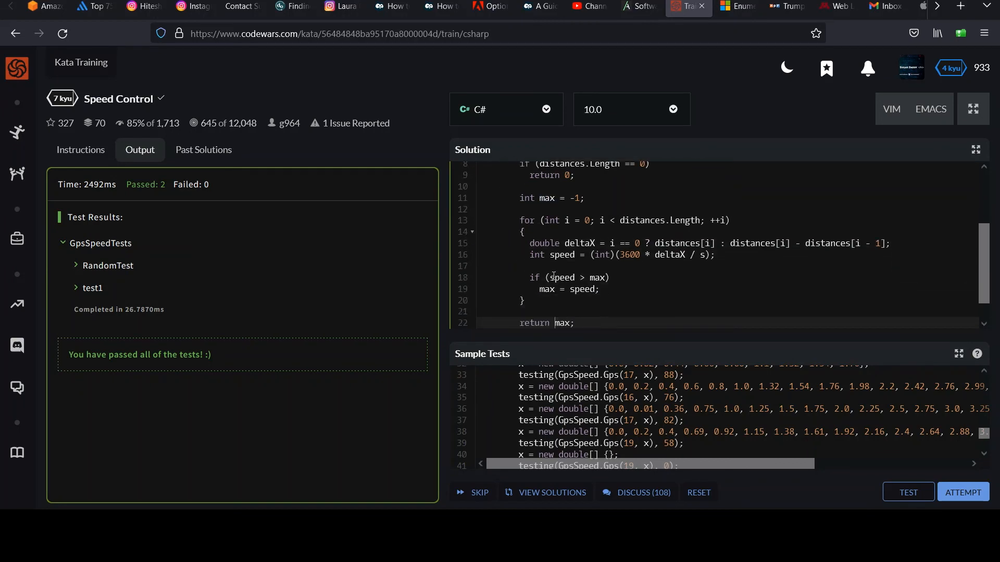
scroll(down, 3)
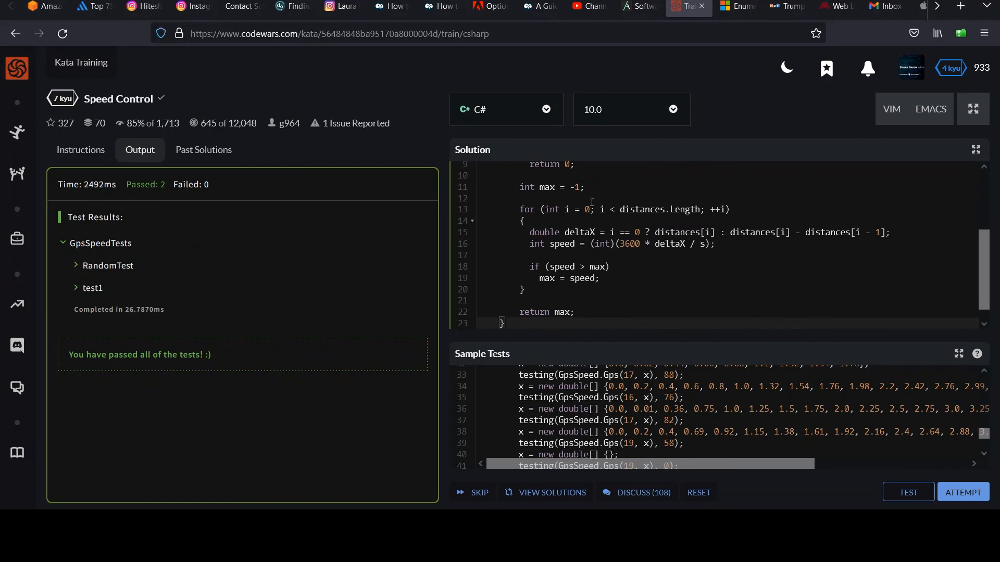
double_click(579, 232)
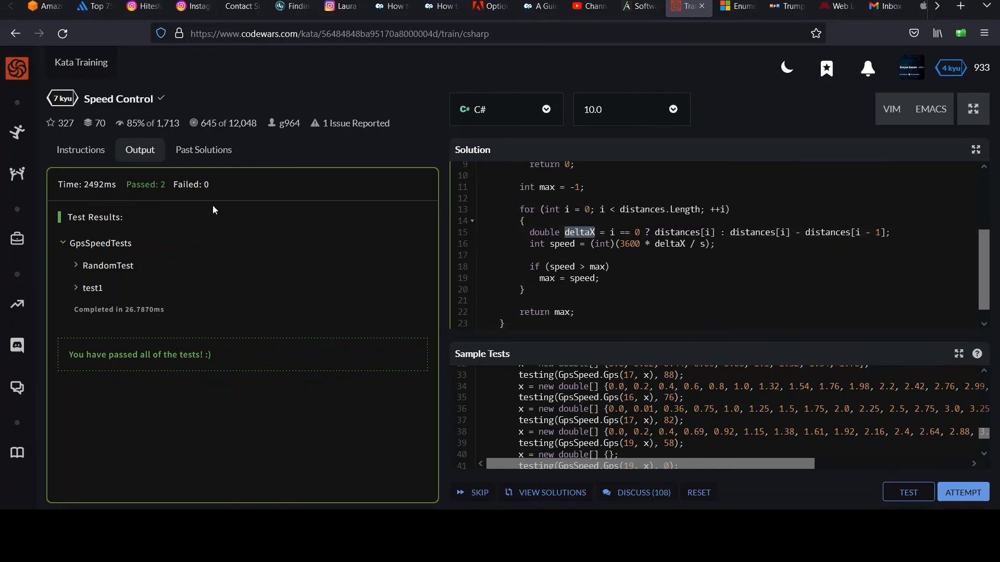
mouse_move(606, 266)
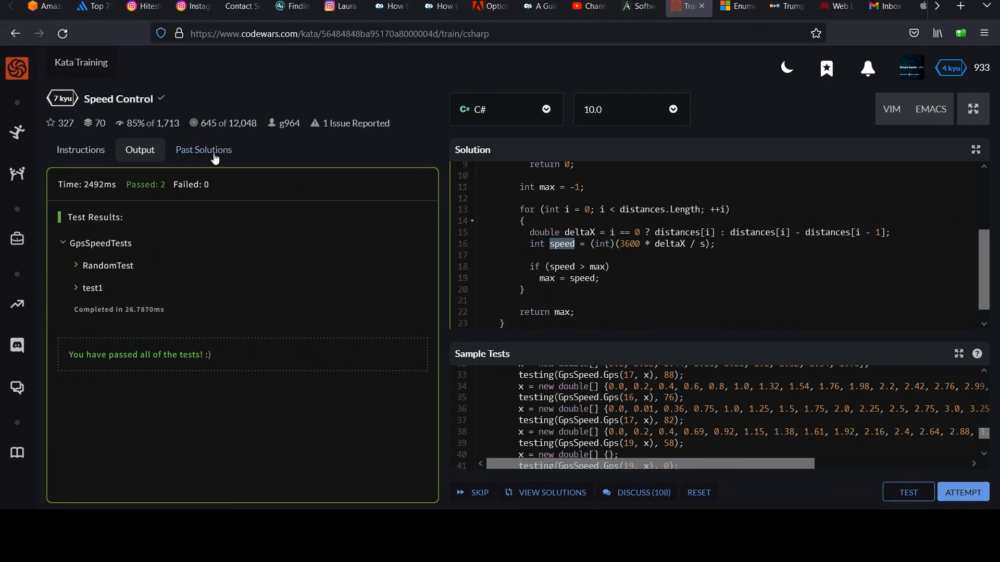
Bring the Speed Control kata instructions back and scroll through them.
click(80, 149)
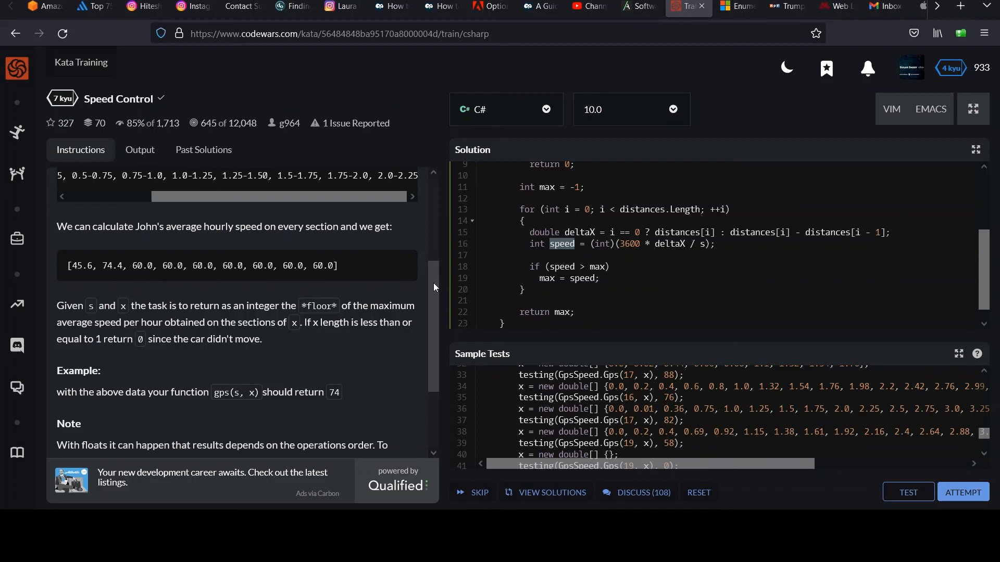
scroll(down, 3)
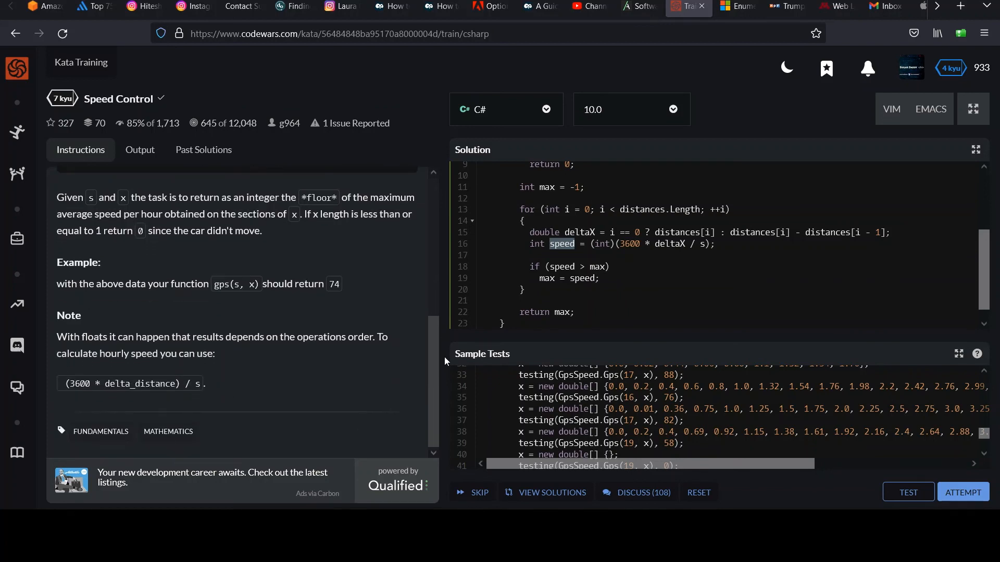
mouse_move(436, 349)
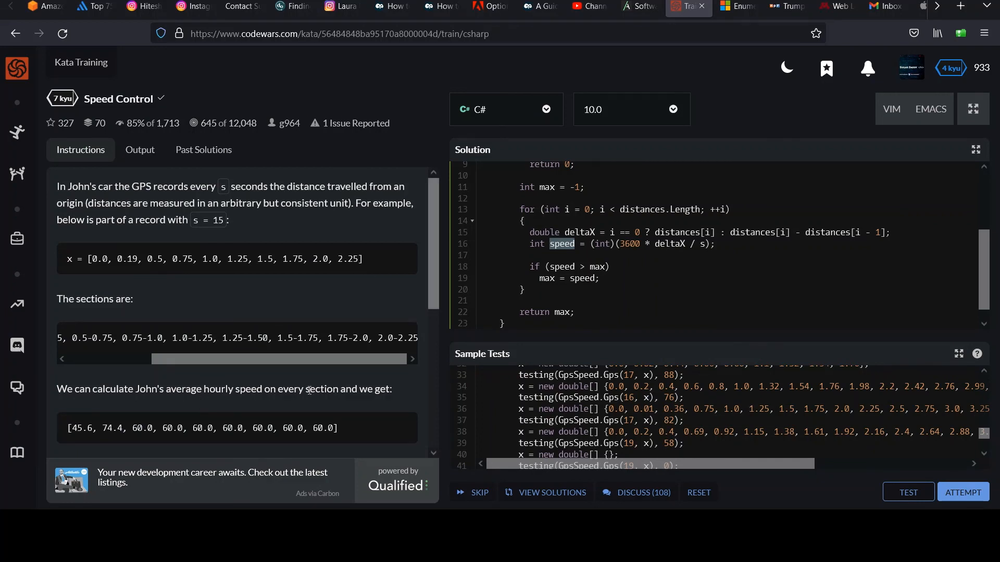
scroll(down, 3)
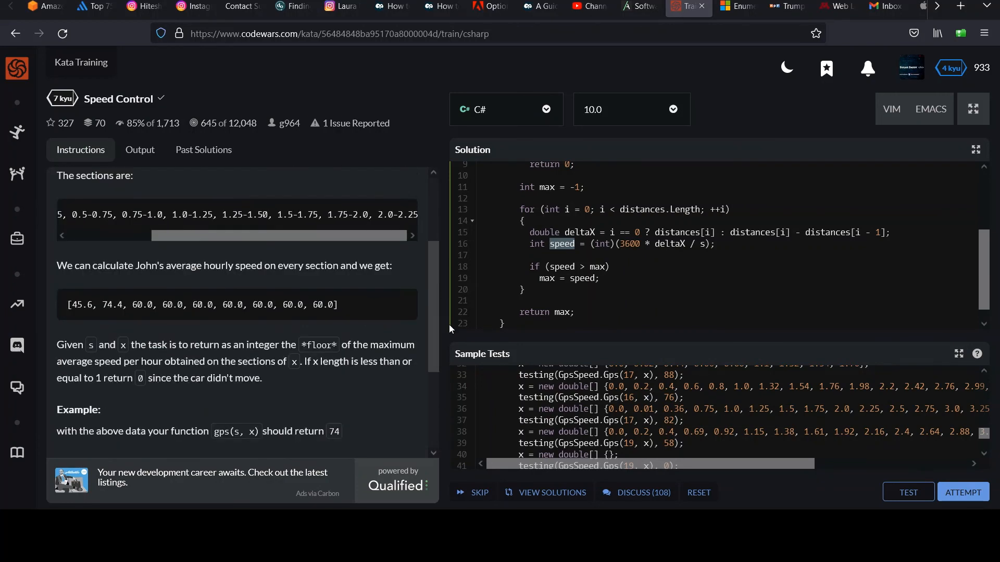
scroll(down, 3)
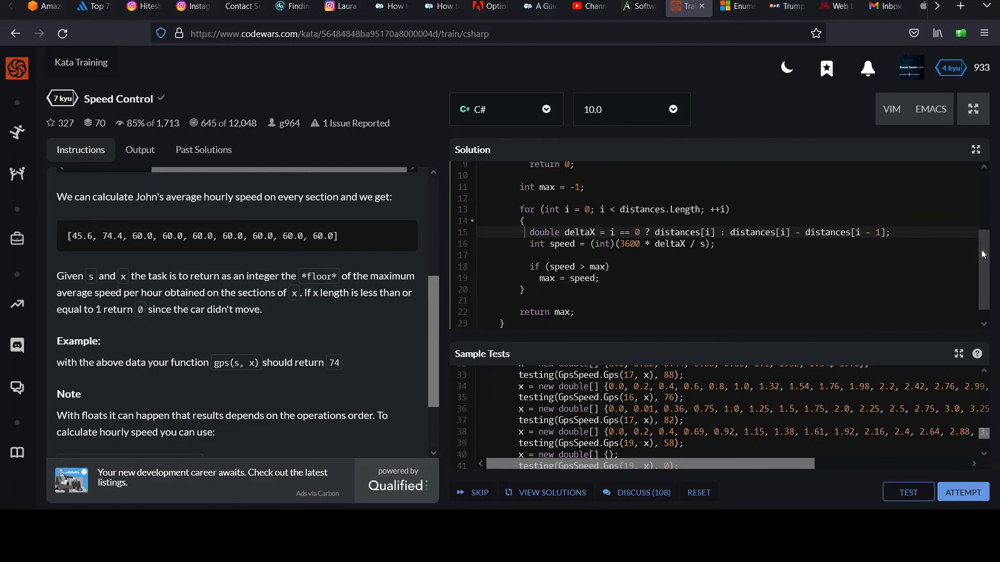
scroll(down, 3)
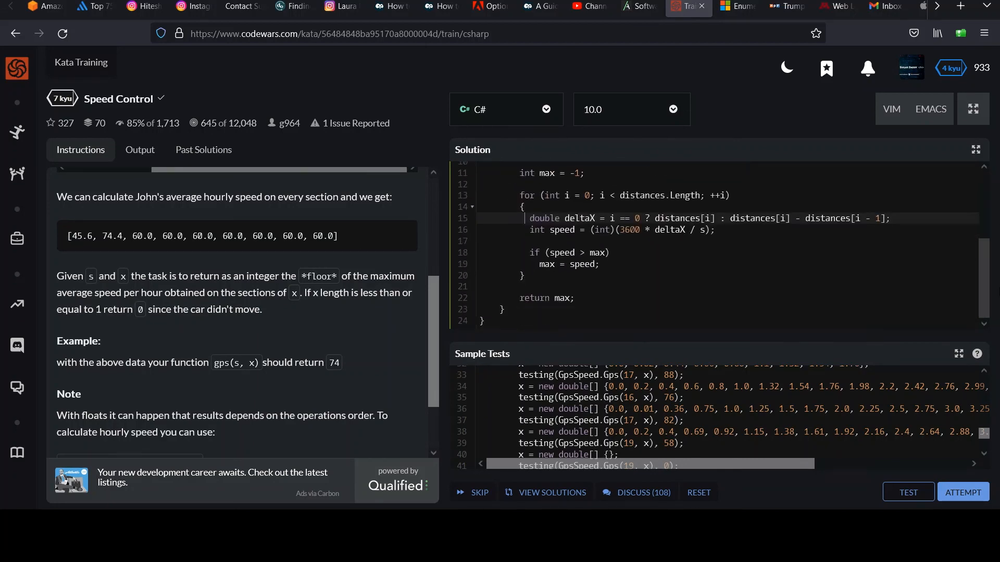
Run the full attempt on the for-loop solution and submit it as final.
click(907, 493)
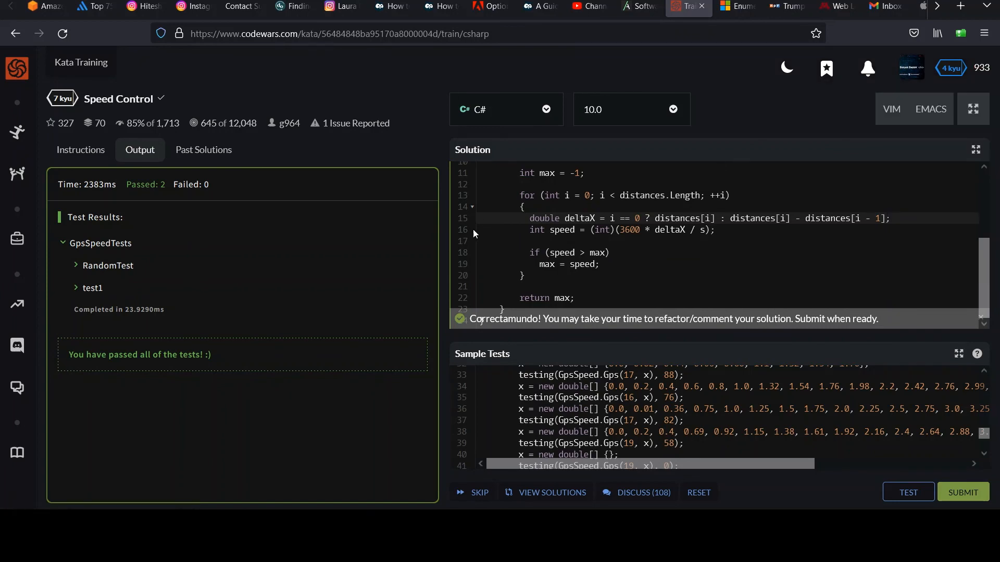
mouse_move(124, 358)
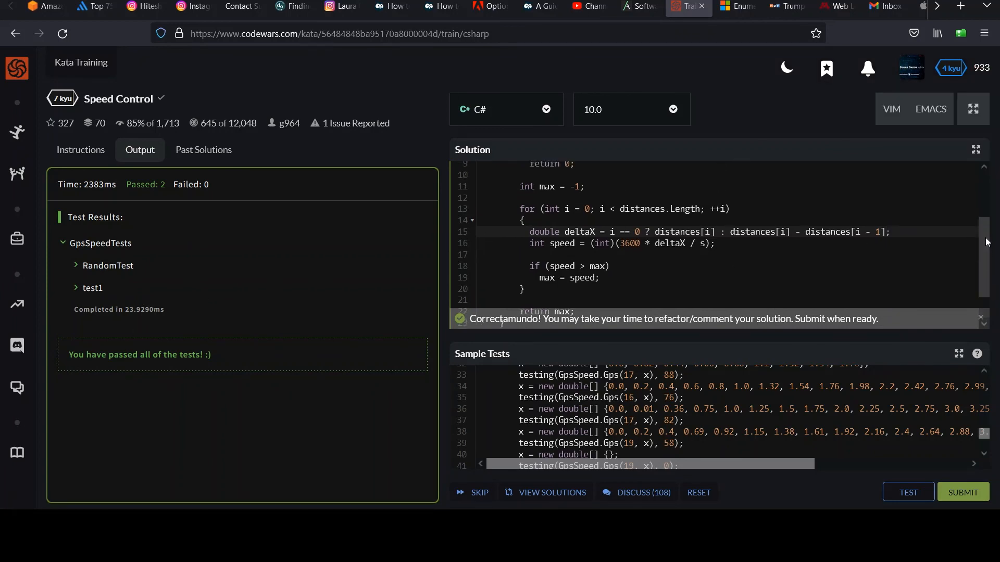
click(962, 491)
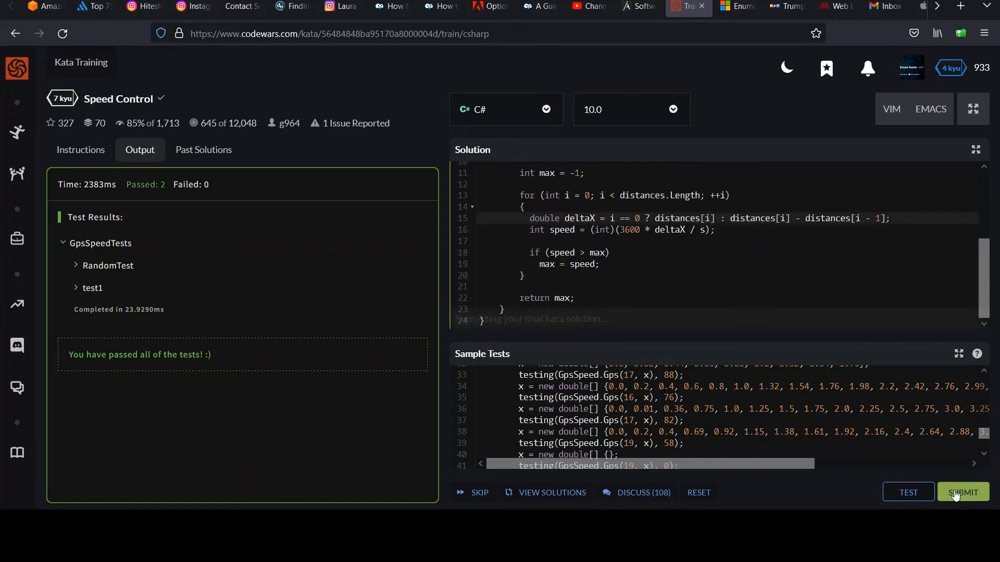
click(962, 493)
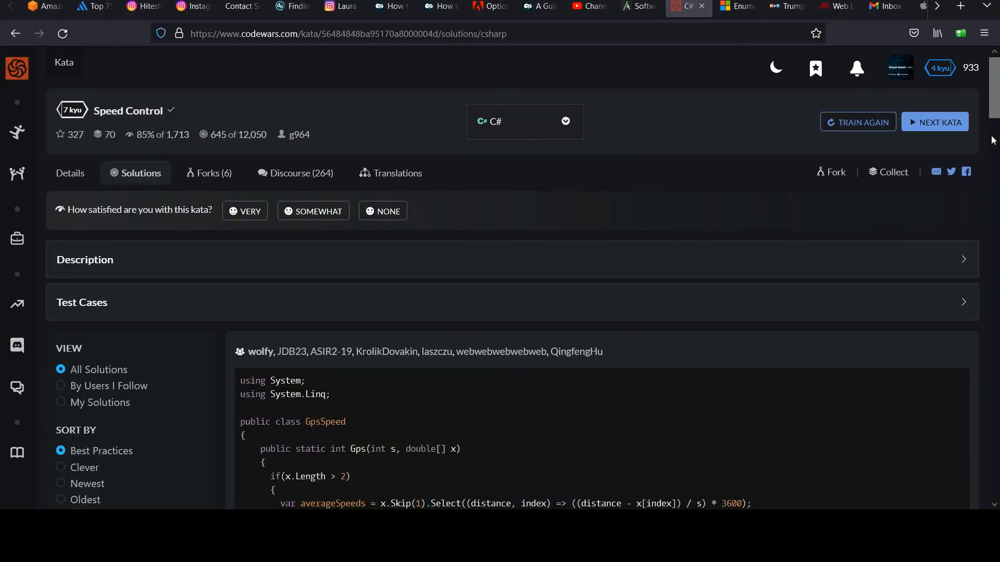
Scroll through the community C# Speed Control solutions, including Zip and Math.Ceiling variants.
scroll(down, 3)
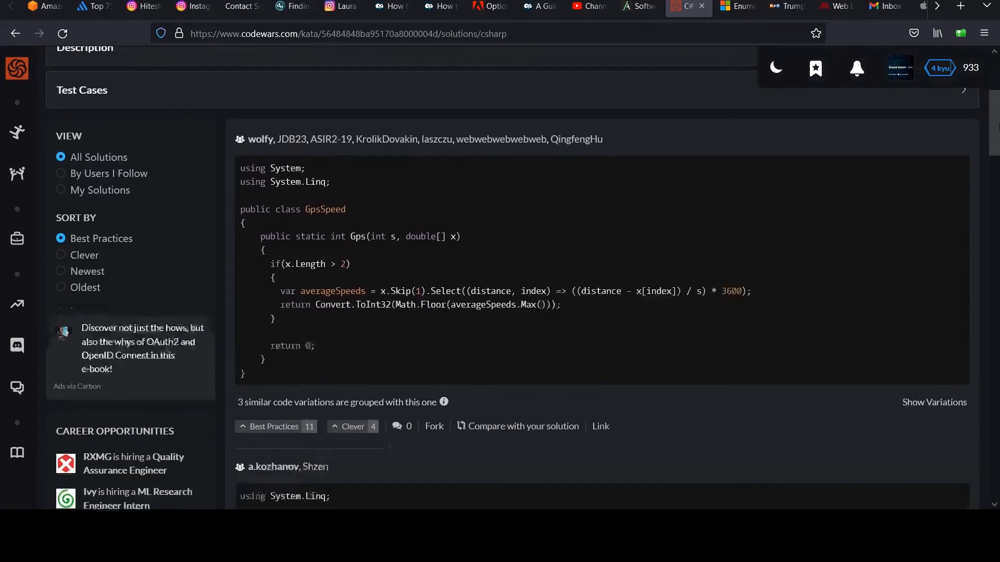
scroll(down, 3)
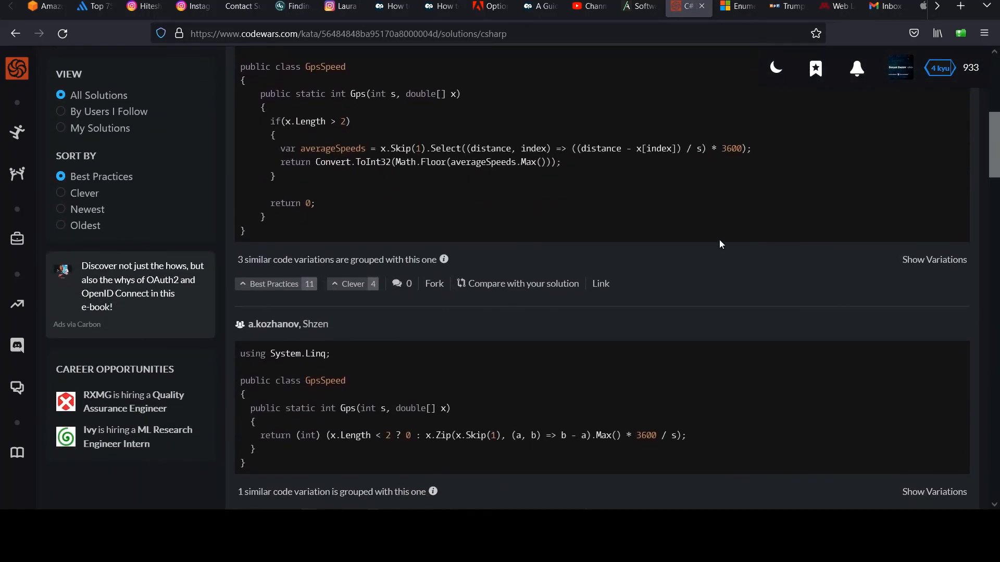
scroll(down, 3)
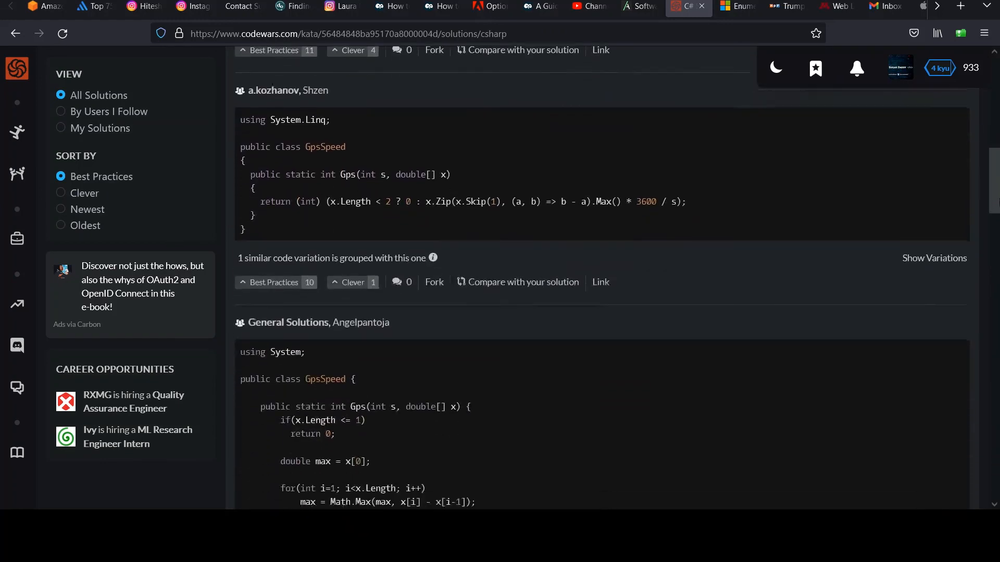
scroll(down, 3)
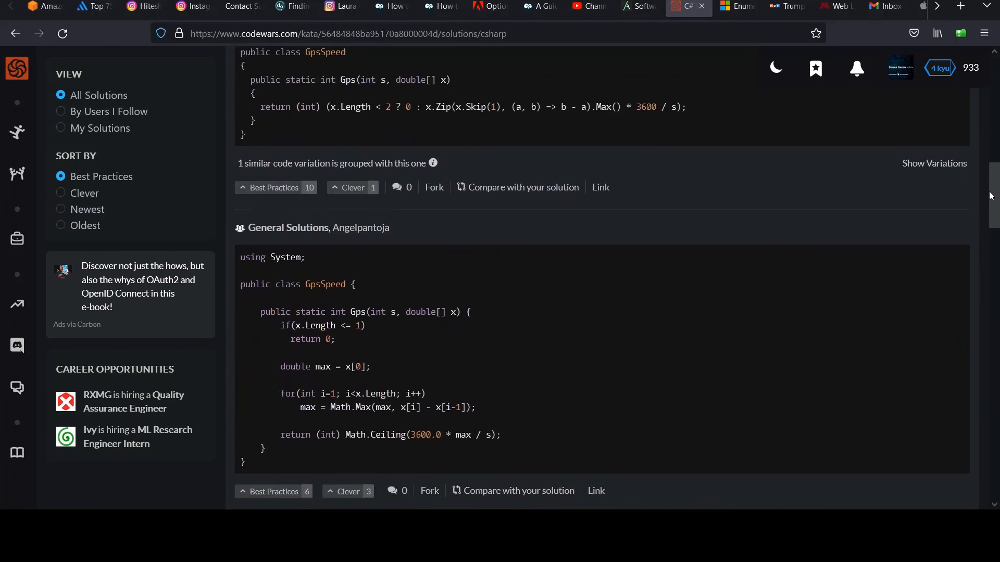
scroll(down, 3)
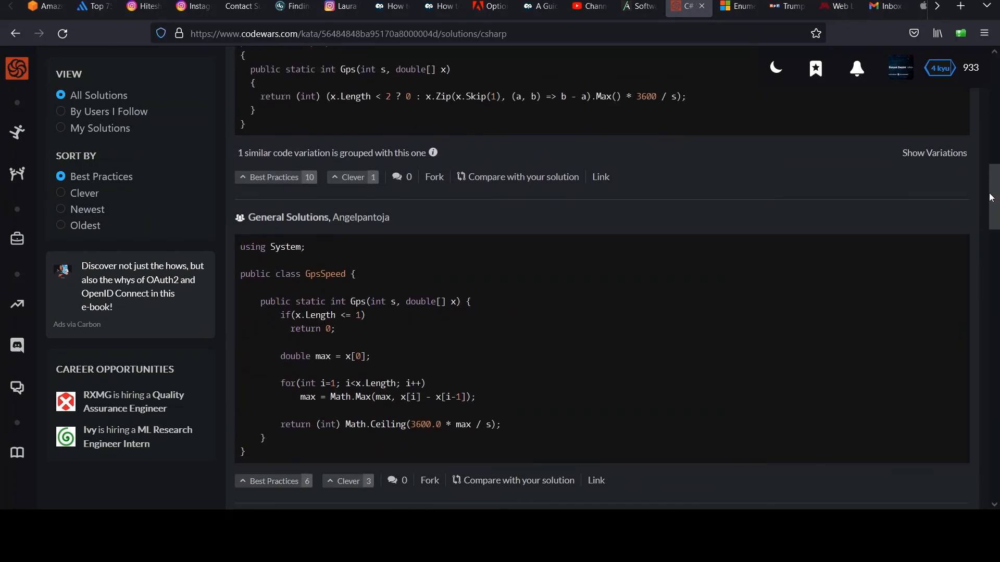
scroll(down, 3)
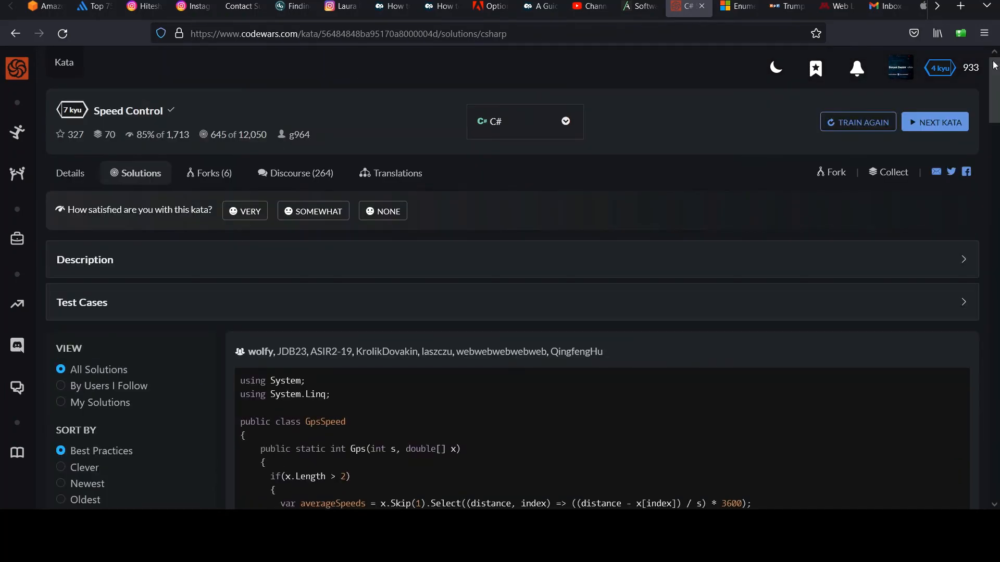
scroll(down, 3)
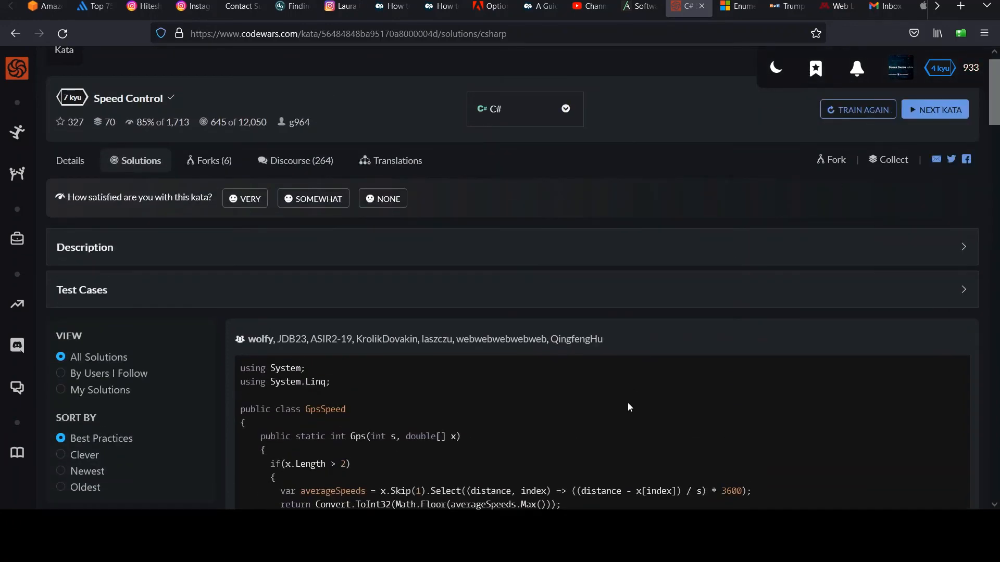